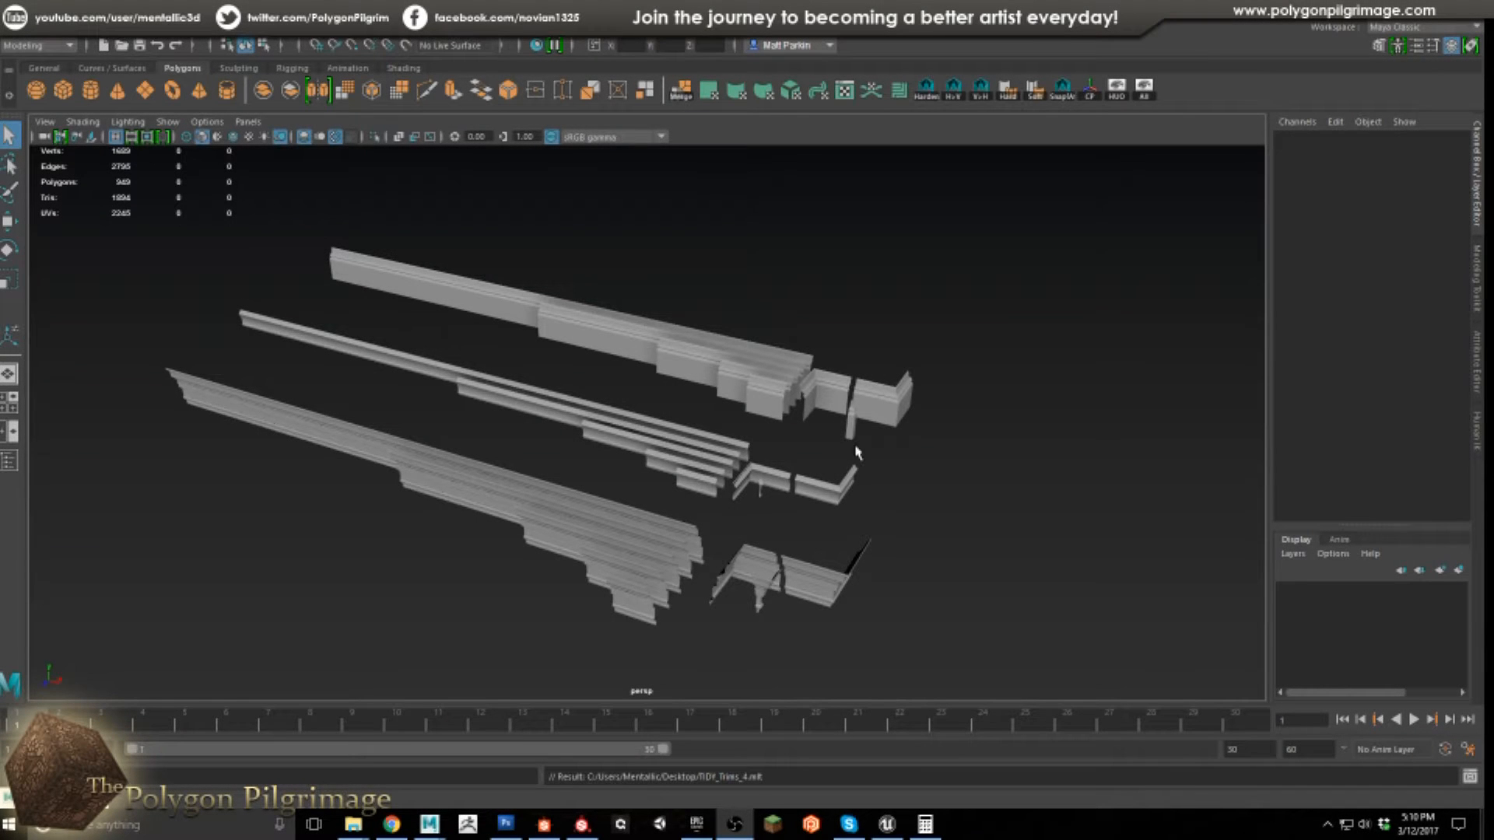
{"action": "mouse_move", "coordinate": [841, 553]}
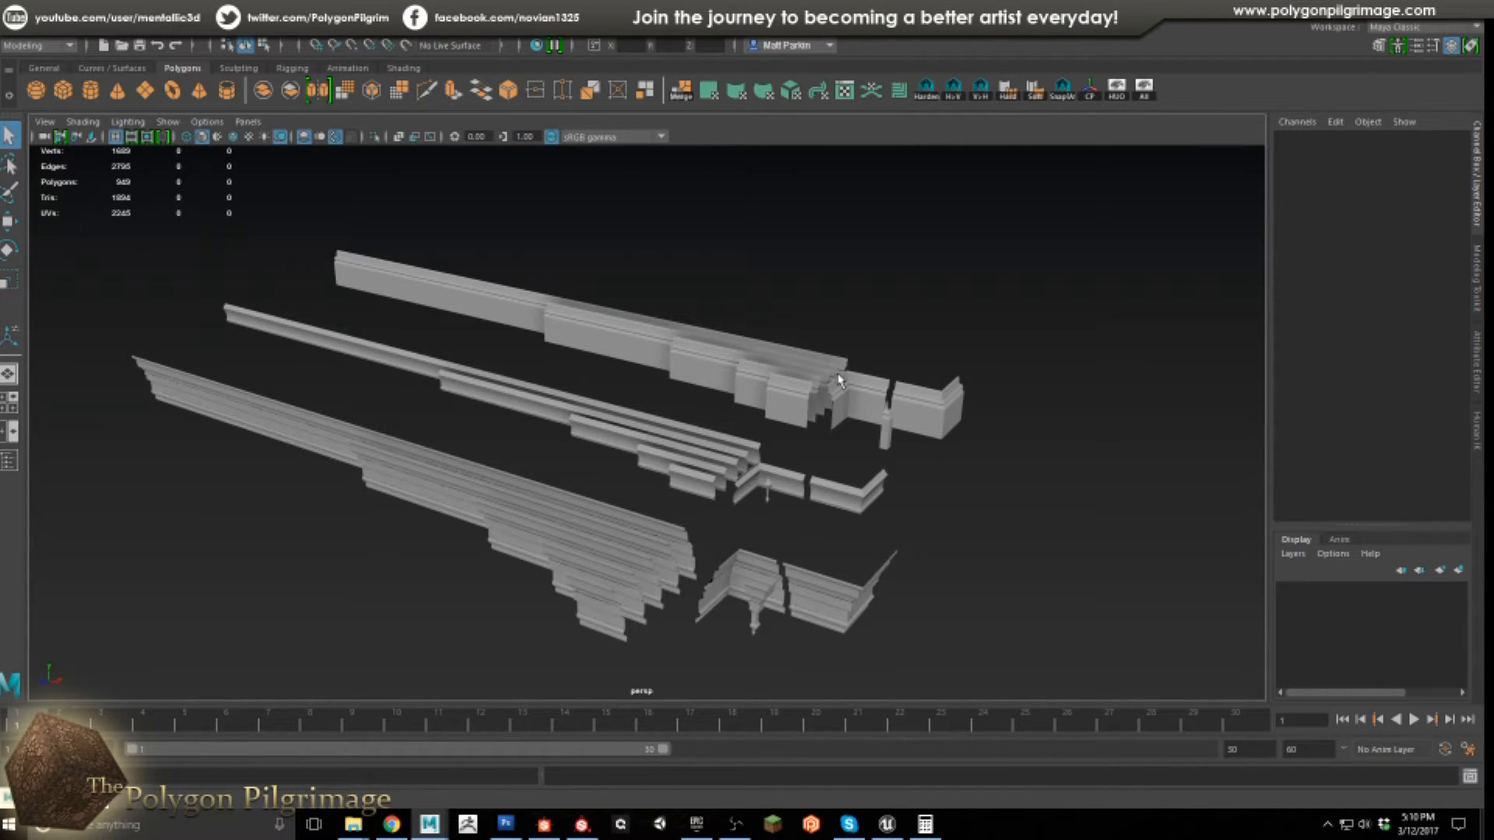
{"action": "mouse_move", "coordinate": [715, 458]}
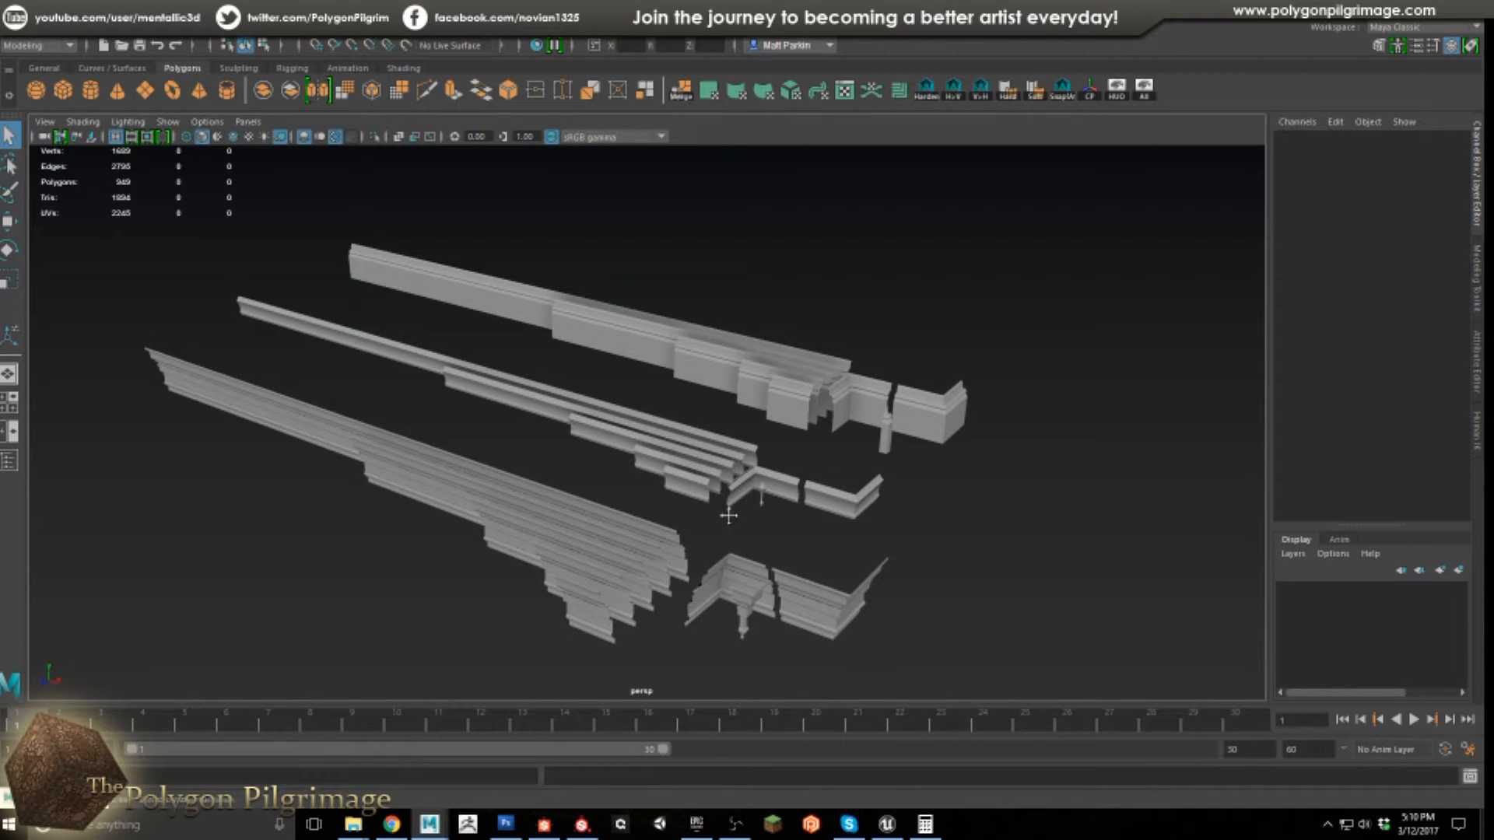
Orbit around the trim rows and select both intersecting molding pieces
{"action": "left_click_drag", "start_coordinate": [729, 514], "coordinate": [828, 529]}
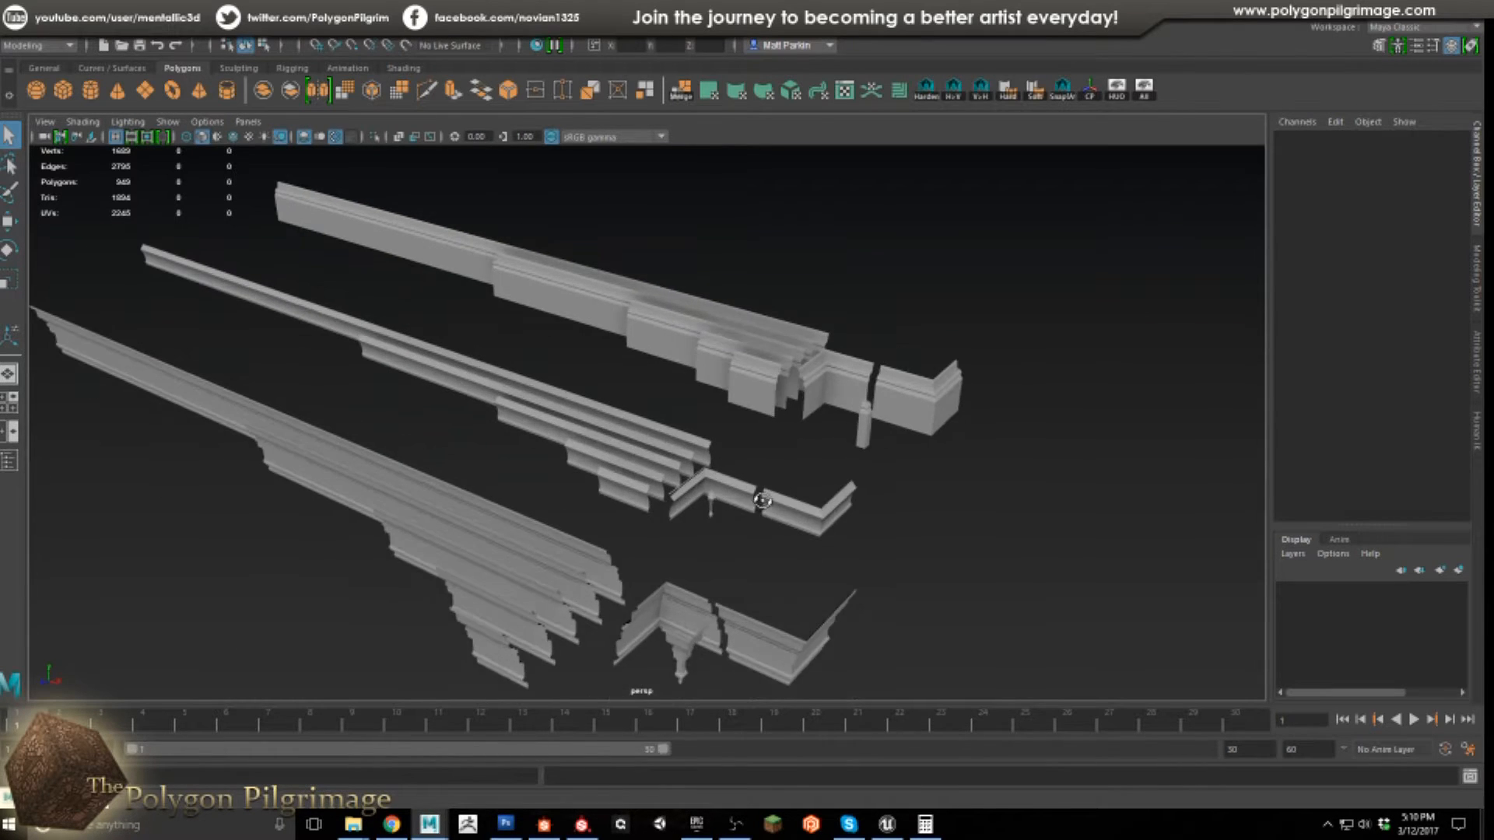
{"action": "left_click_drag", "start_coordinate": [762, 500], "coordinate": [882, 486]}
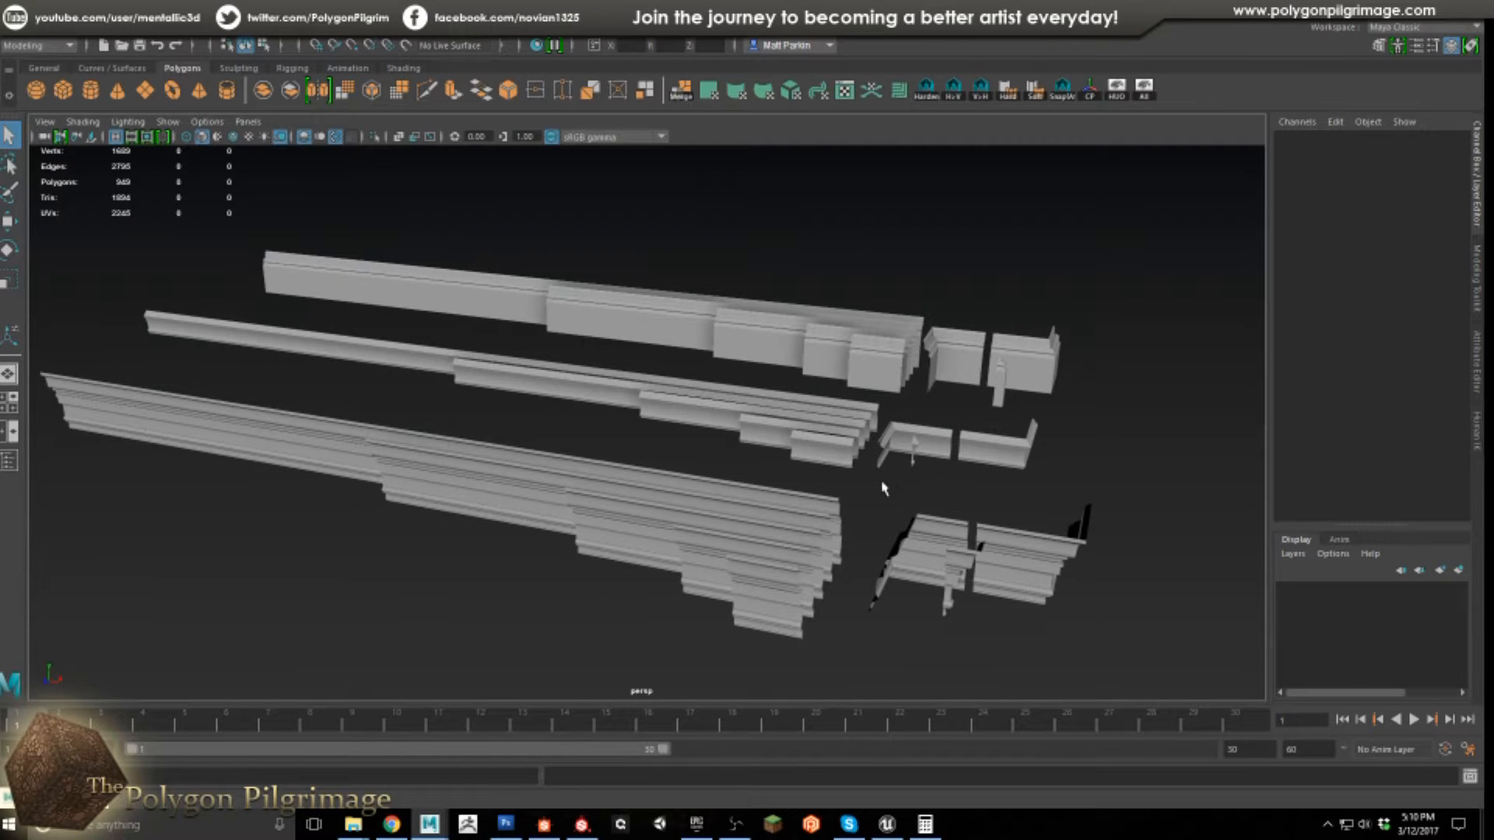
{"action": "left_click_drag", "start_coordinate": [881, 488], "coordinate": [781, 485]}
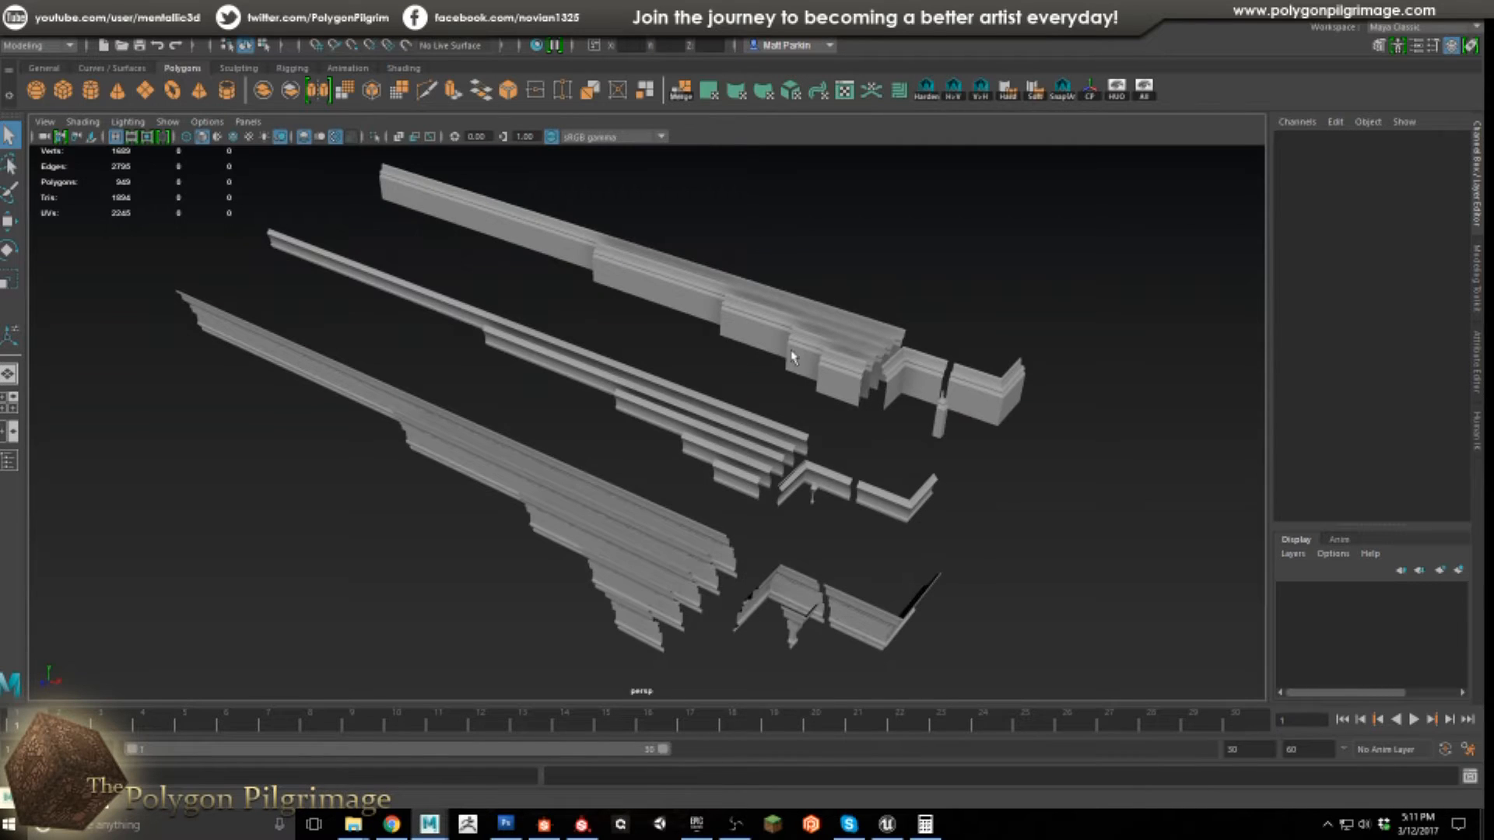
{"action": "mouse_move", "coordinate": [861, 454]}
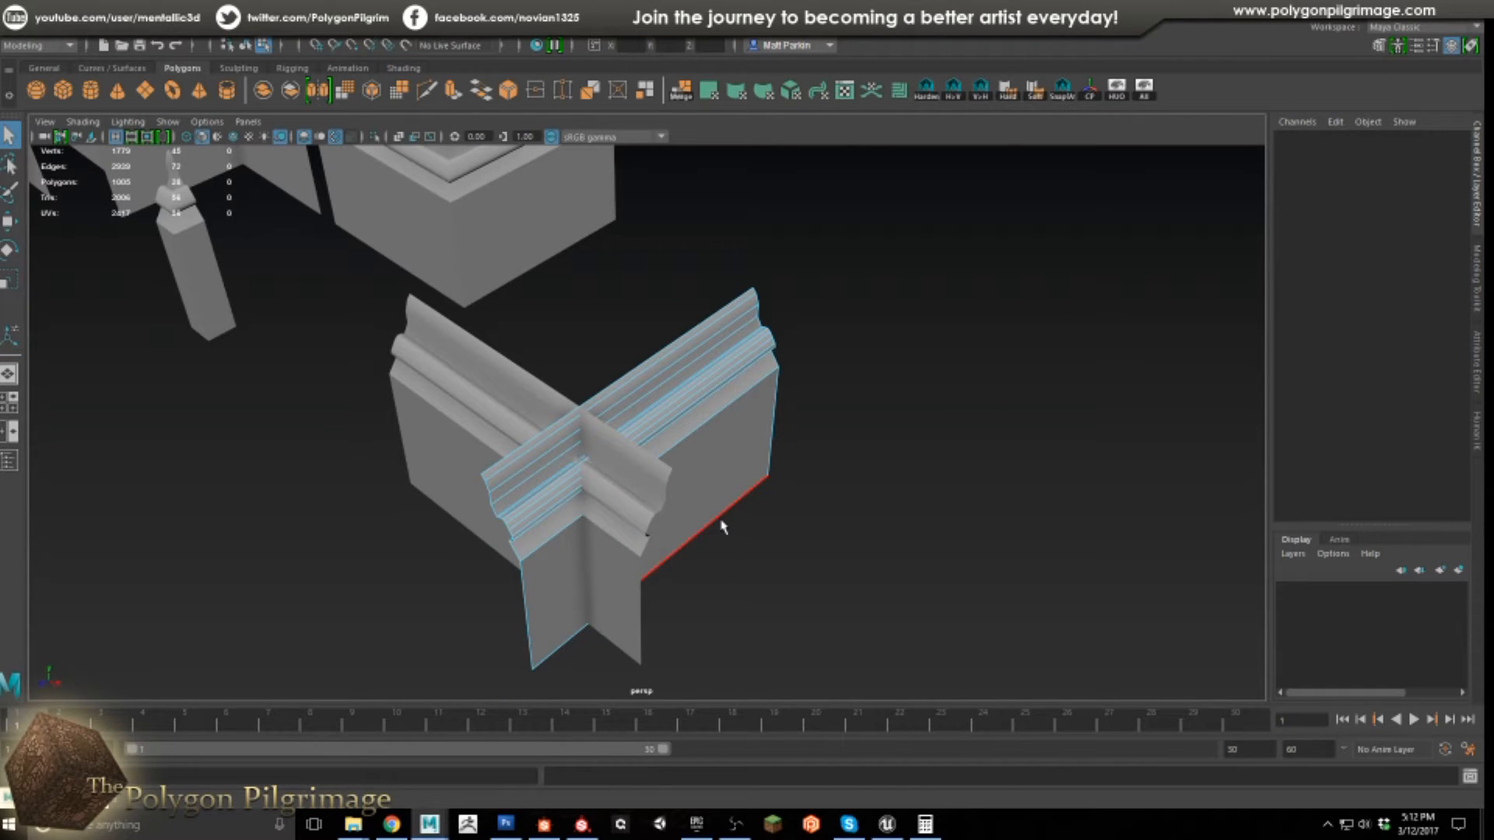
{"action": "left_click", "coordinate": [576, 484]}
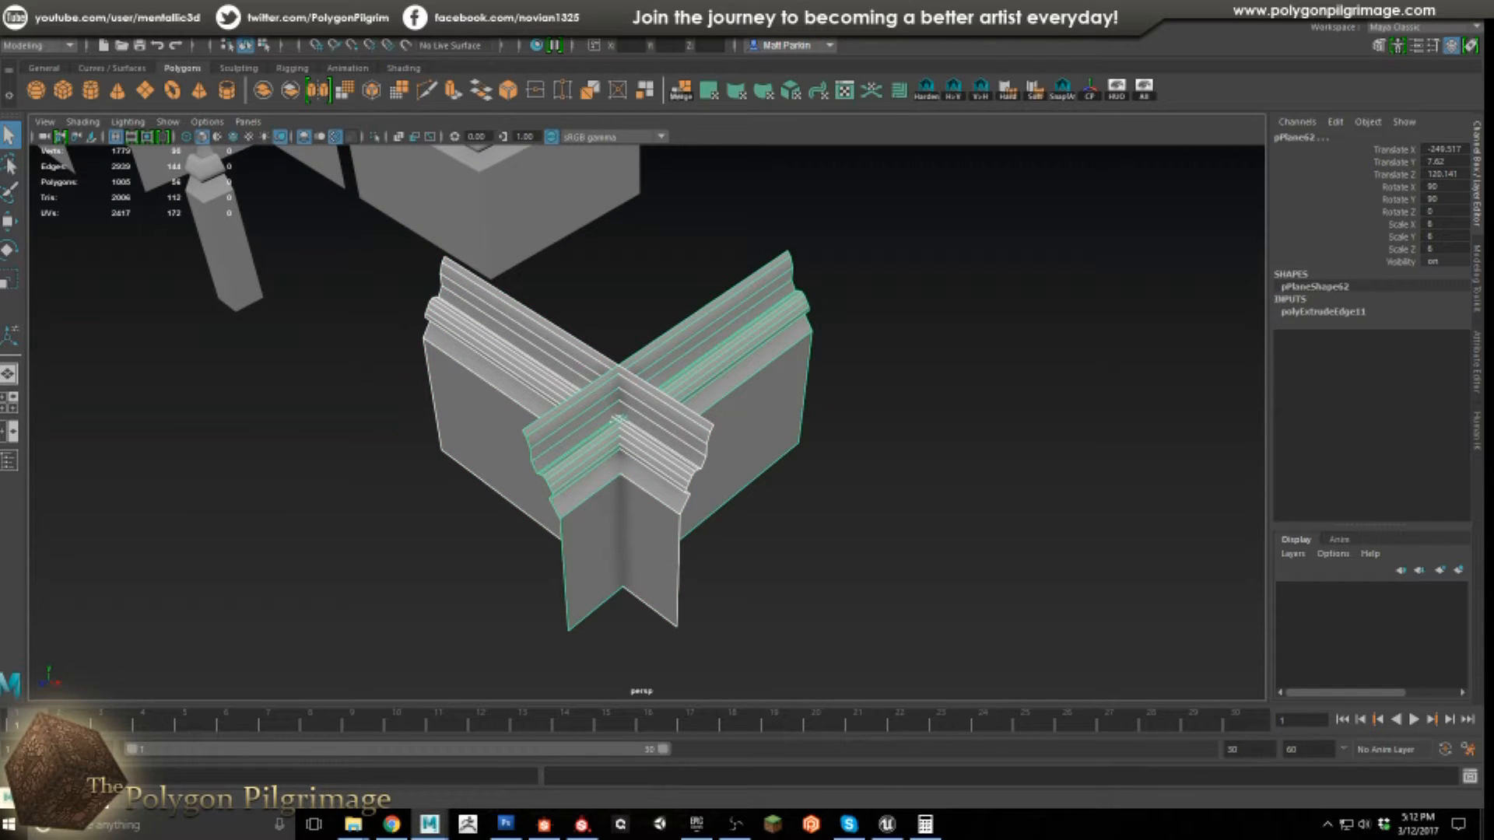
Boolean-union the two crossing molding pieces with Classification set to Normal
{"action": "left_click", "coordinate": [183, 68]}
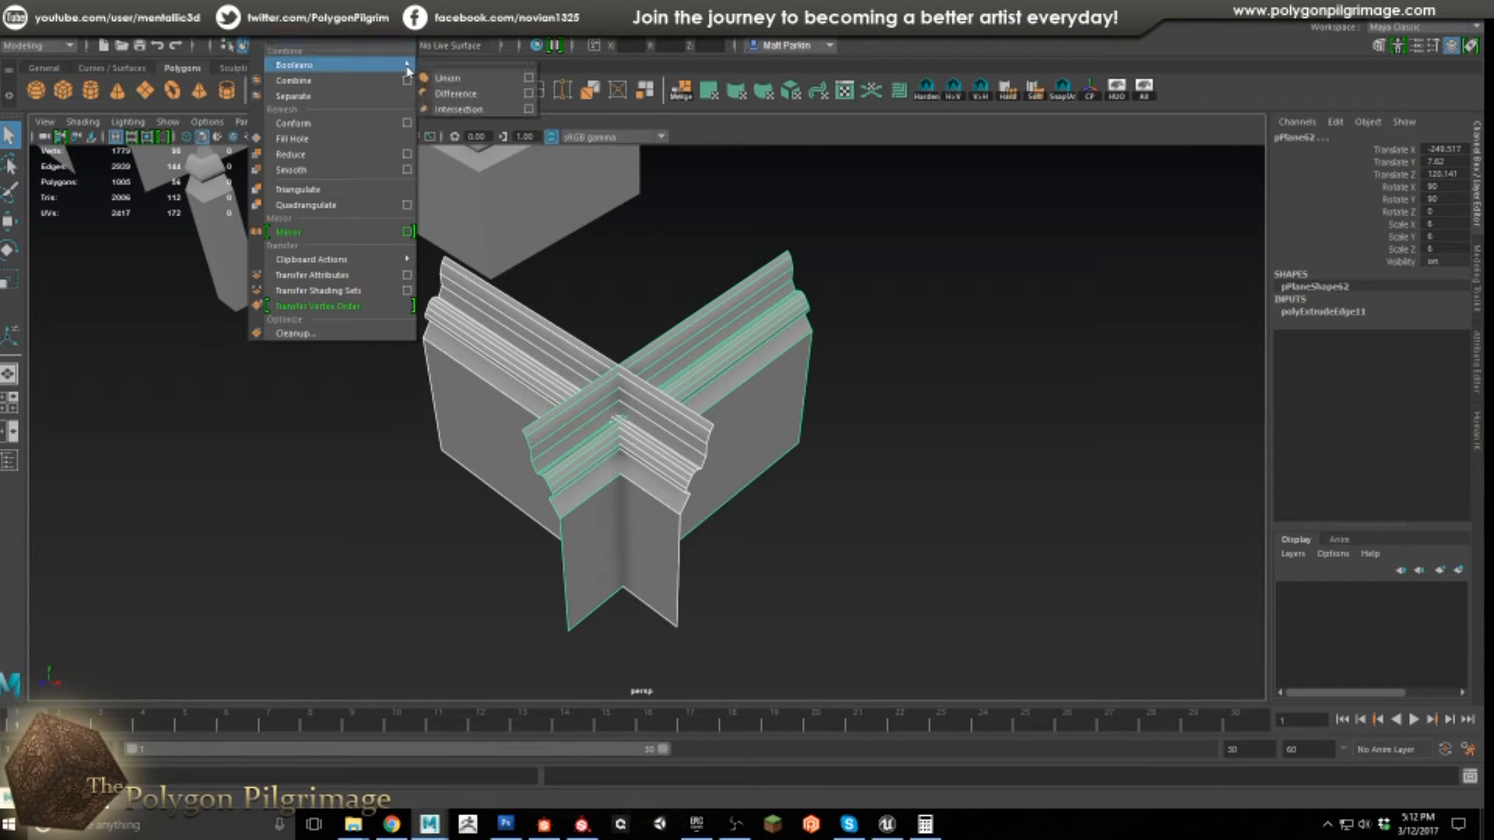
{"action": "left_click", "coordinate": [527, 78]}
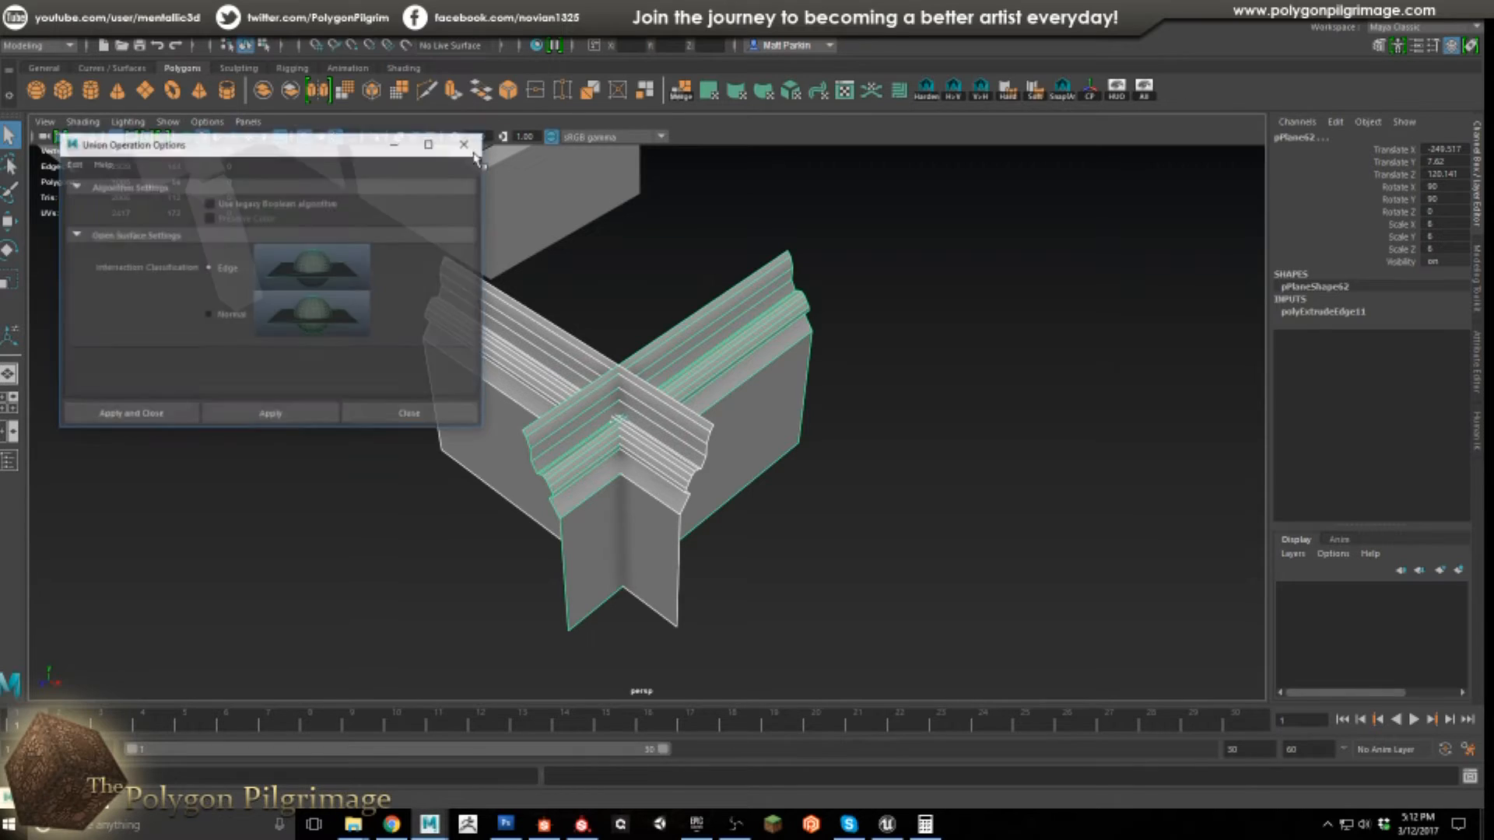
{"action": "left_click", "coordinate": [270, 413]}
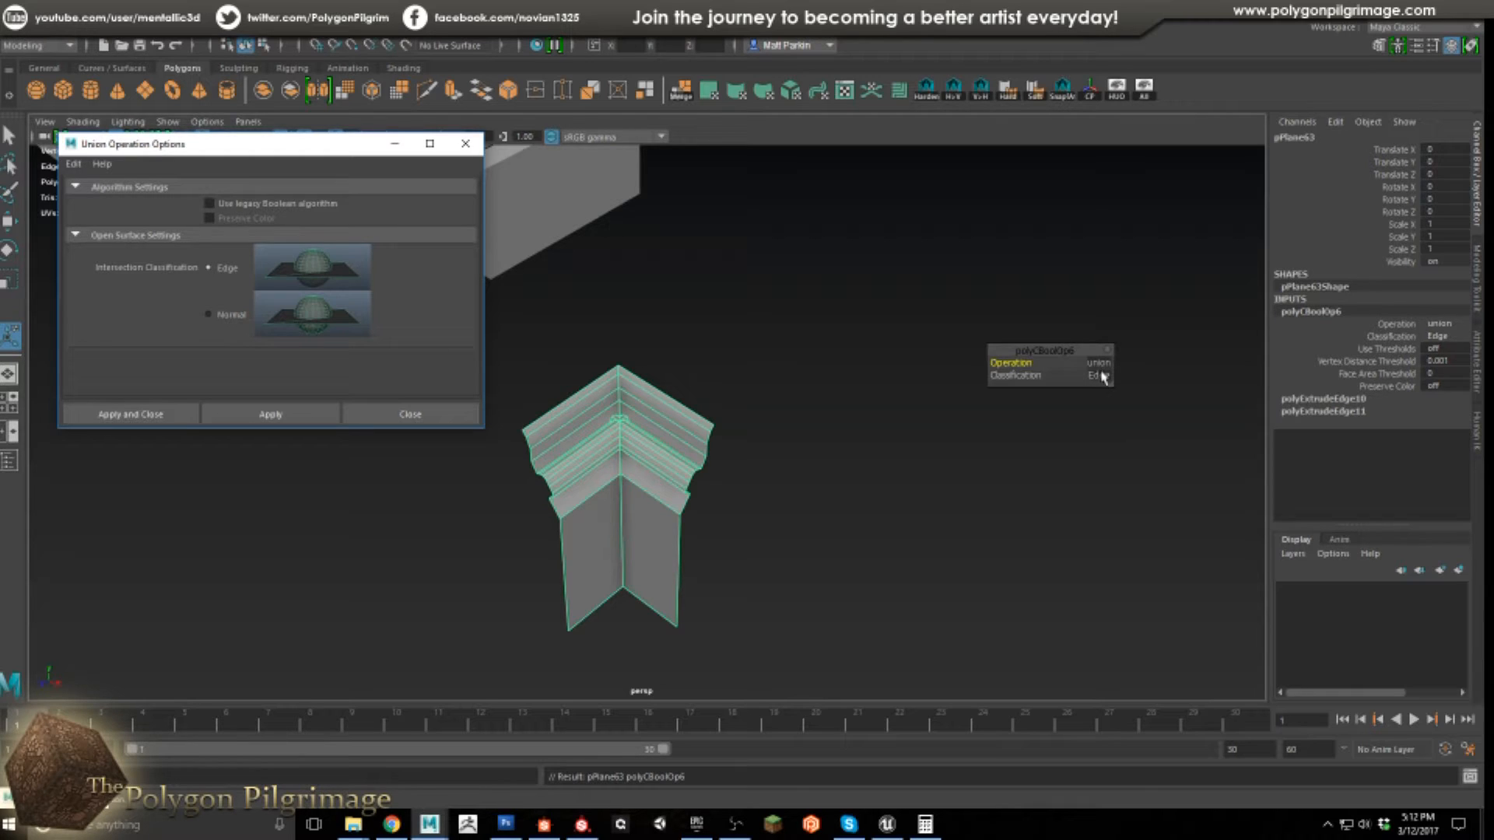
{"action": "left_click", "coordinate": [1095, 374]}
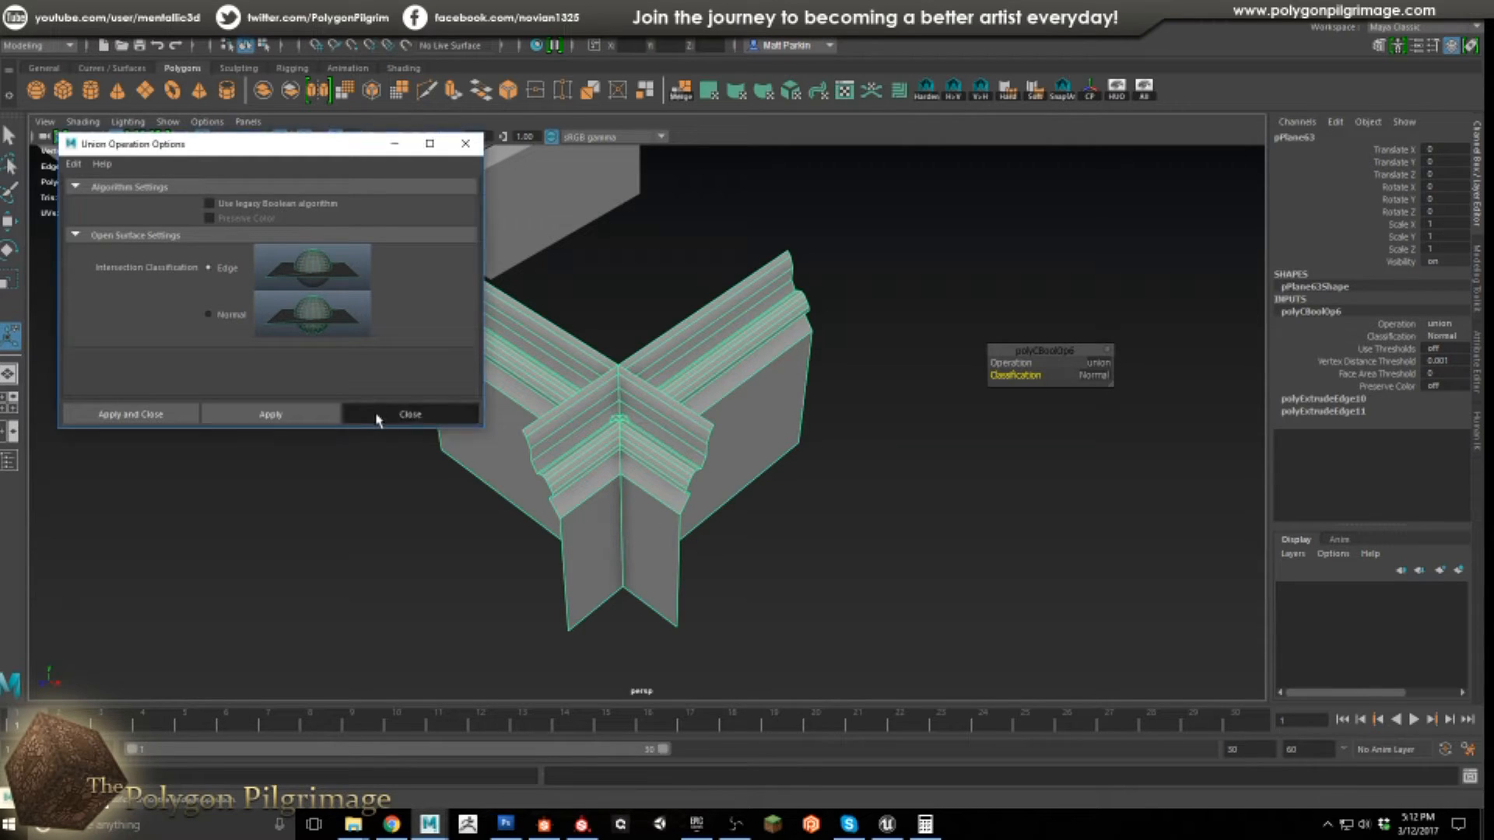
{"action": "left_click", "coordinate": [408, 413]}
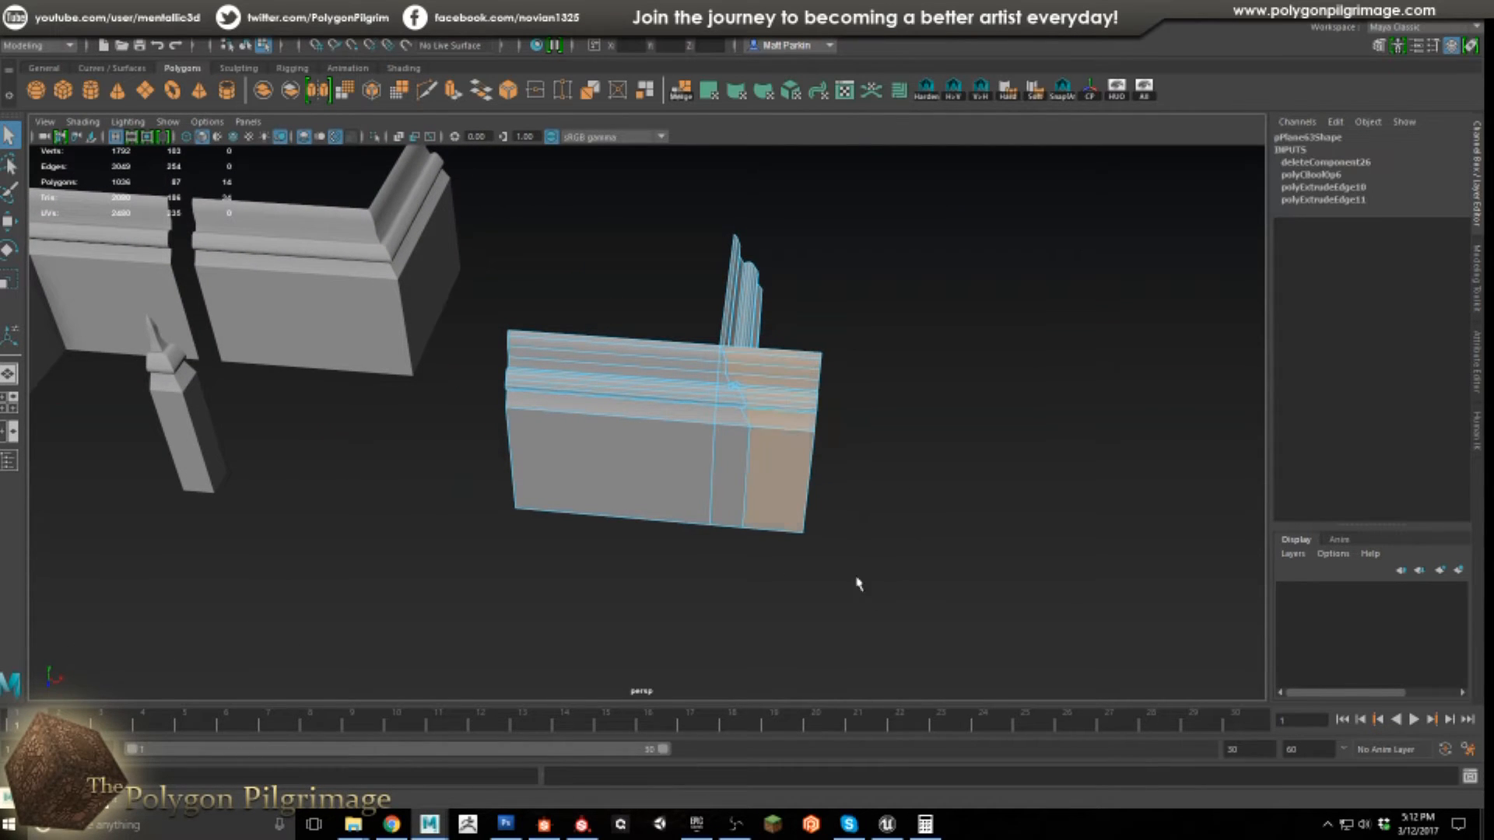
Select more unwanted faces of the fused junction for removal
{"action": "left_click", "coordinate": [780, 481]}
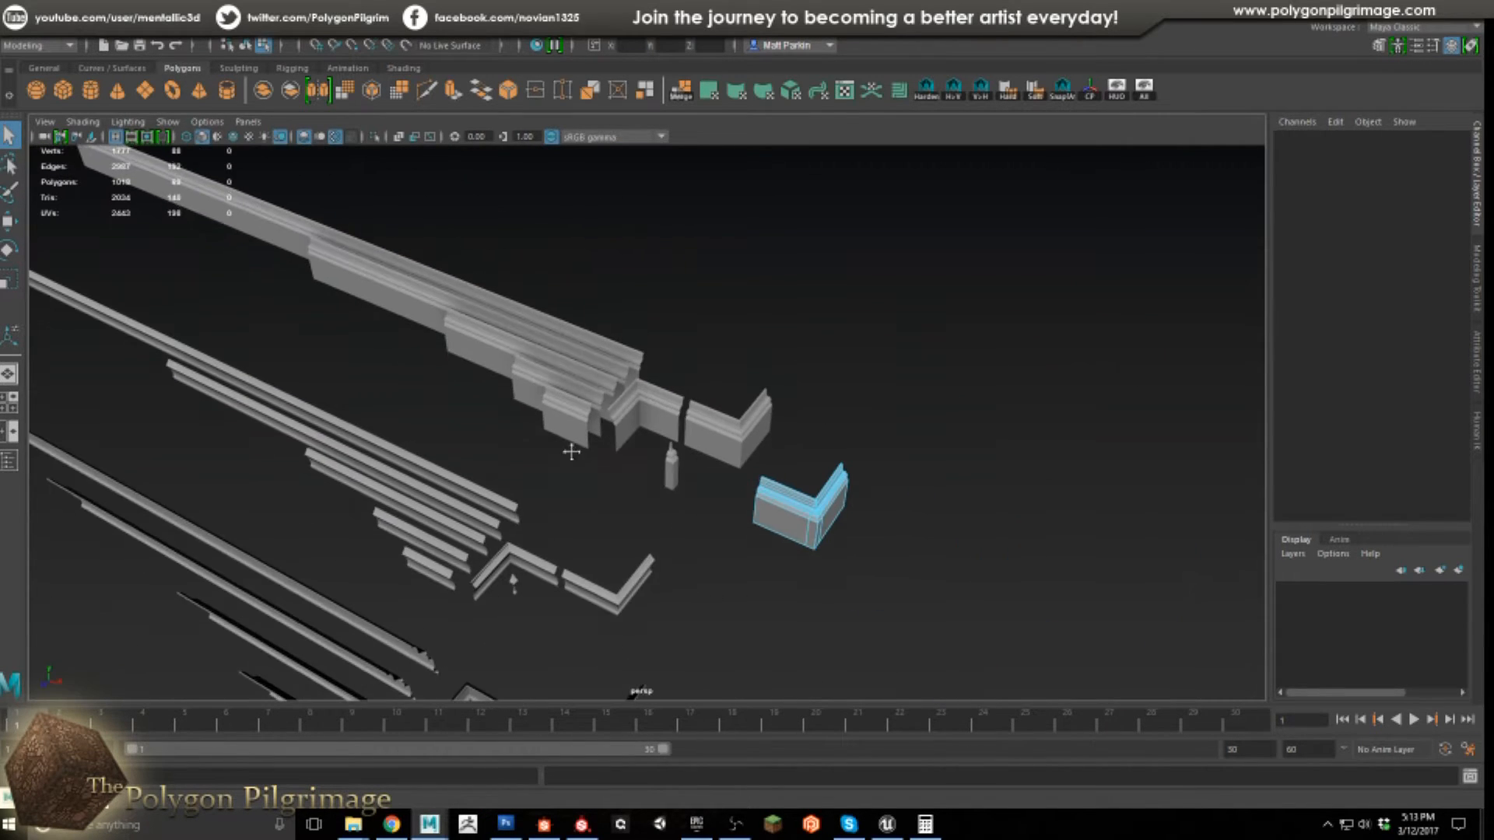
{"action": "left_click_drag", "start_coordinate": [572, 448], "coordinate": [696, 427]}
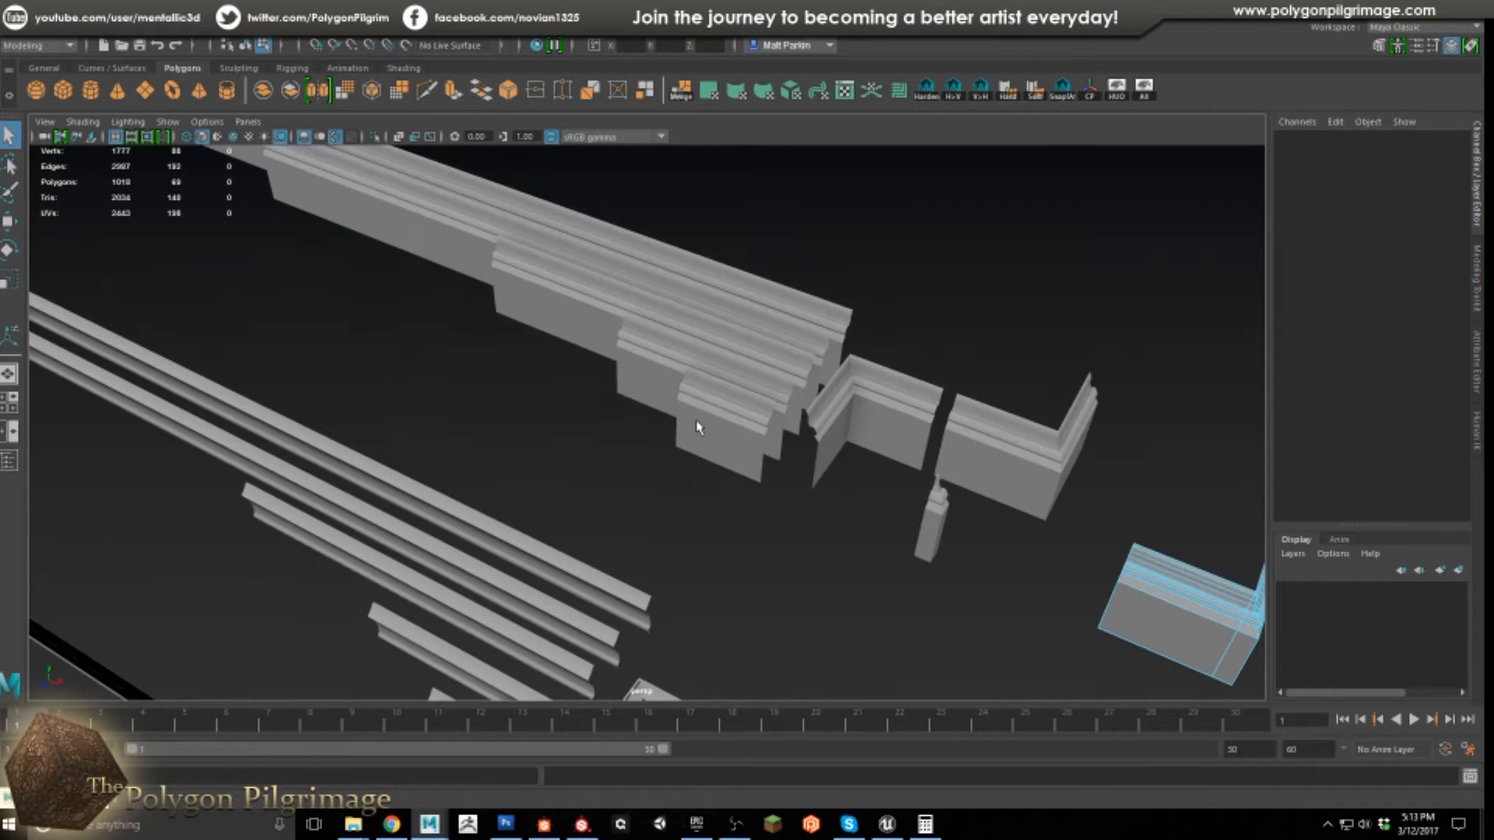
{"action": "left_click", "coordinate": [719, 424]}
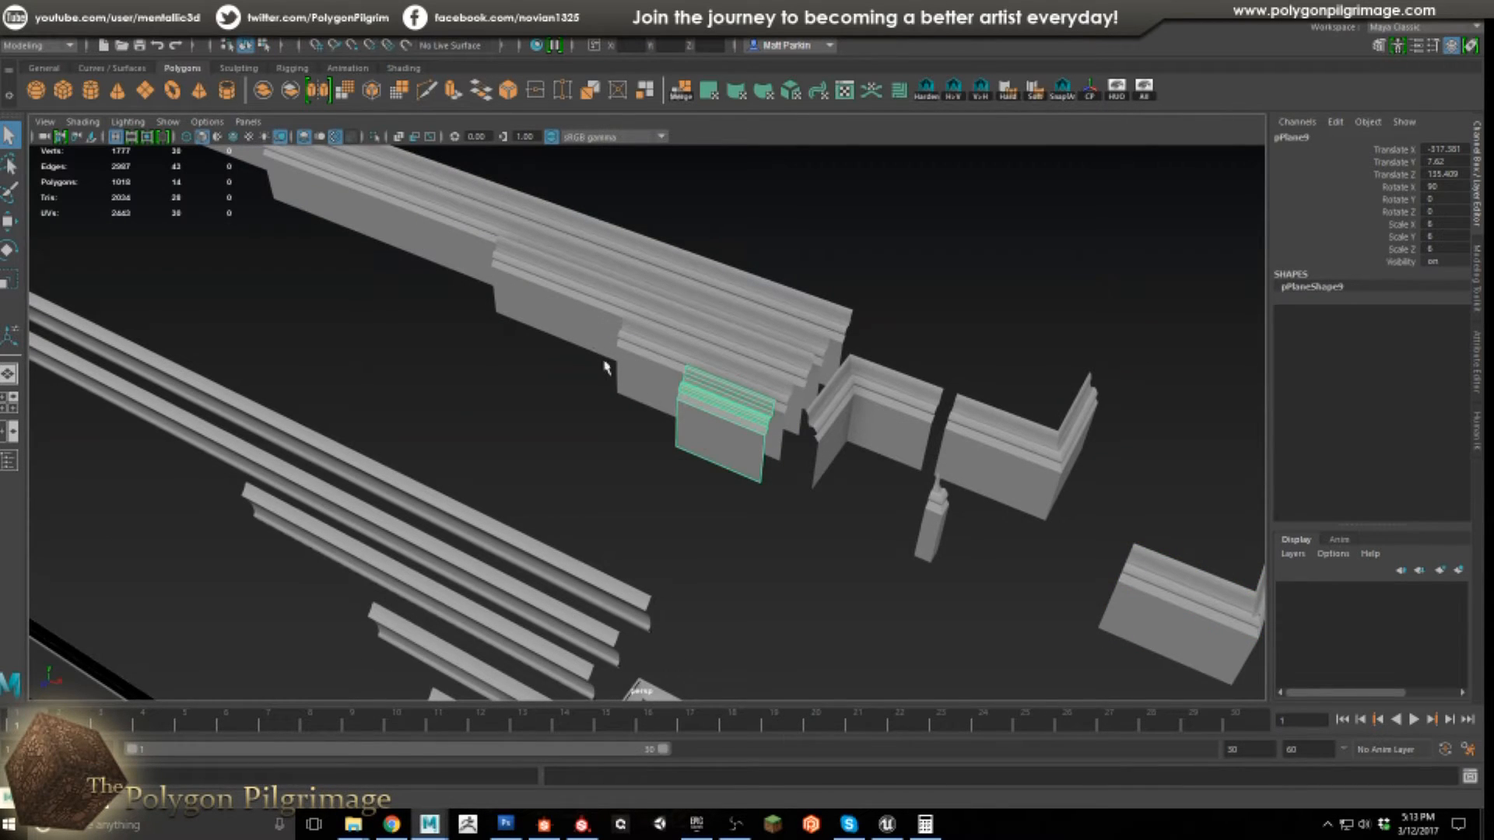
{"action": "left_click_drag", "start_coordinate": [606, 367], "coordinate": [606, 457]}
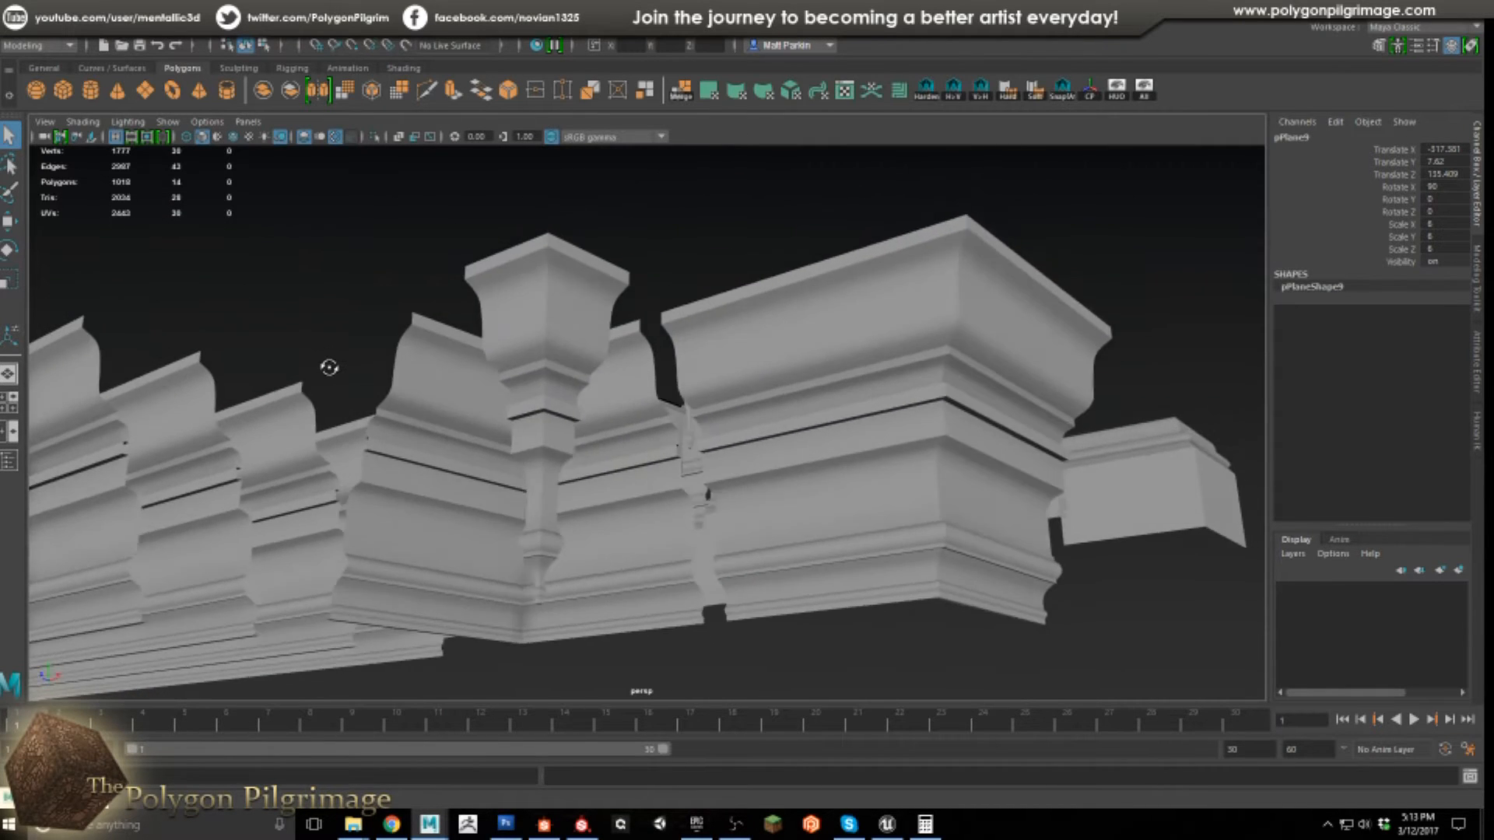
{"action": "left_click_drag", "start_coordinate": [328, 368], "coordinate": [610, 476]}
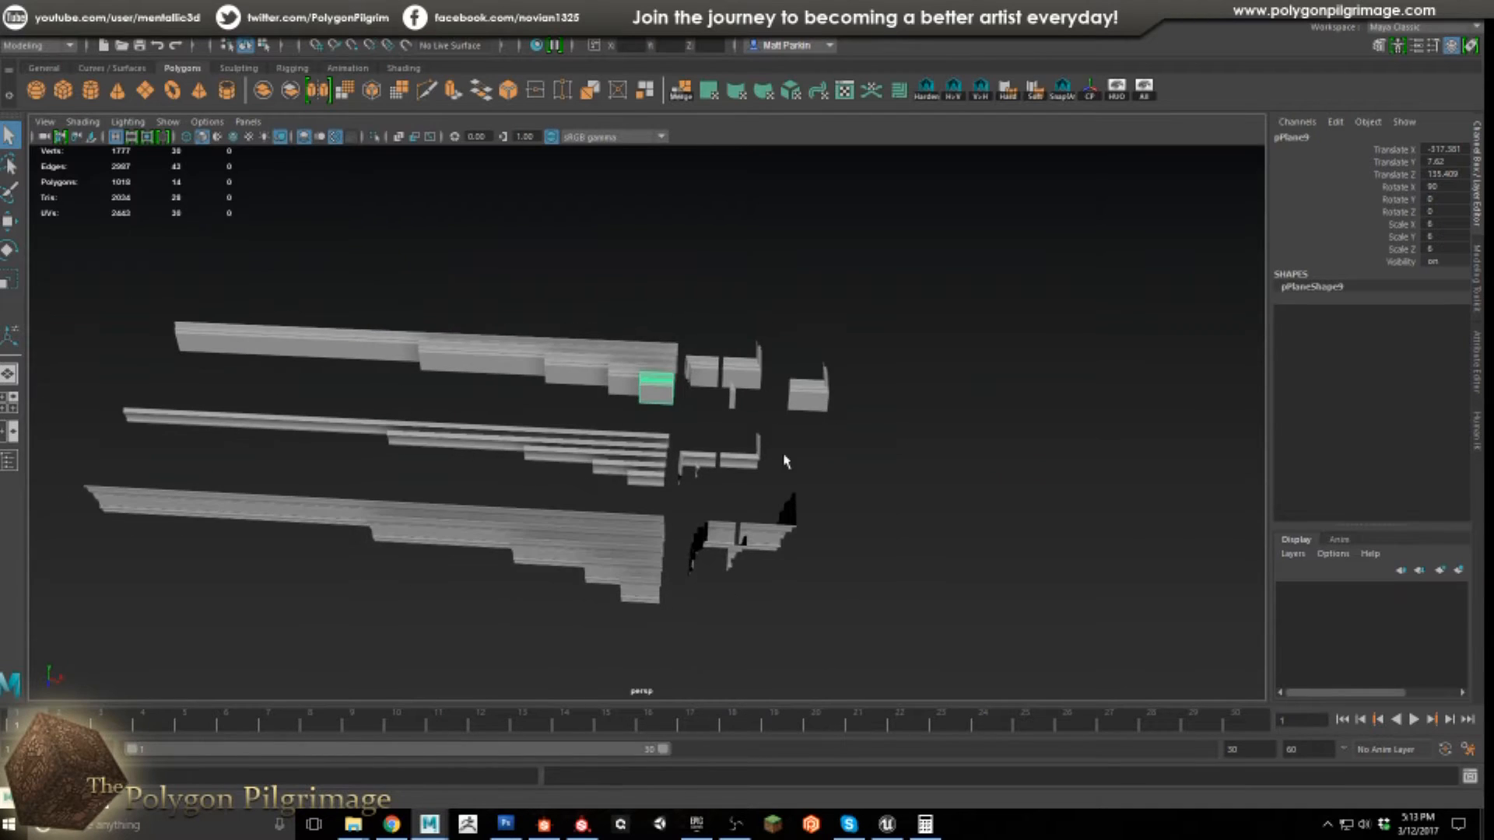
Clear the selection and marquee-select the upper cluster of decorative trim pieces
{"action": "left_click", "coordinate": [451, 208]}
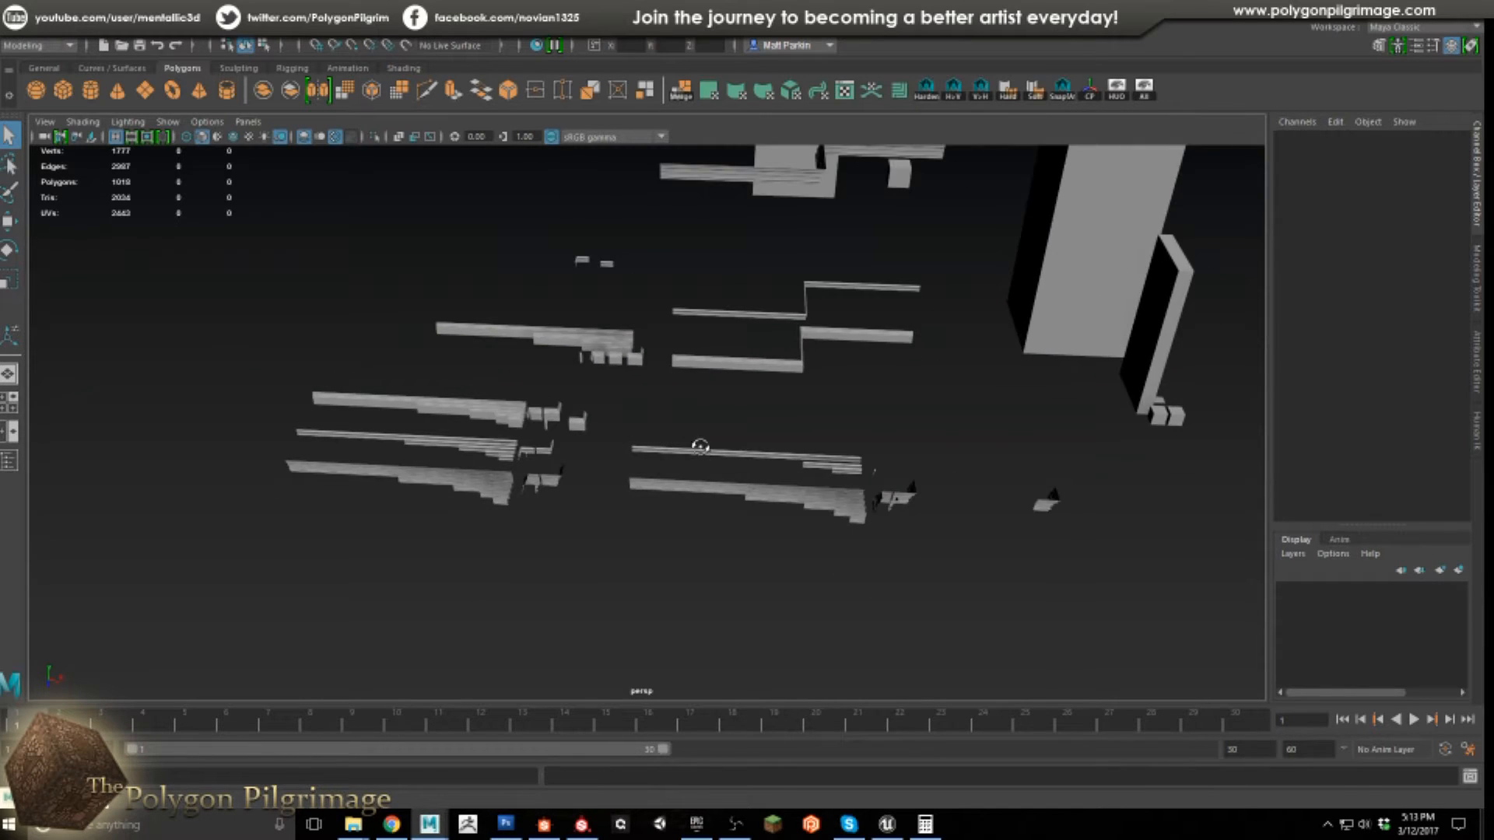
{"action": "left_click_drag", "start_coordinate": [700, 446], "coordinate": [973, 382]}
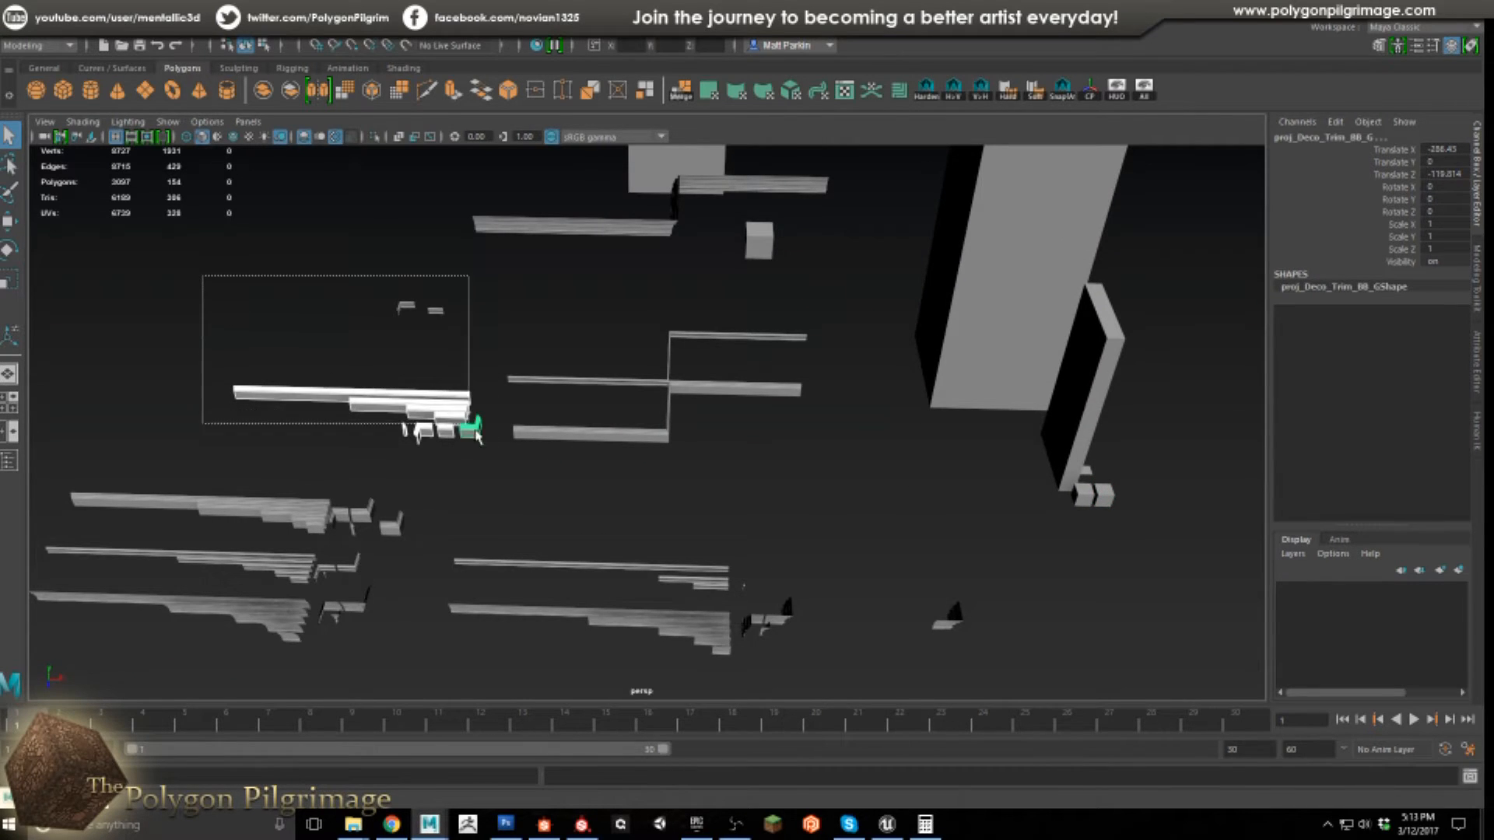
{"action": "left_click_drag", "start_coordinate": [436, 527], "coordinate": [842, 671]}
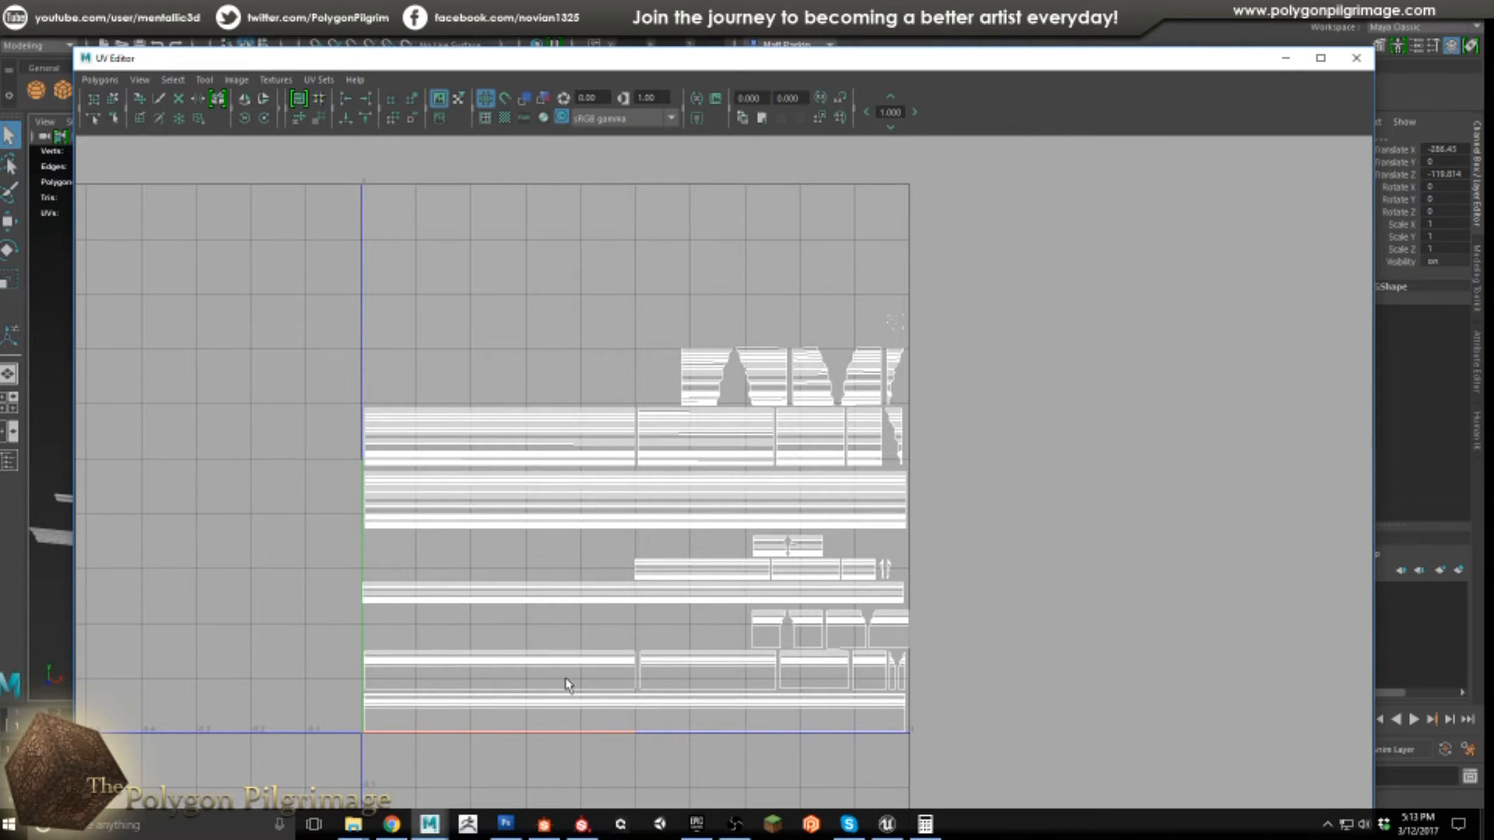
{"action": "mouse_move", "coordinate": [802, 708]}
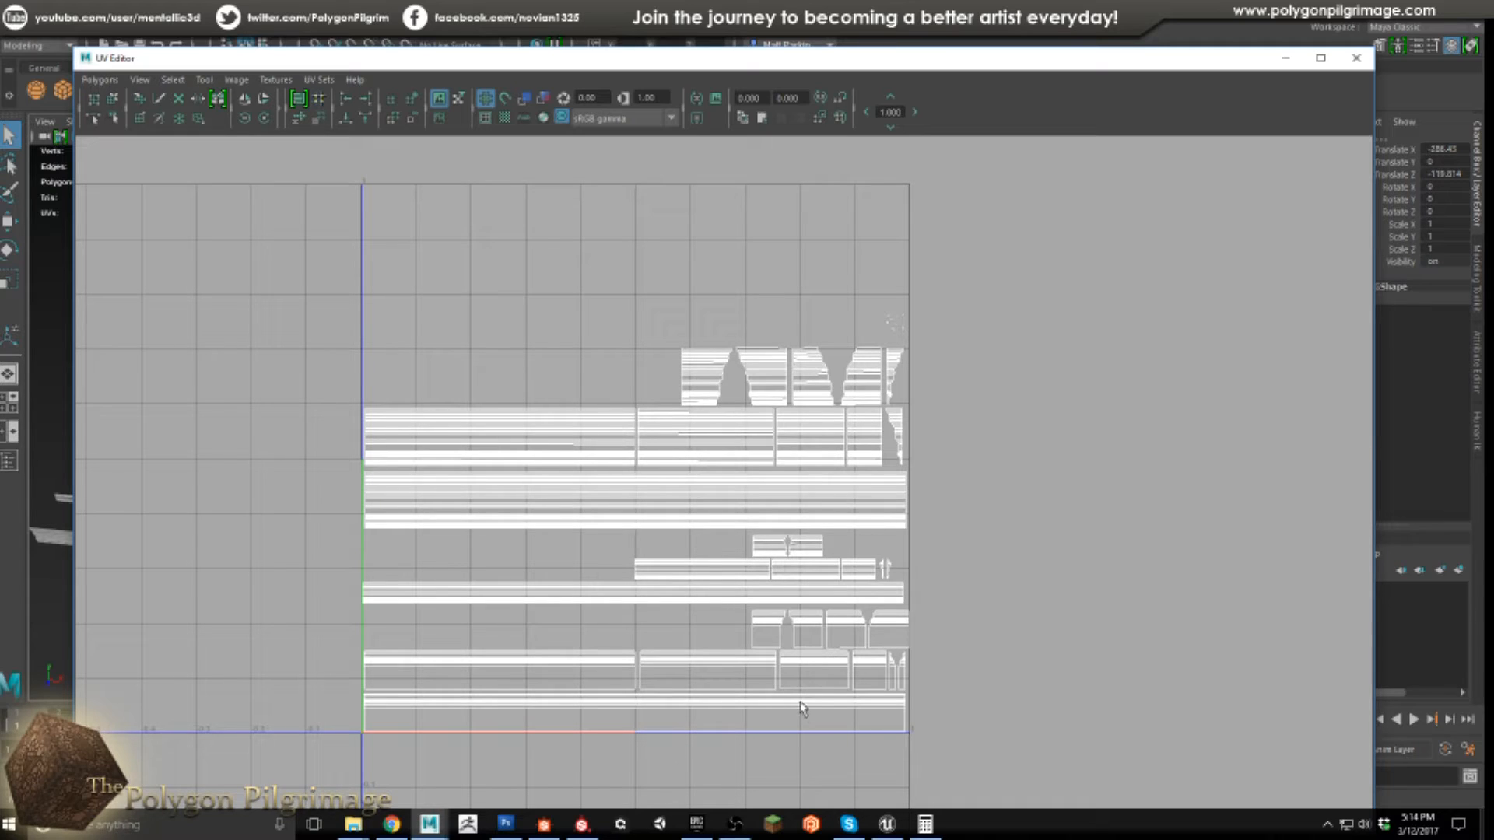
{"action": "mouse_move", "coordinate": [699, 748]}
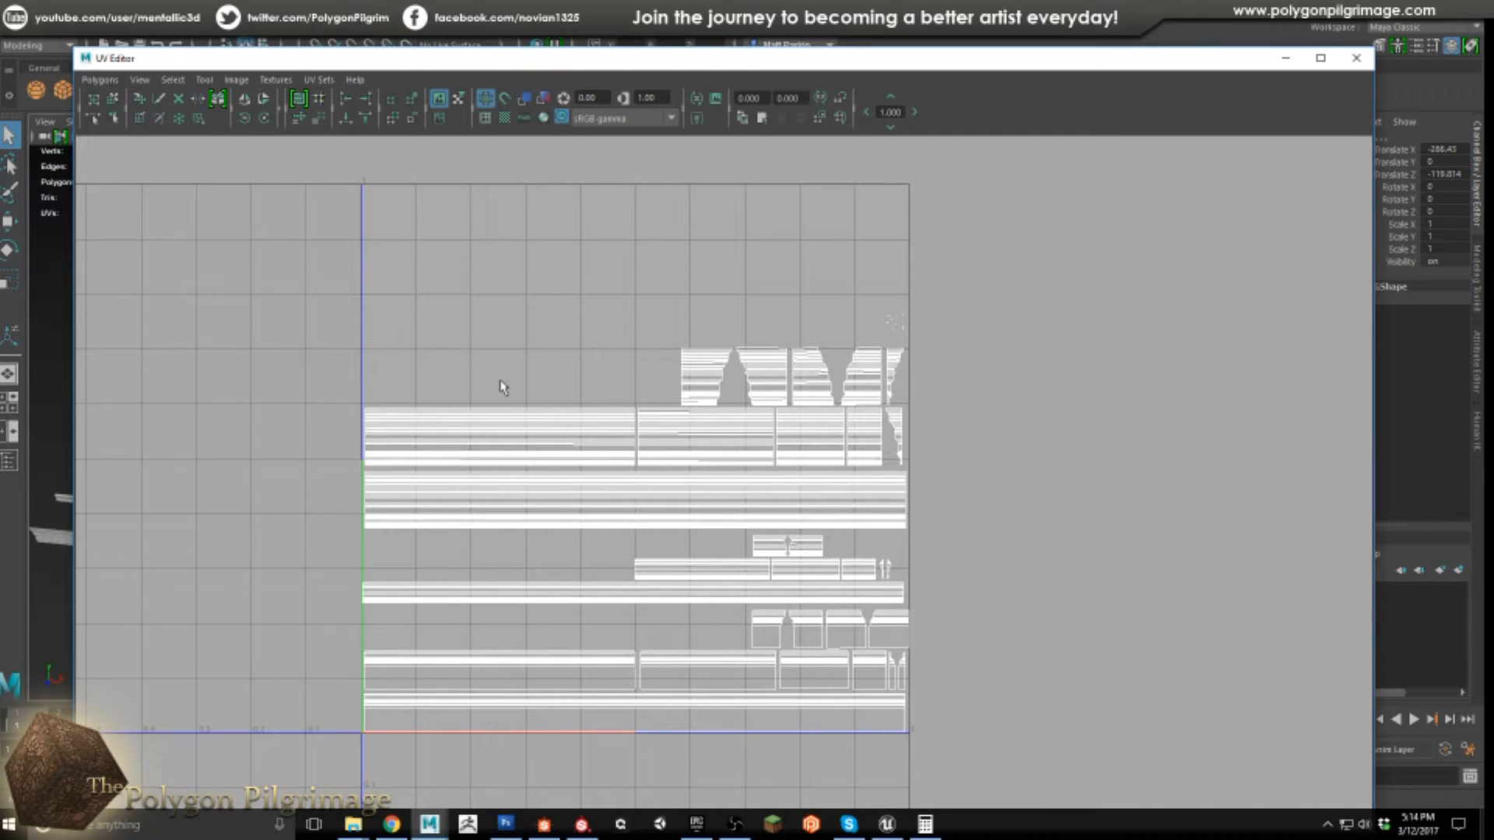
{"action": "mouse_move", "coordinate": [751, 599]}
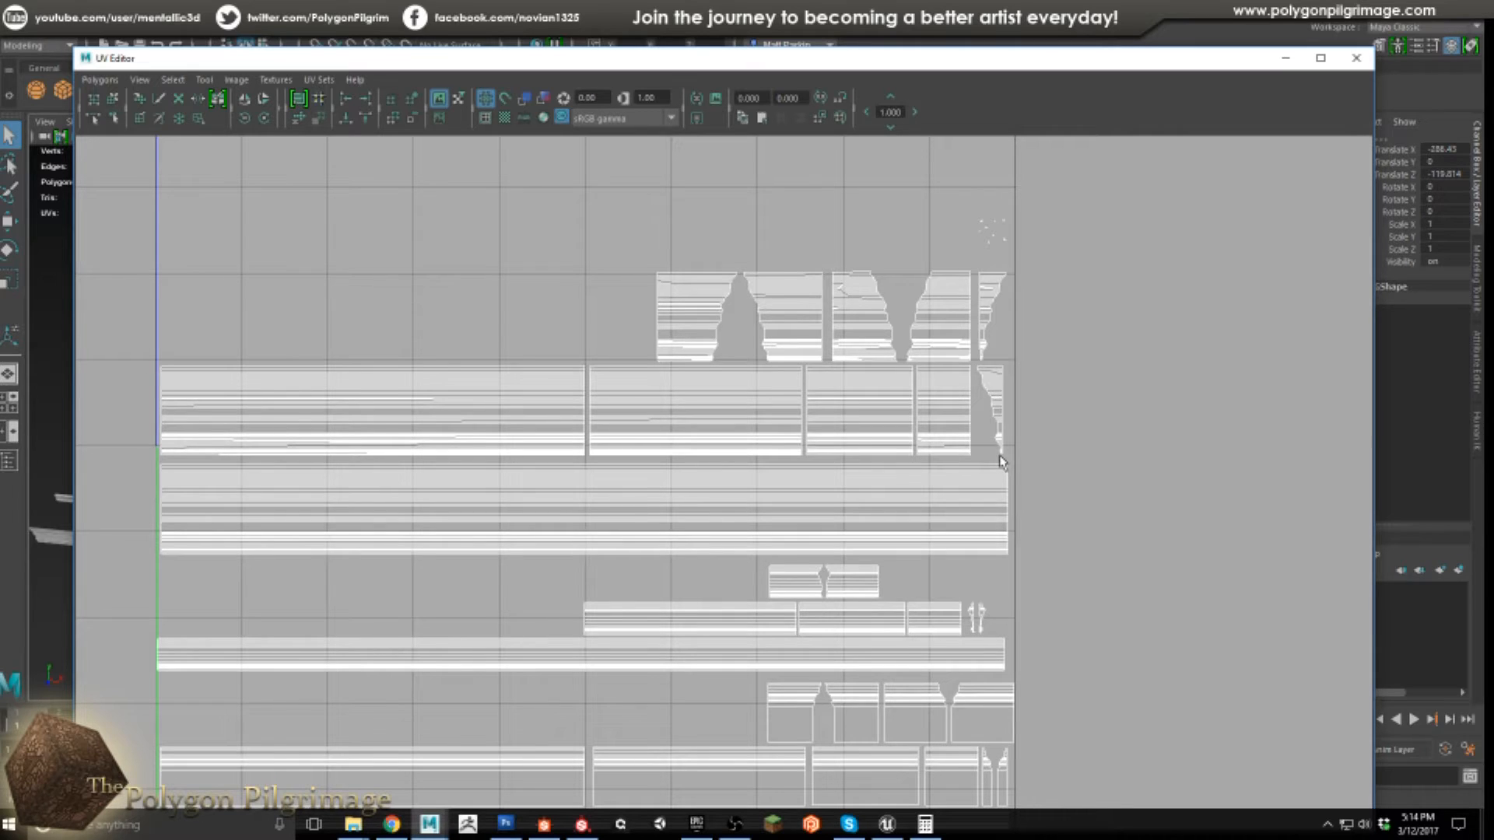
{"action": "mouse_move", "coordinate": [1008, 250]}
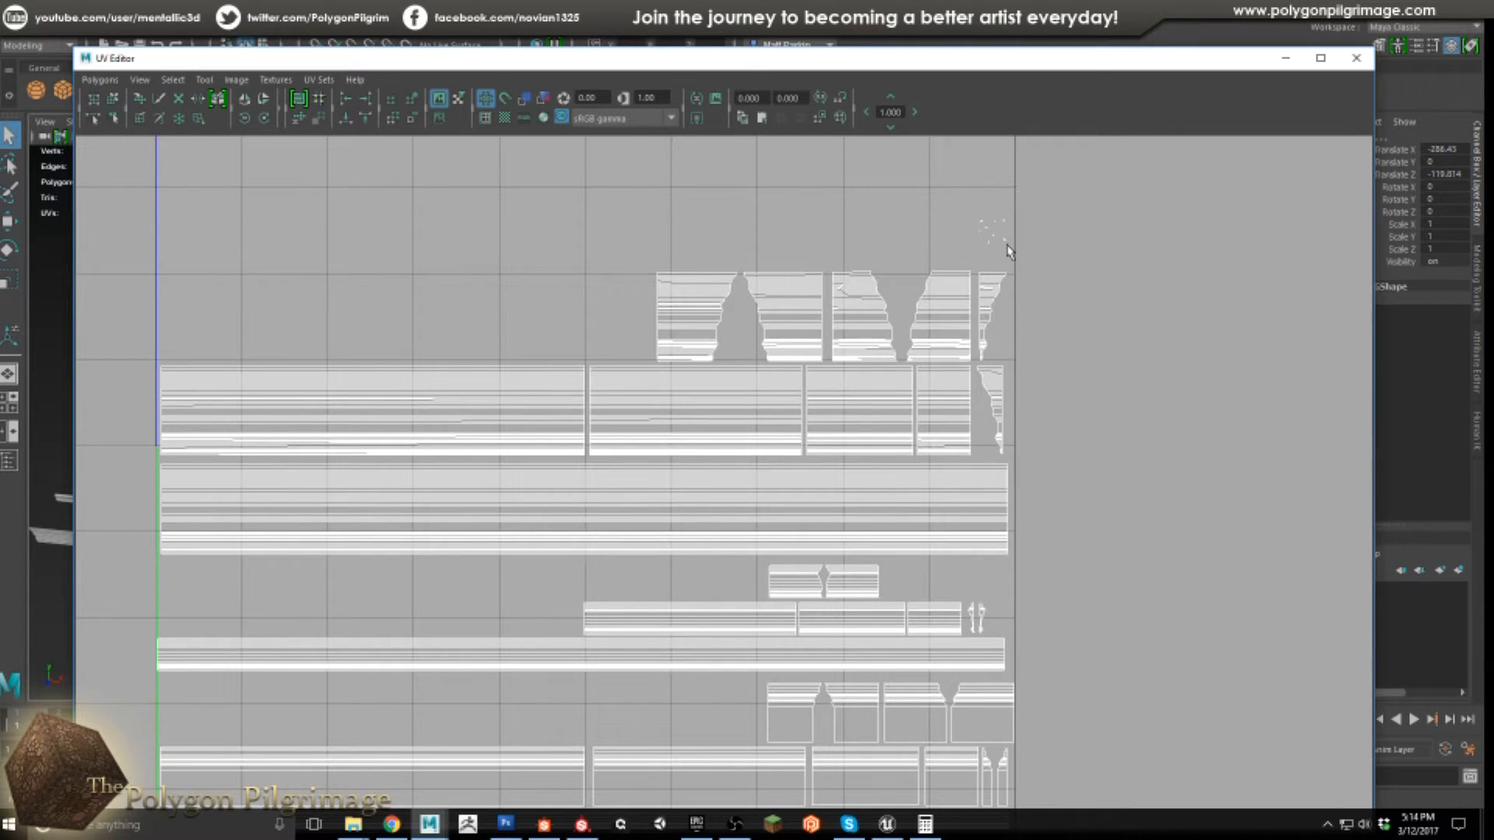
{"action": "mouse_move", "coordinate": [970, 231]}
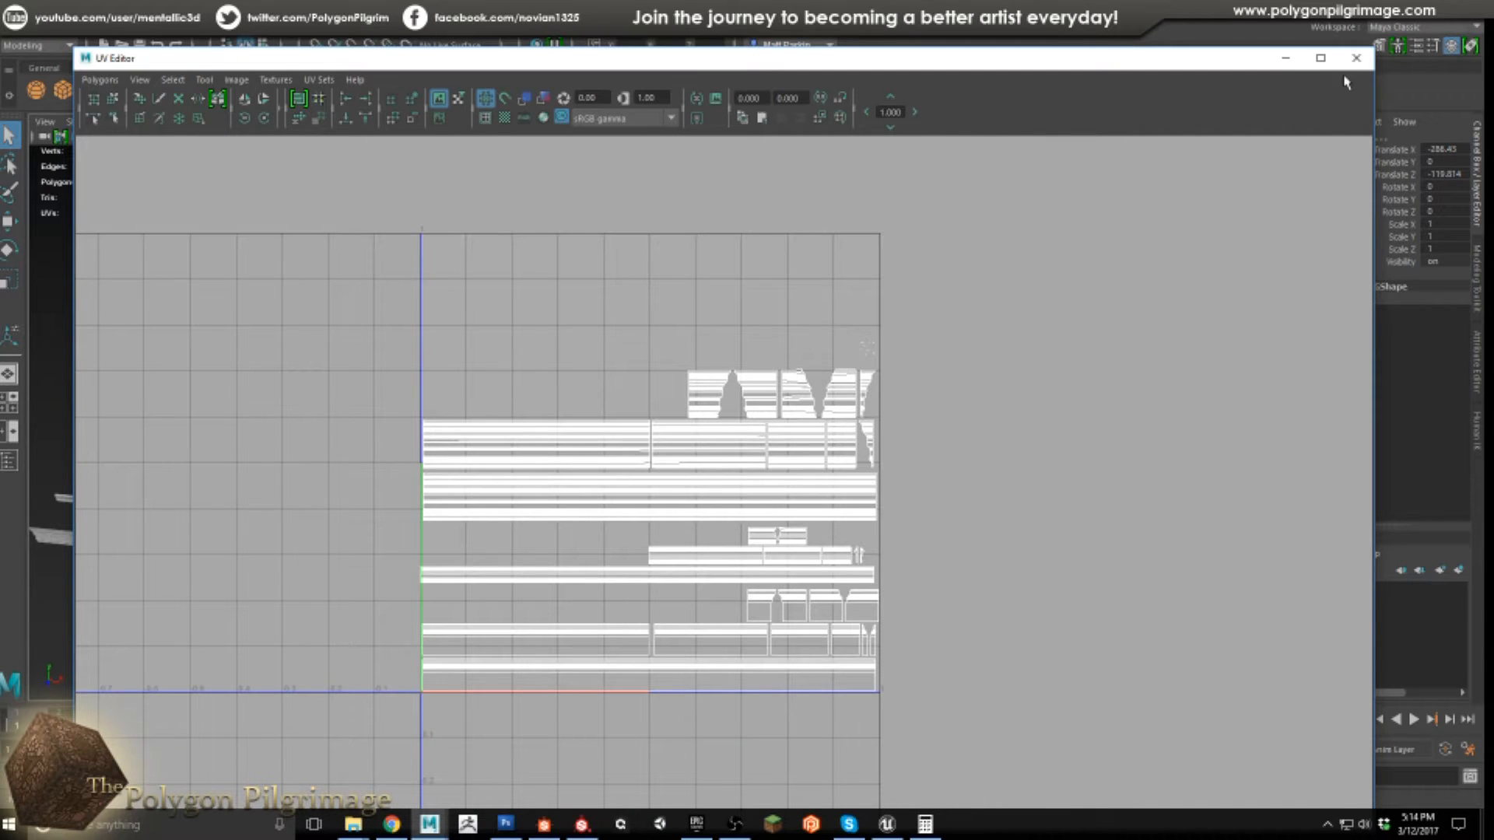
Open the Molding graph and inspect a noise Blend node's Add/Screen settings
{"action": "left_click", "coordinate": [1354, 58]}
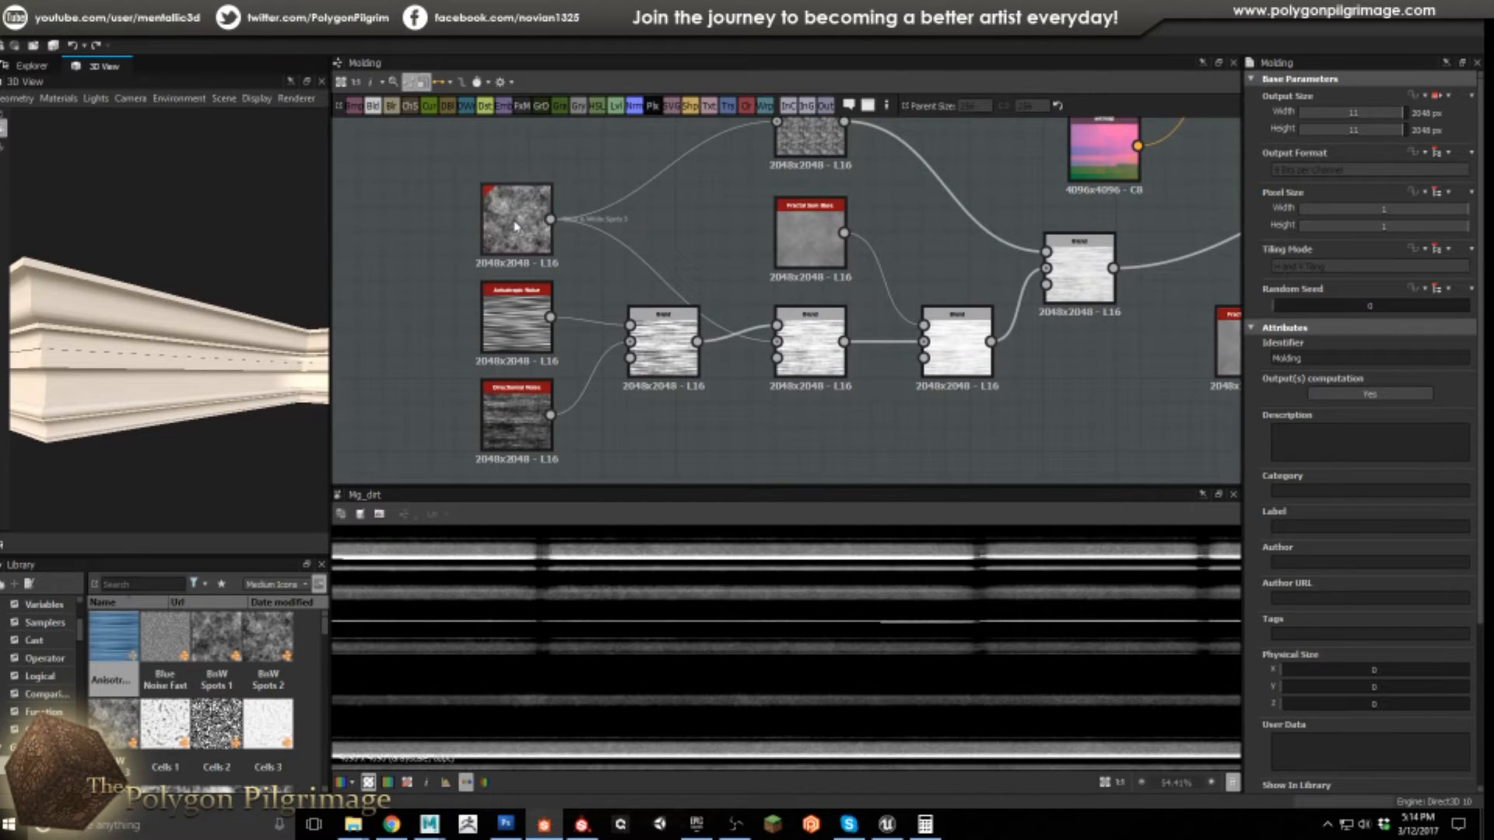
{"action": "left_click", "coordinate": [515, 323]}
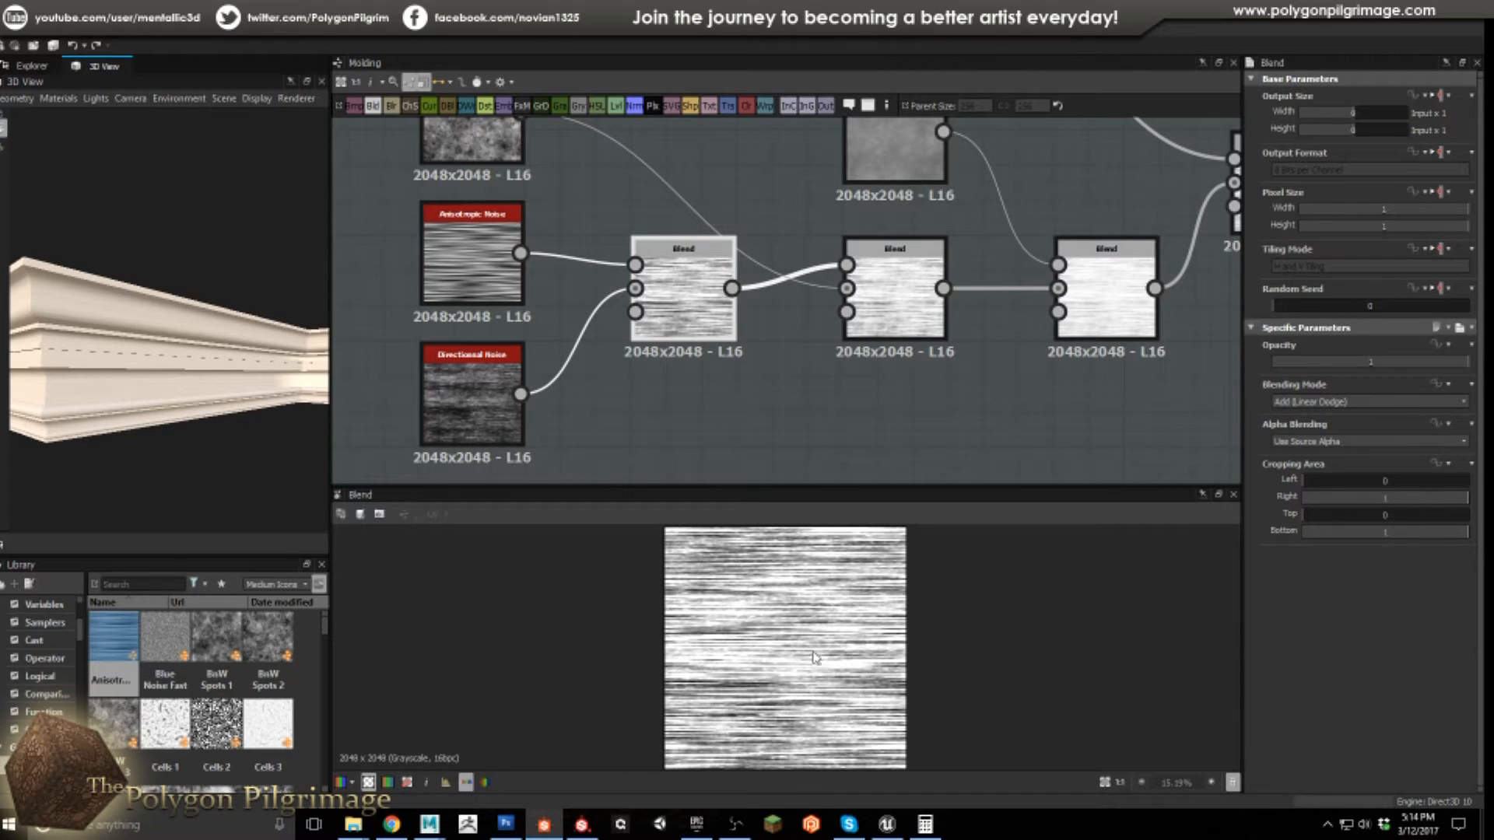
{"action": "mouse_move", "coordinate": [733, 583]}
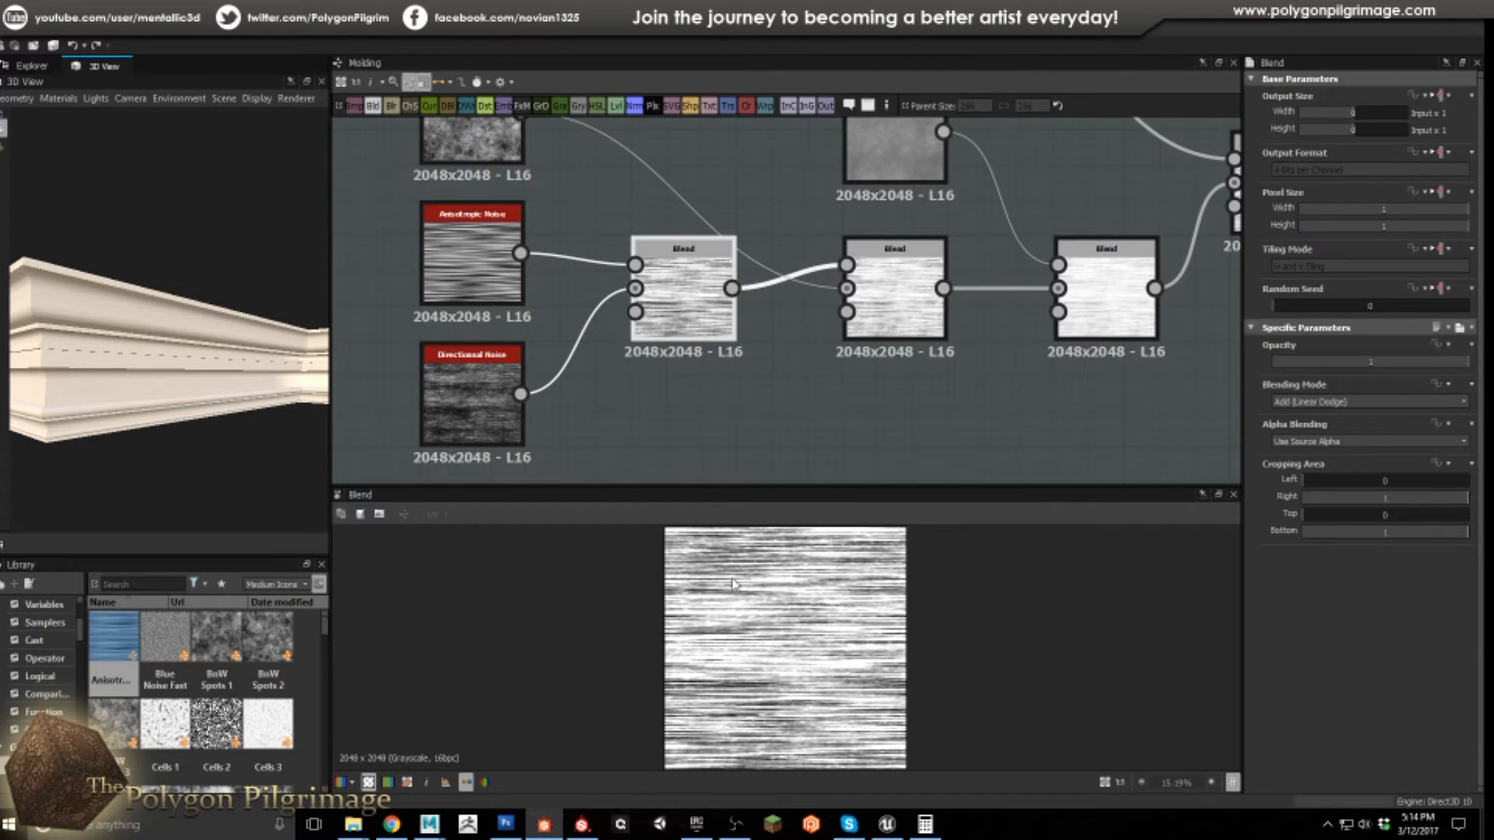
{"action": "mouse_move", "coordinate": [815, 700]}
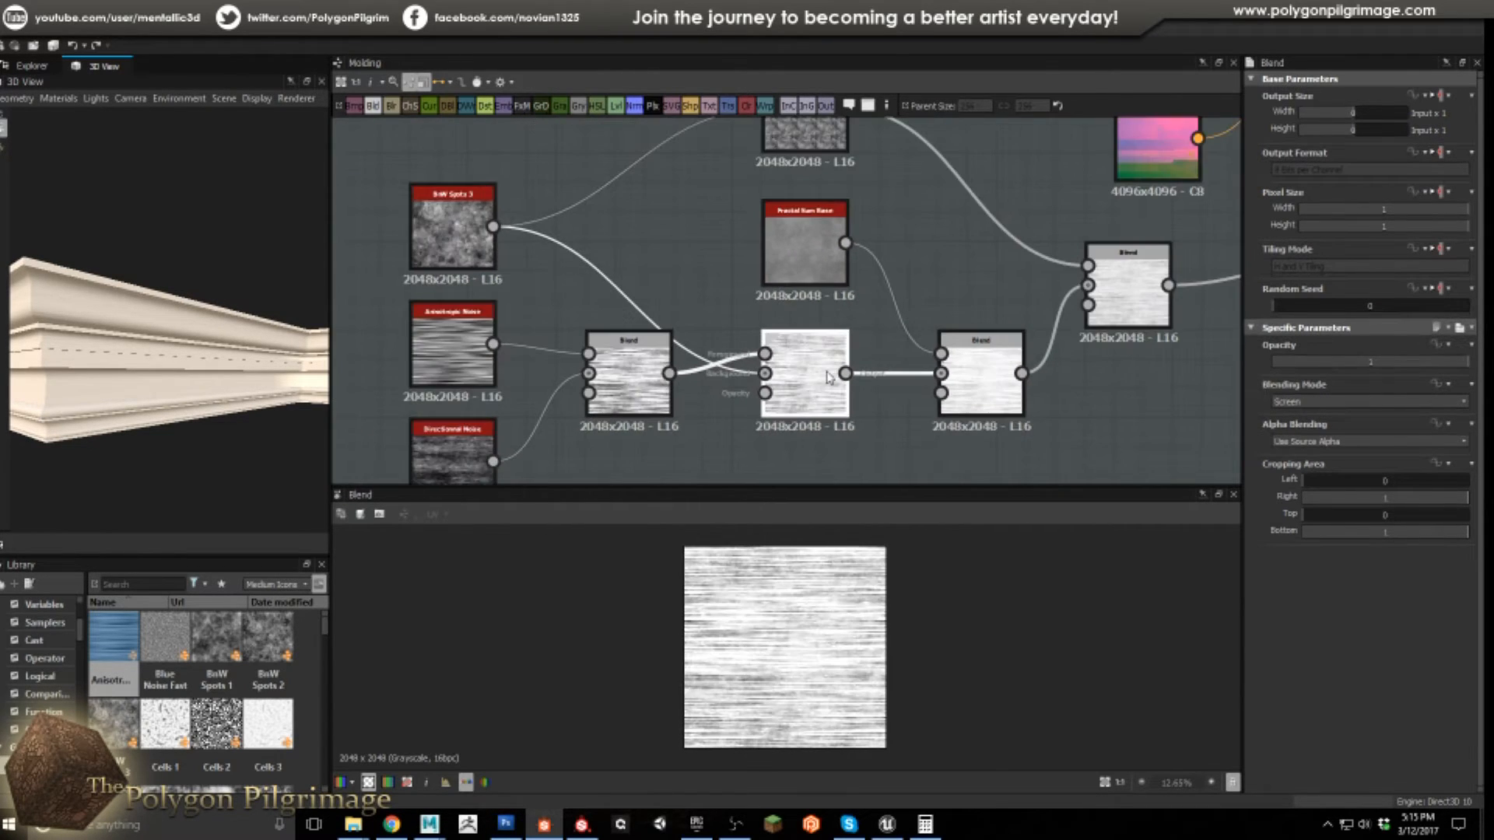
{"action": "mouse_move", "coordinate": [494, 229]}
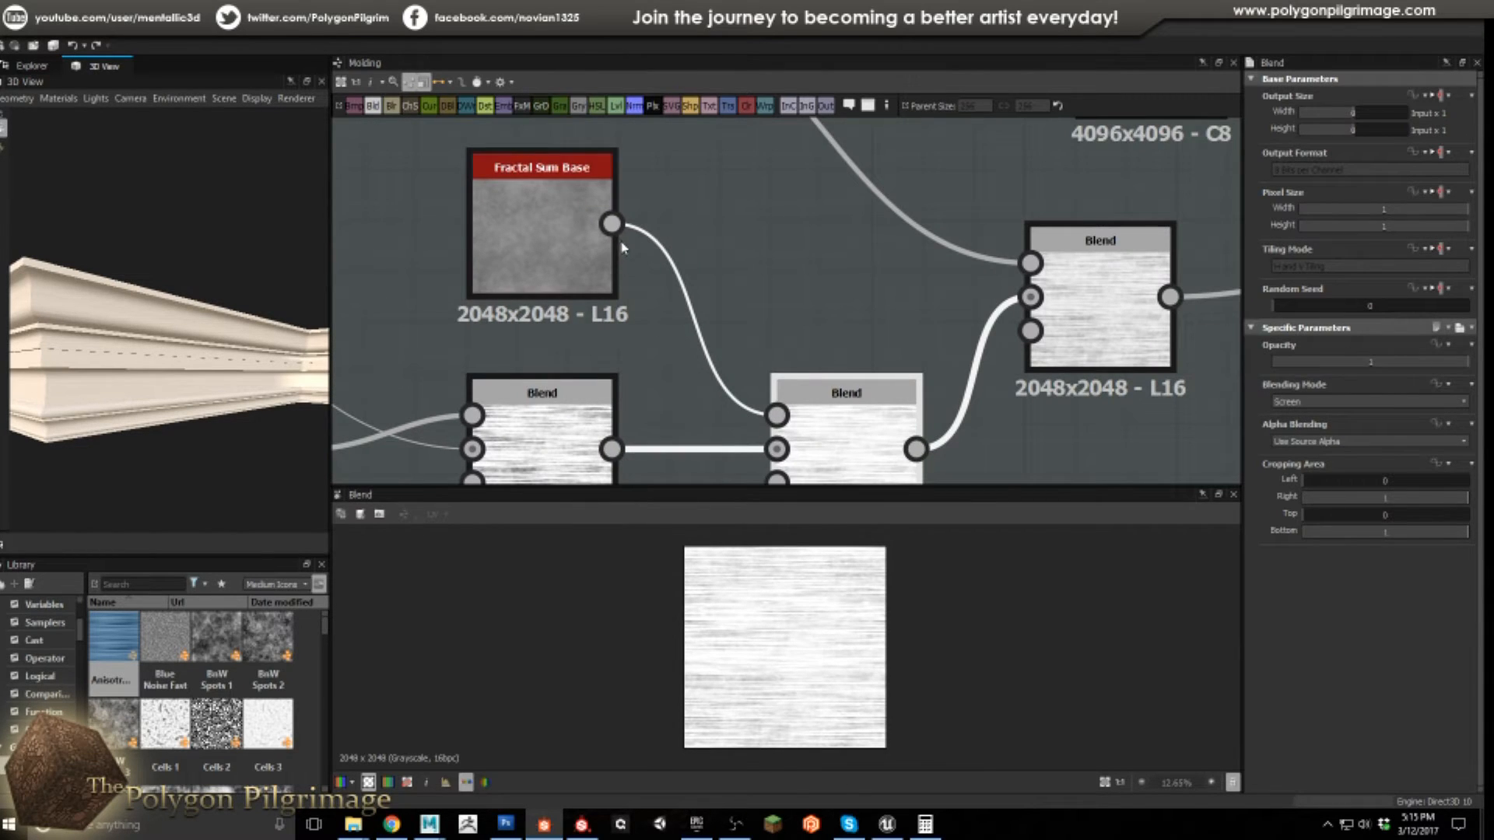
{"action": "left_click", "coordinate": [541, 220]}
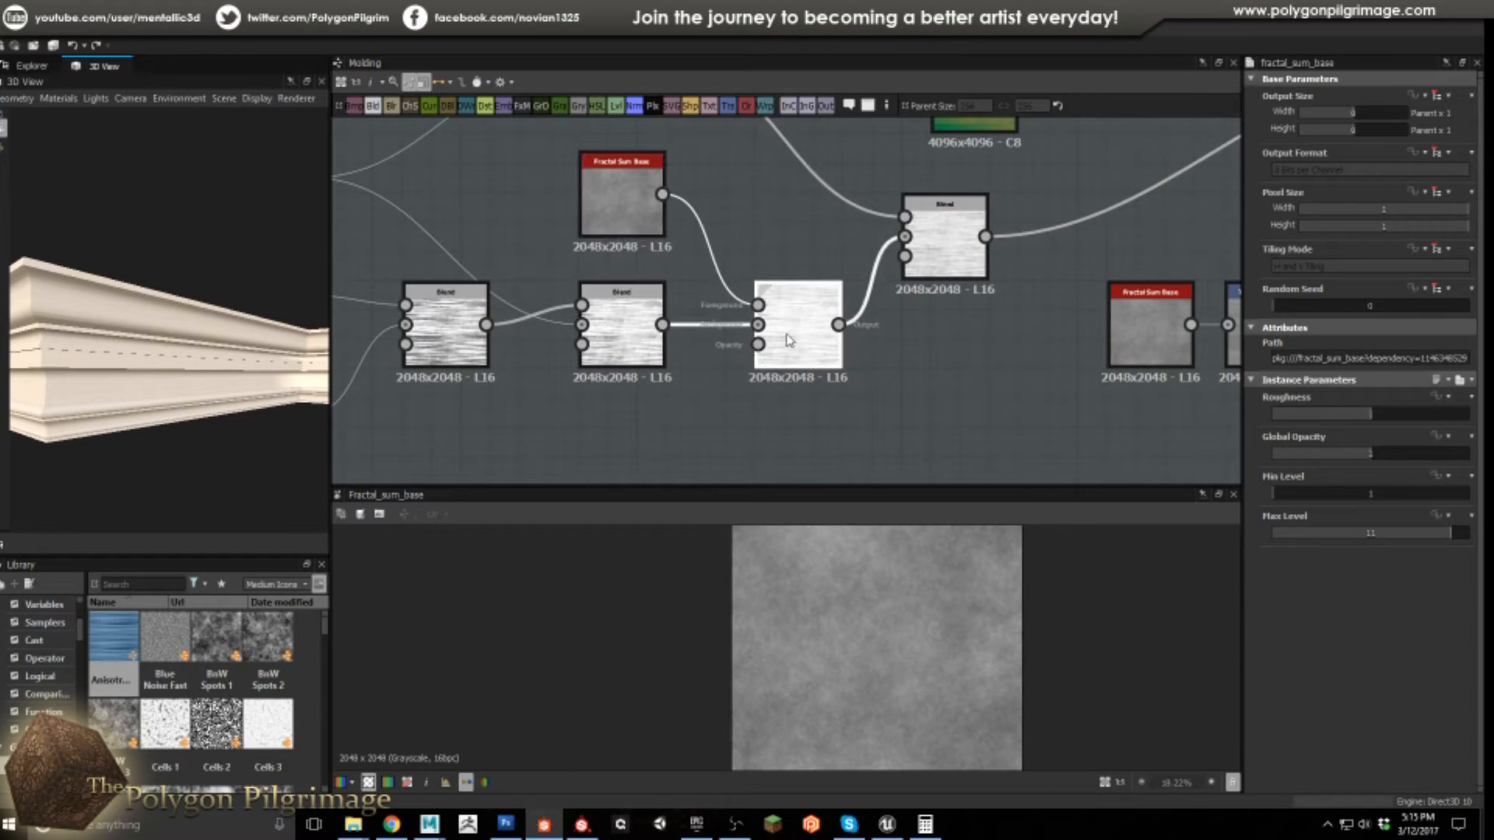
{"action": "left_click", "coordinate": [798, 334]}
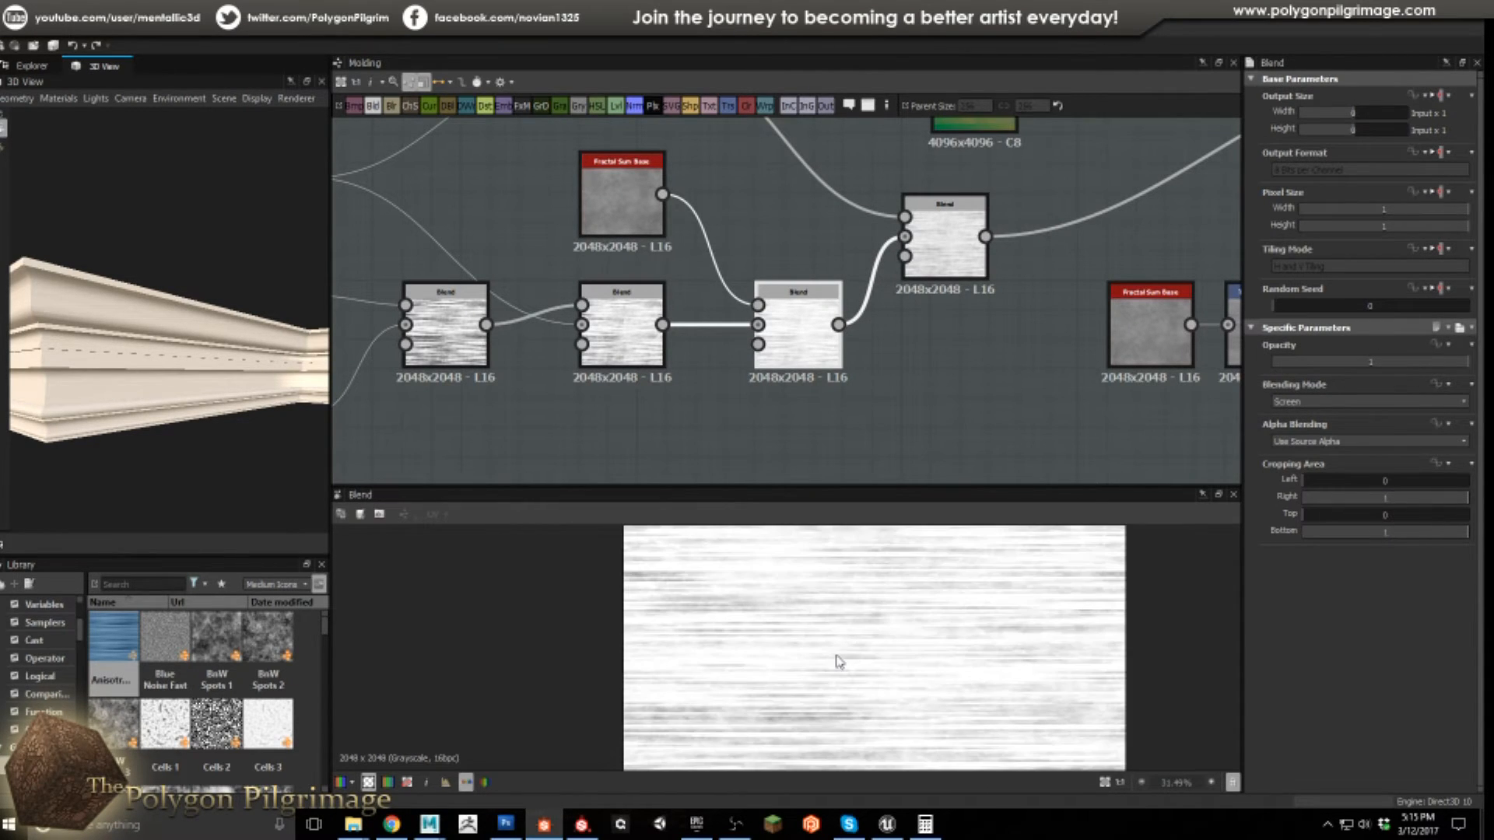
{"action": "mouse_move", "coordinate": [896, 659]}
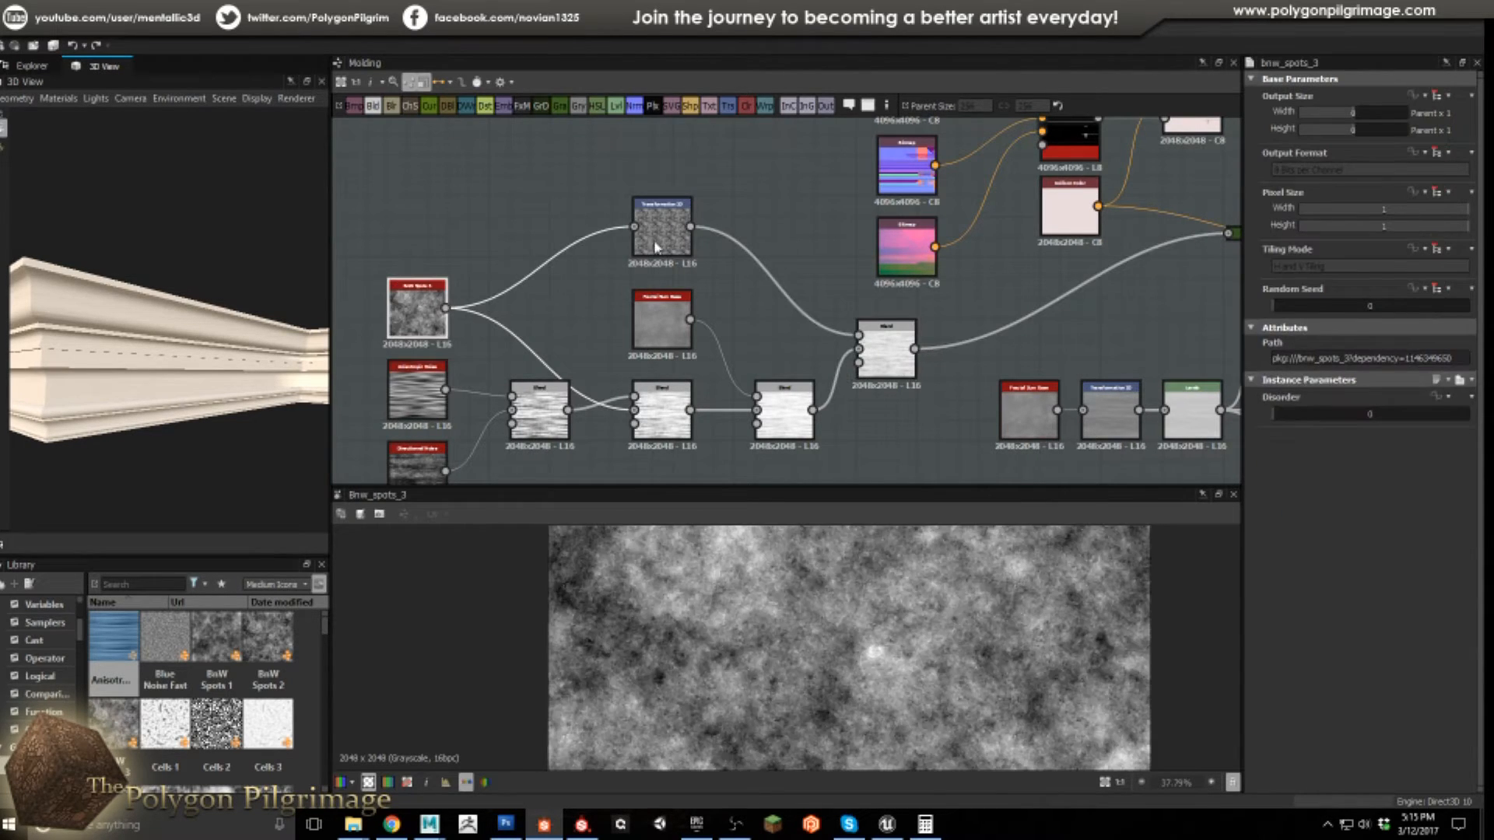
{"action": "left_click", "coordinate": [661, 225]}
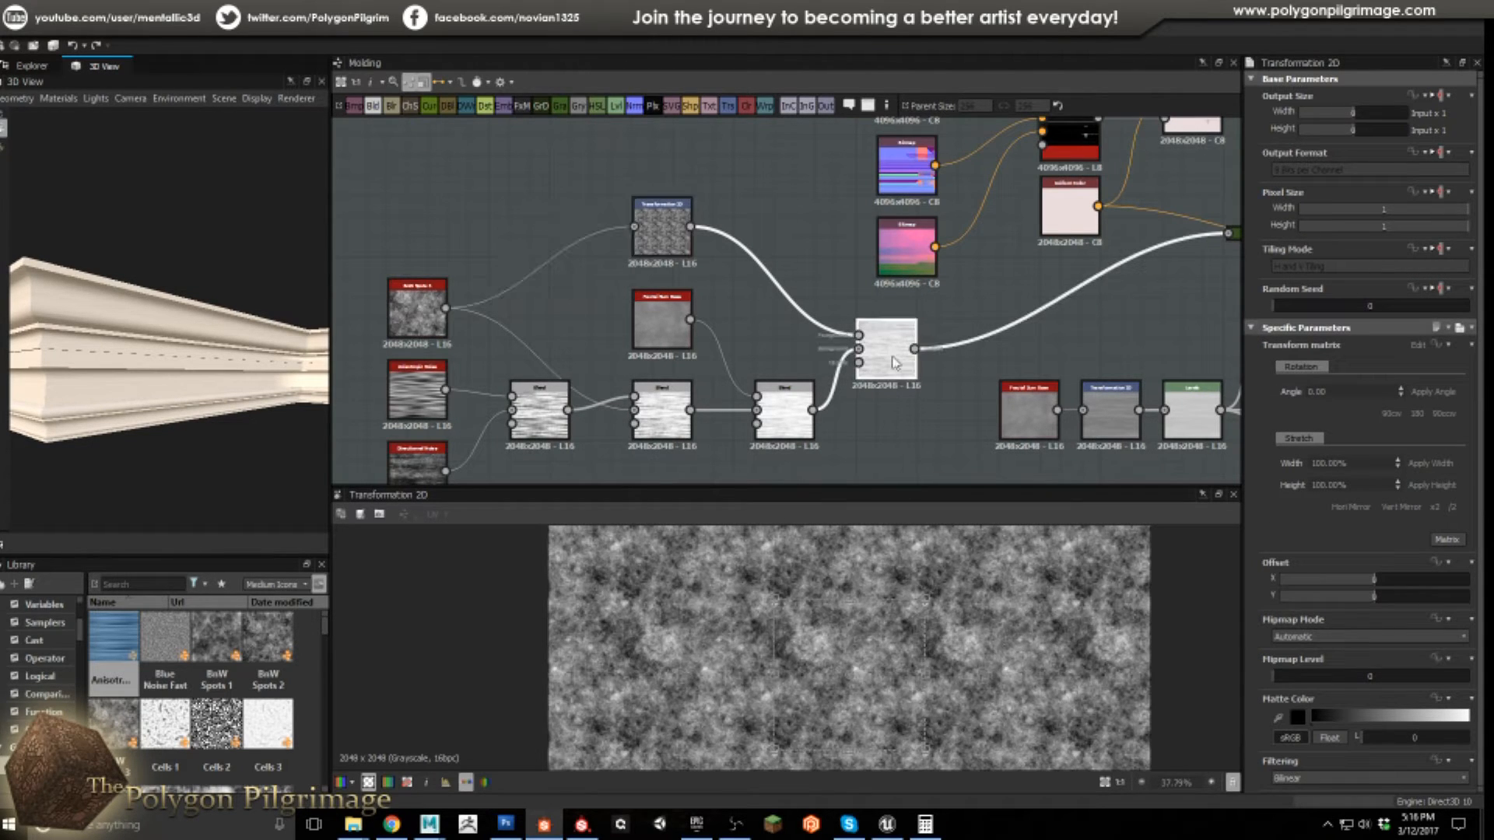
{"action": "left_click", "coordinate": [887, 344]}
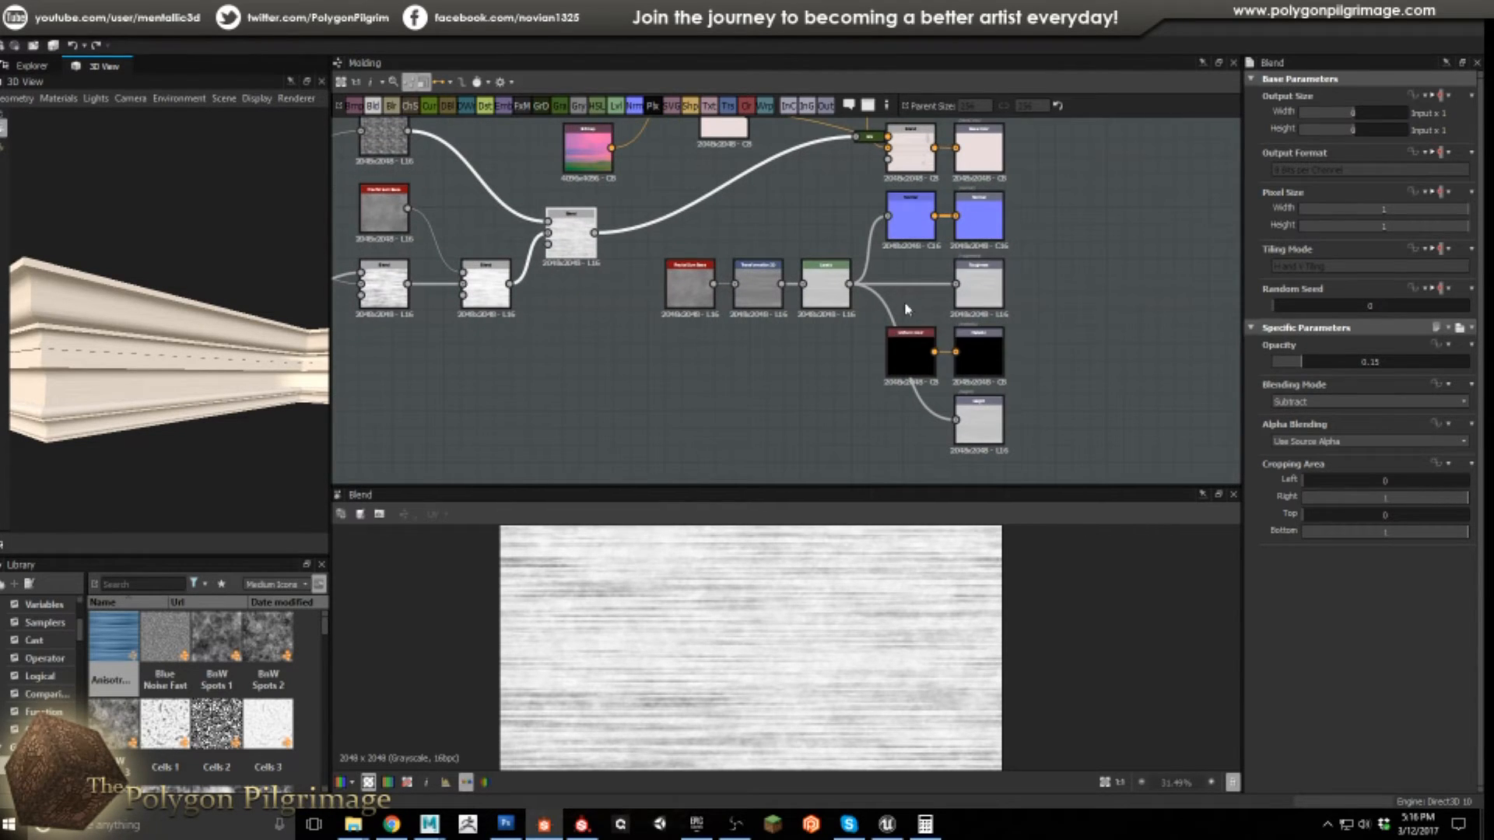
{"action": "mouse_move", "coordinate": [843, 360]}
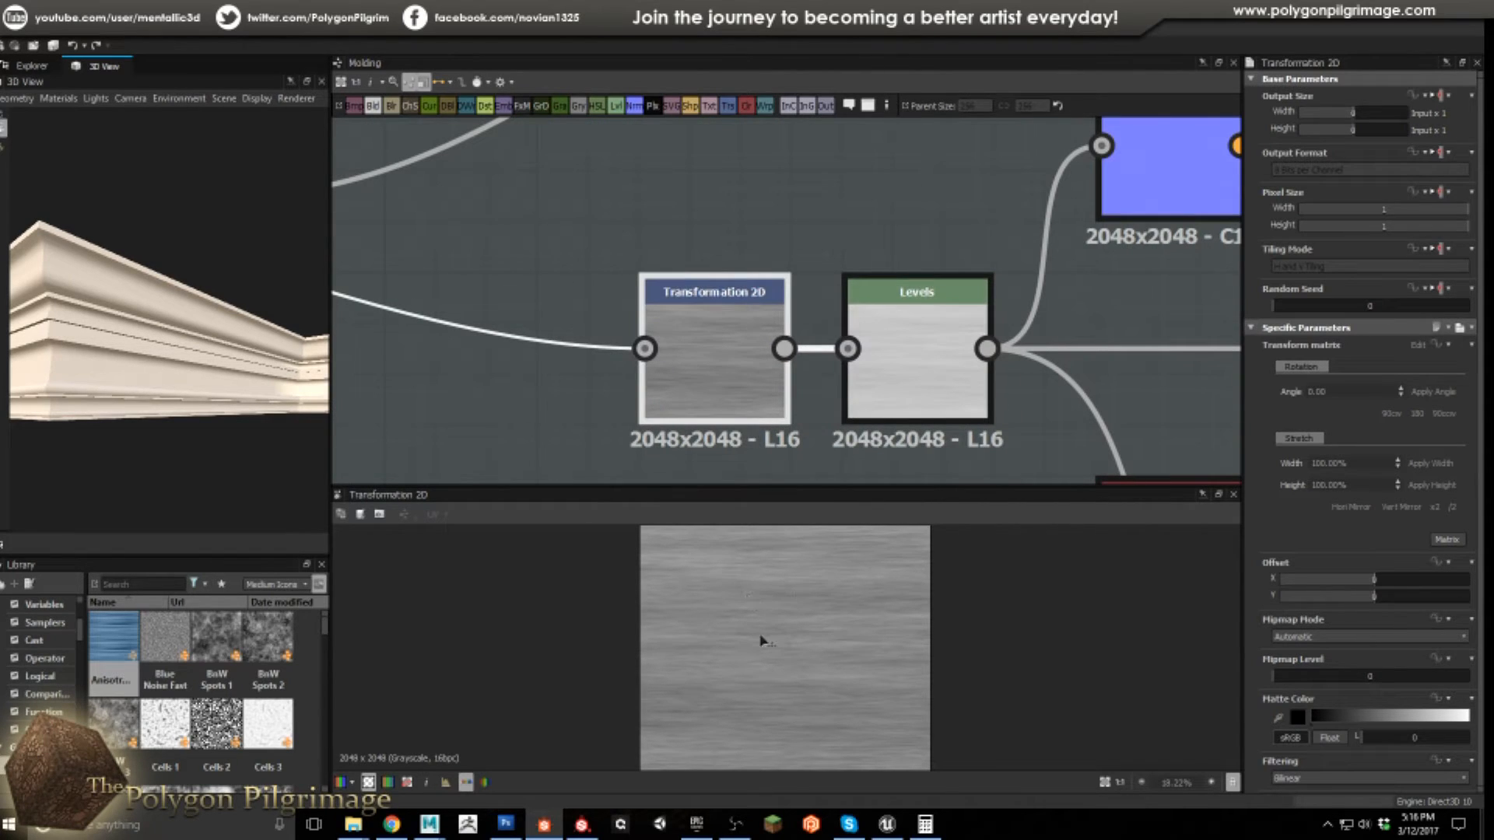
{"action": "left_click", "coordinate": [915, 292]}
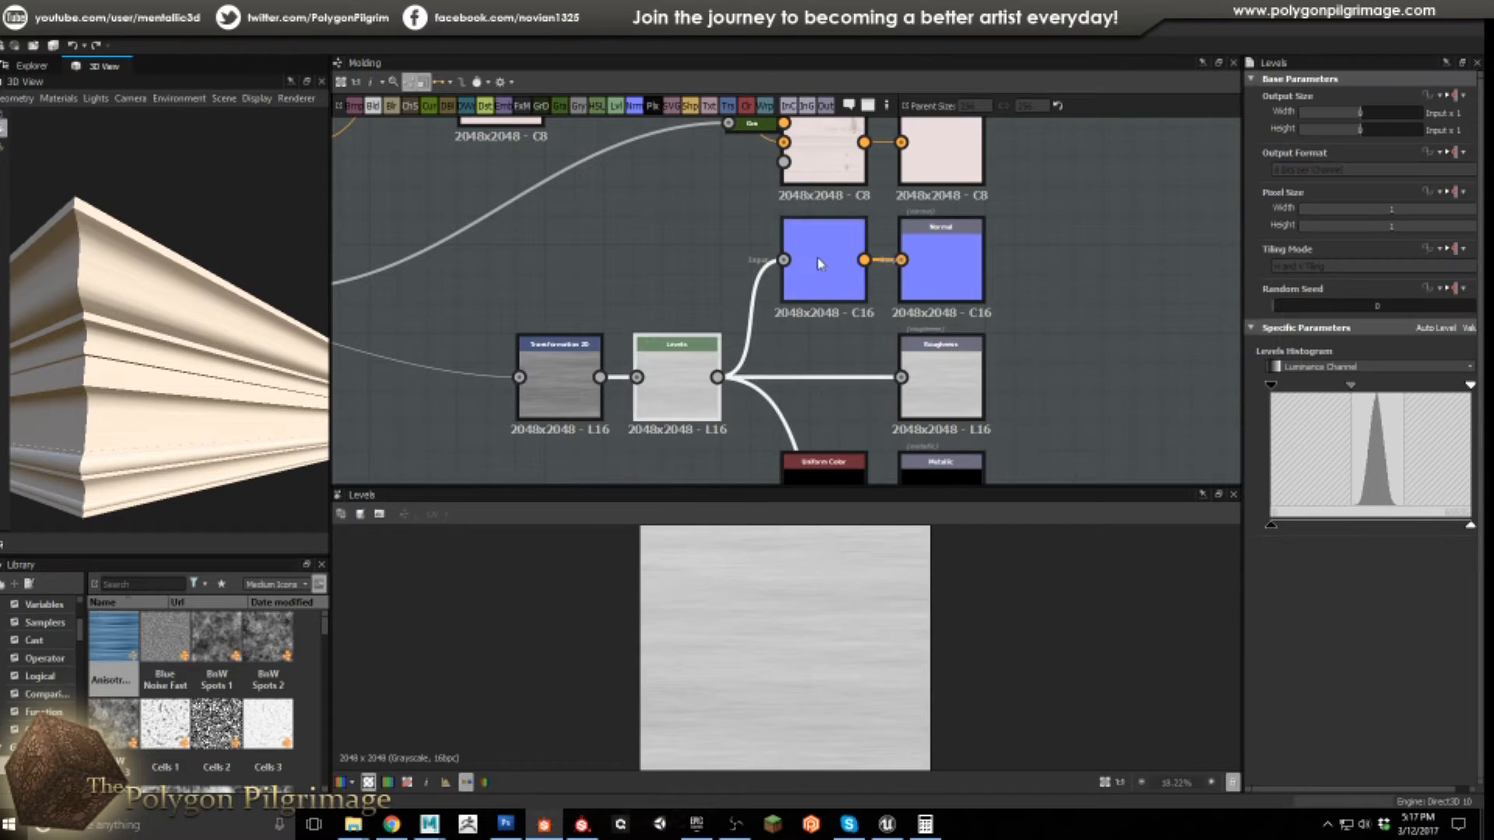
{"action": "left_click", "coordinate": [822, 259]}
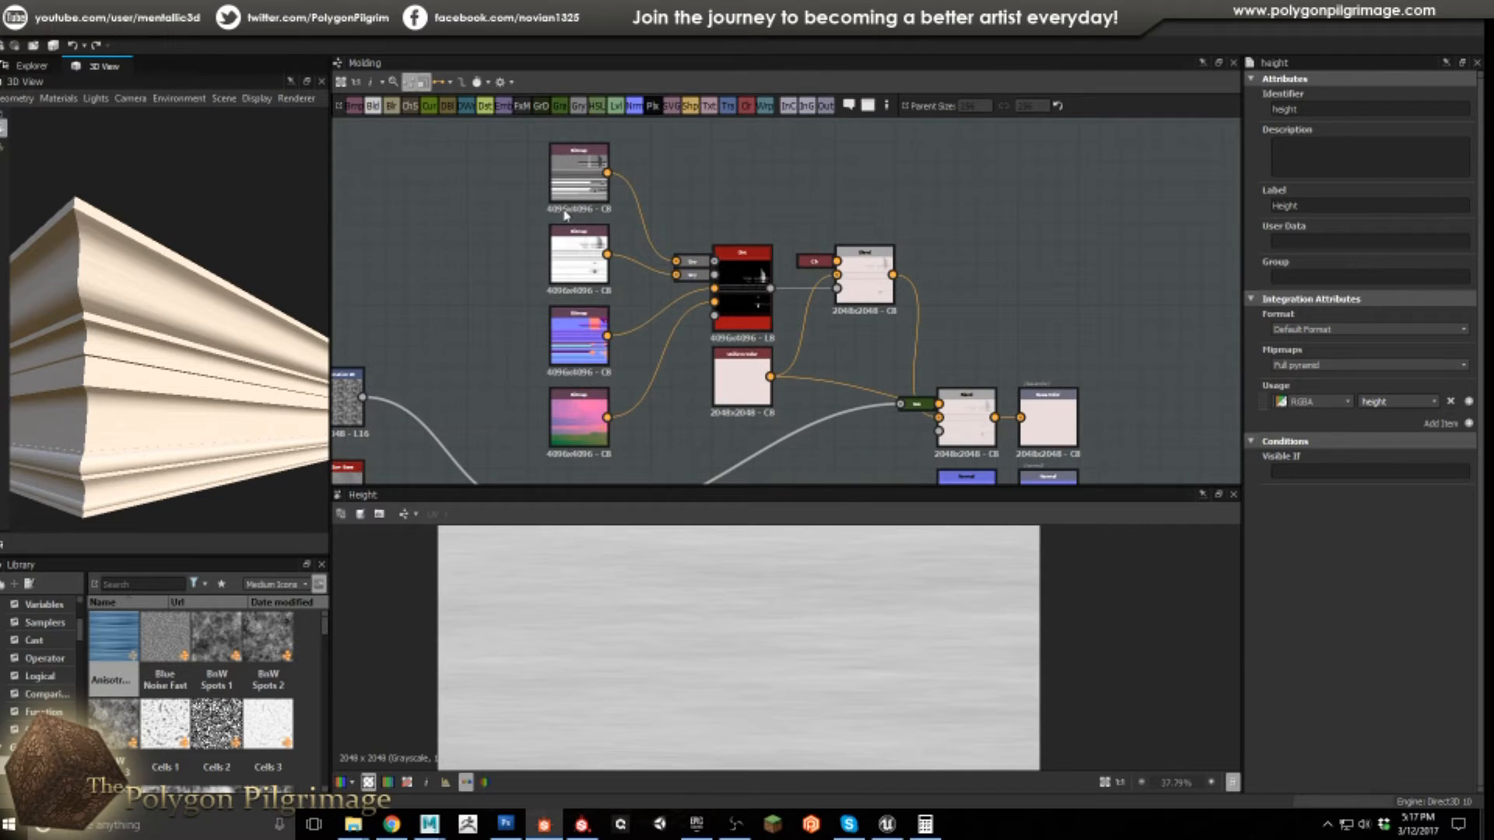
{"action": "mouse_move", "coordinate": [588, 306]}
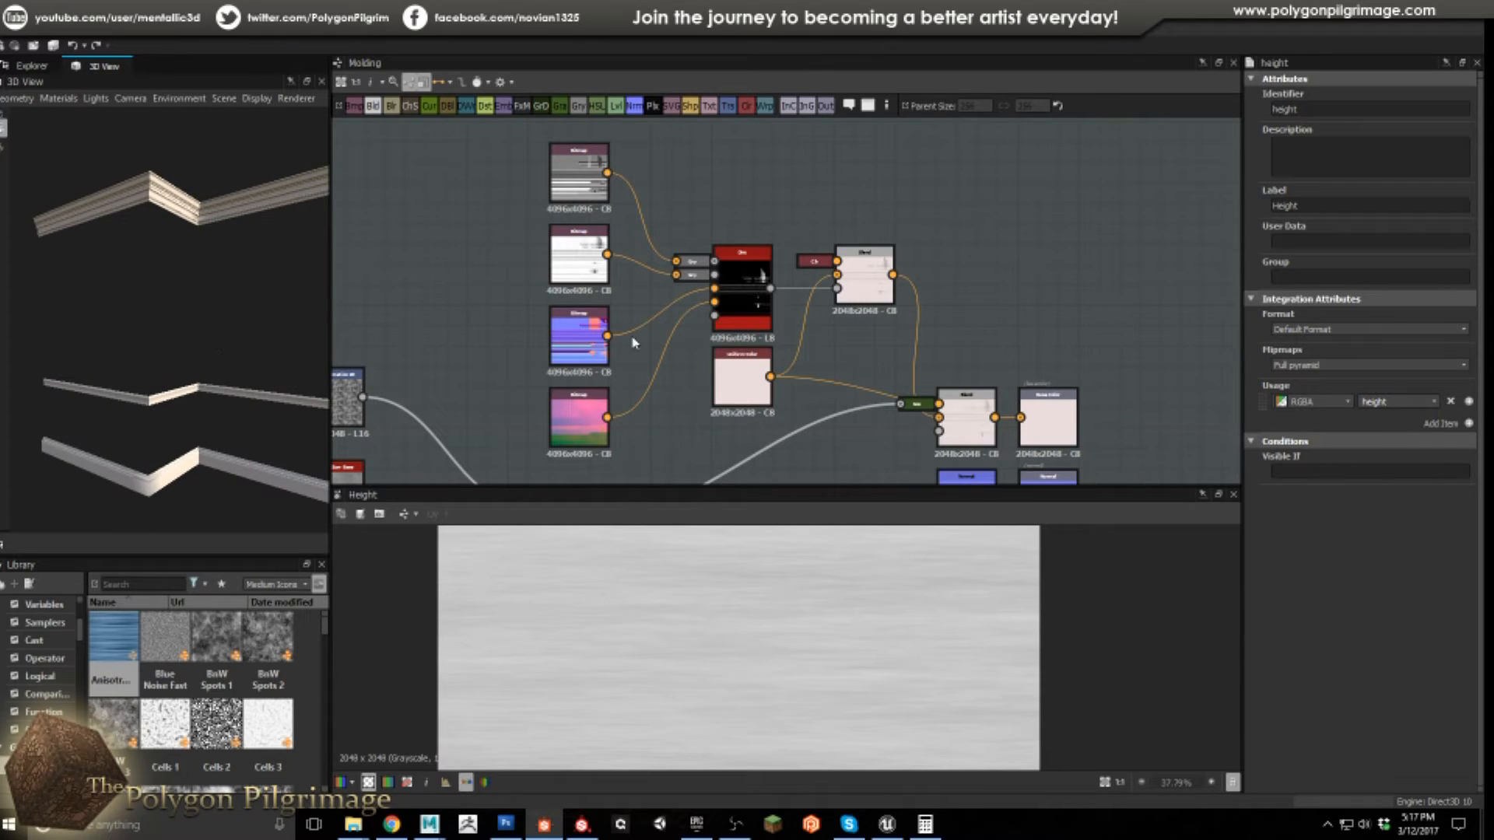
{"action": "mouse_move", "coordinate": [670, 588]}
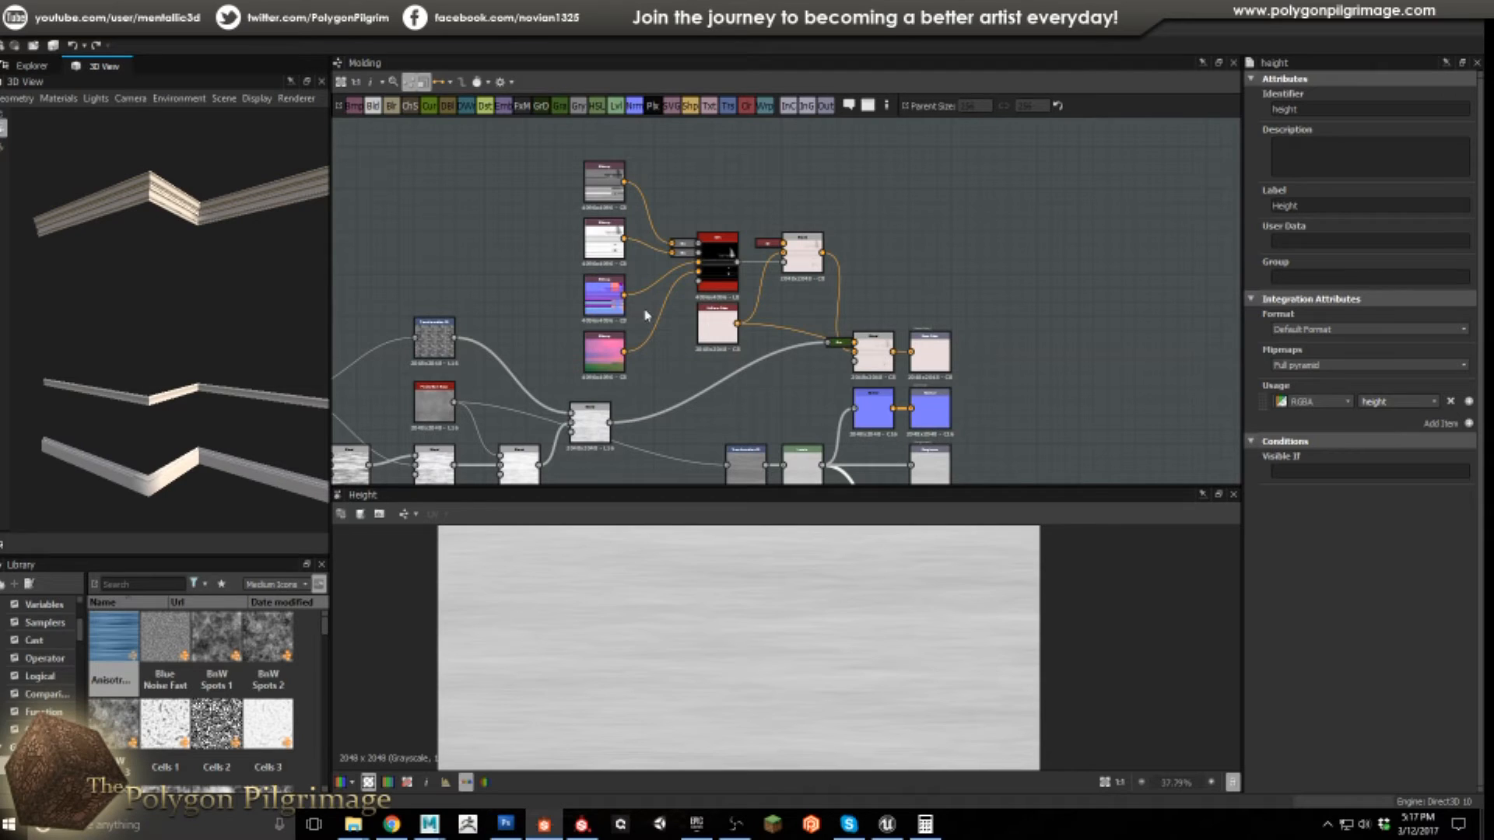
Switch from Substance Designer over to Substance Painter via the taskbar
{"action": "left_click", "coordinate": [581, 824]}
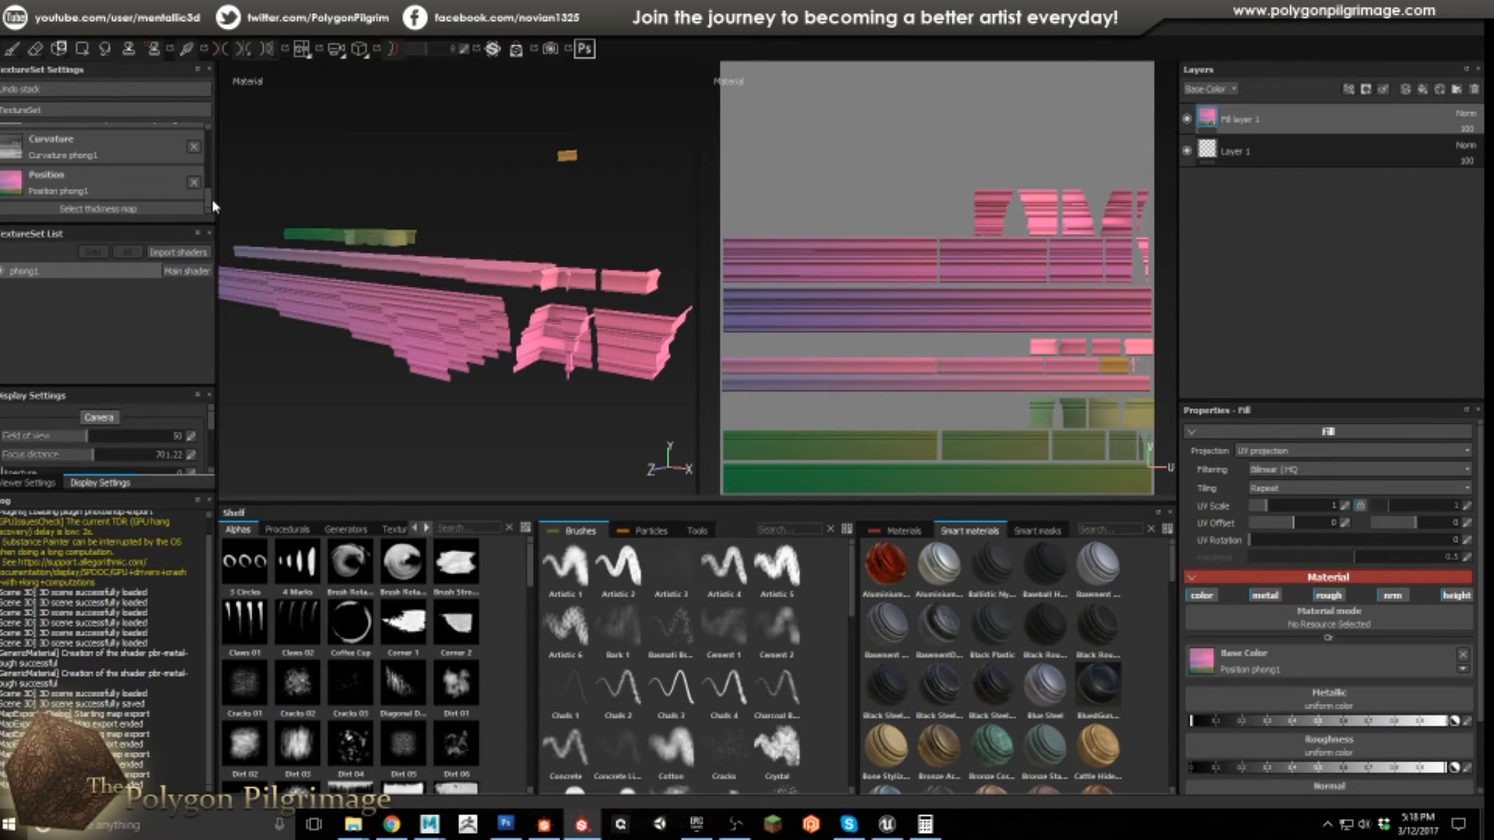
{"action": "mouse_move", "coordinate": [546, 332]}
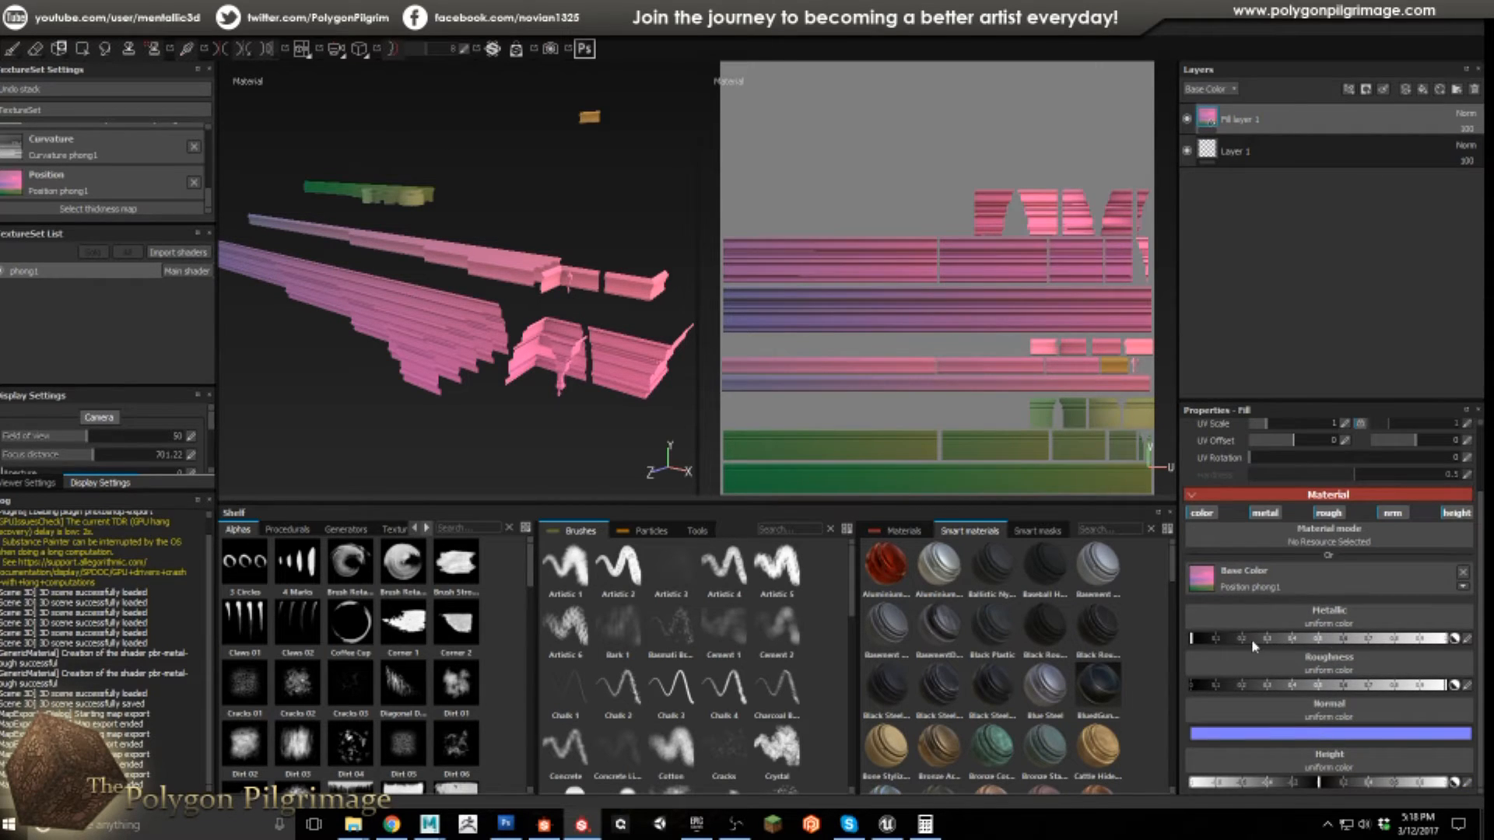
{"action": "mouse_move", "coordinate": [1439, 695]}
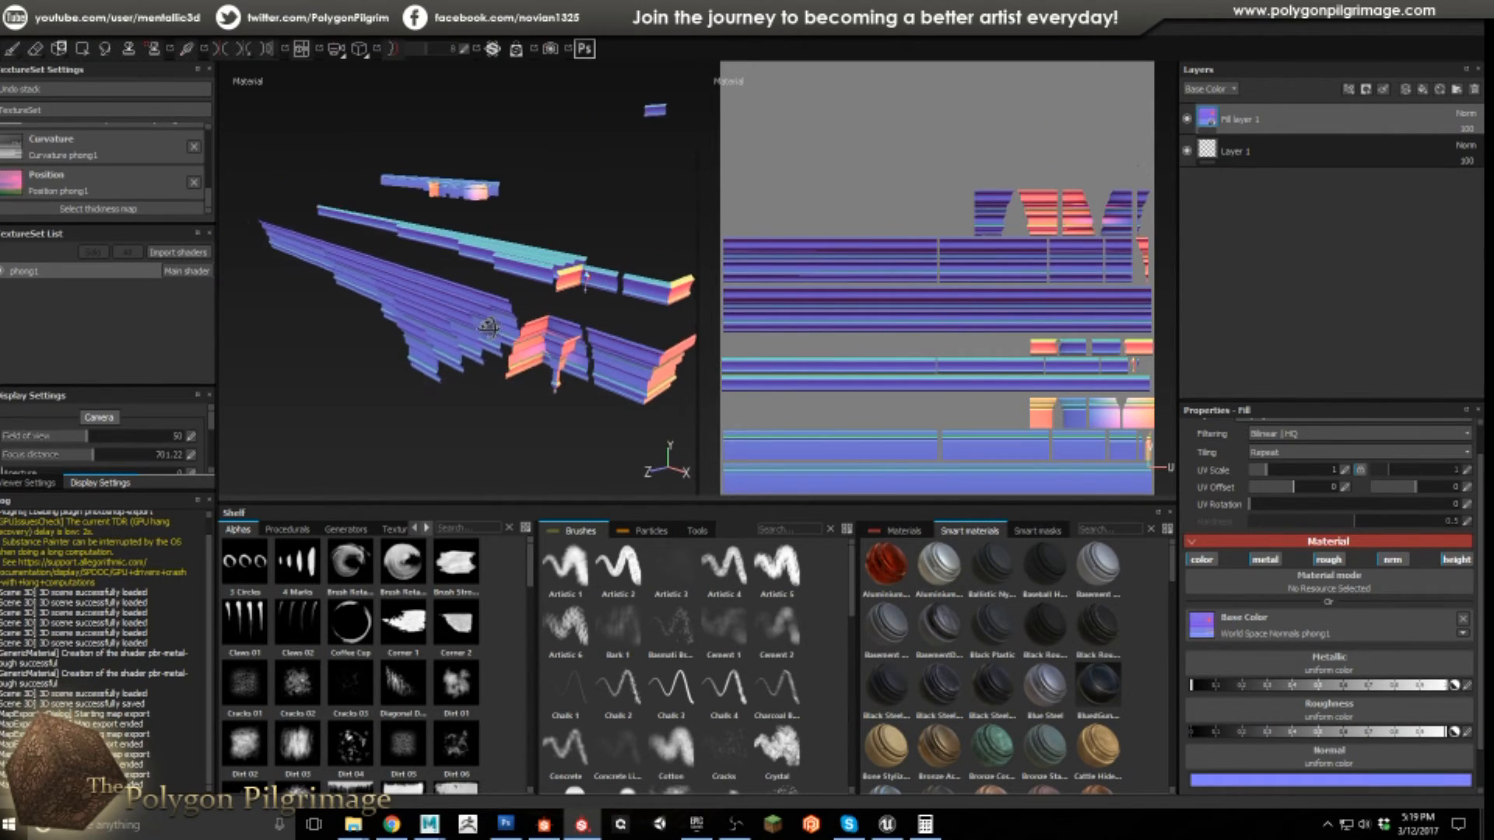
Orbit the trim pieces to check the normals, then return to Substance Designer
{"action": "left_click_drag", "start_coordinate": [491, 329], "coordinate": [519, 324]}
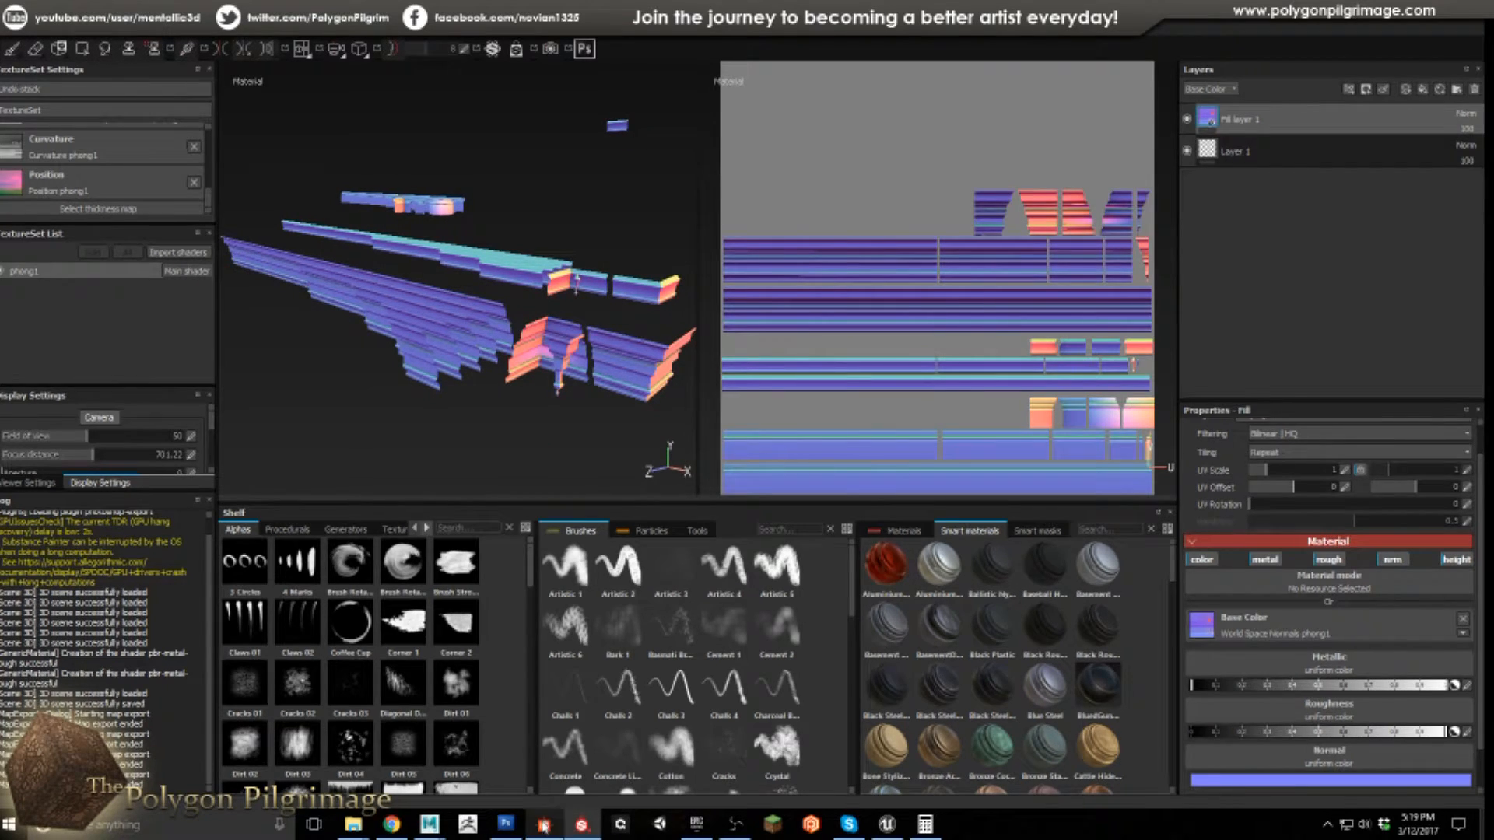
{"action": "left_click", "coordinate": [542, 824]}
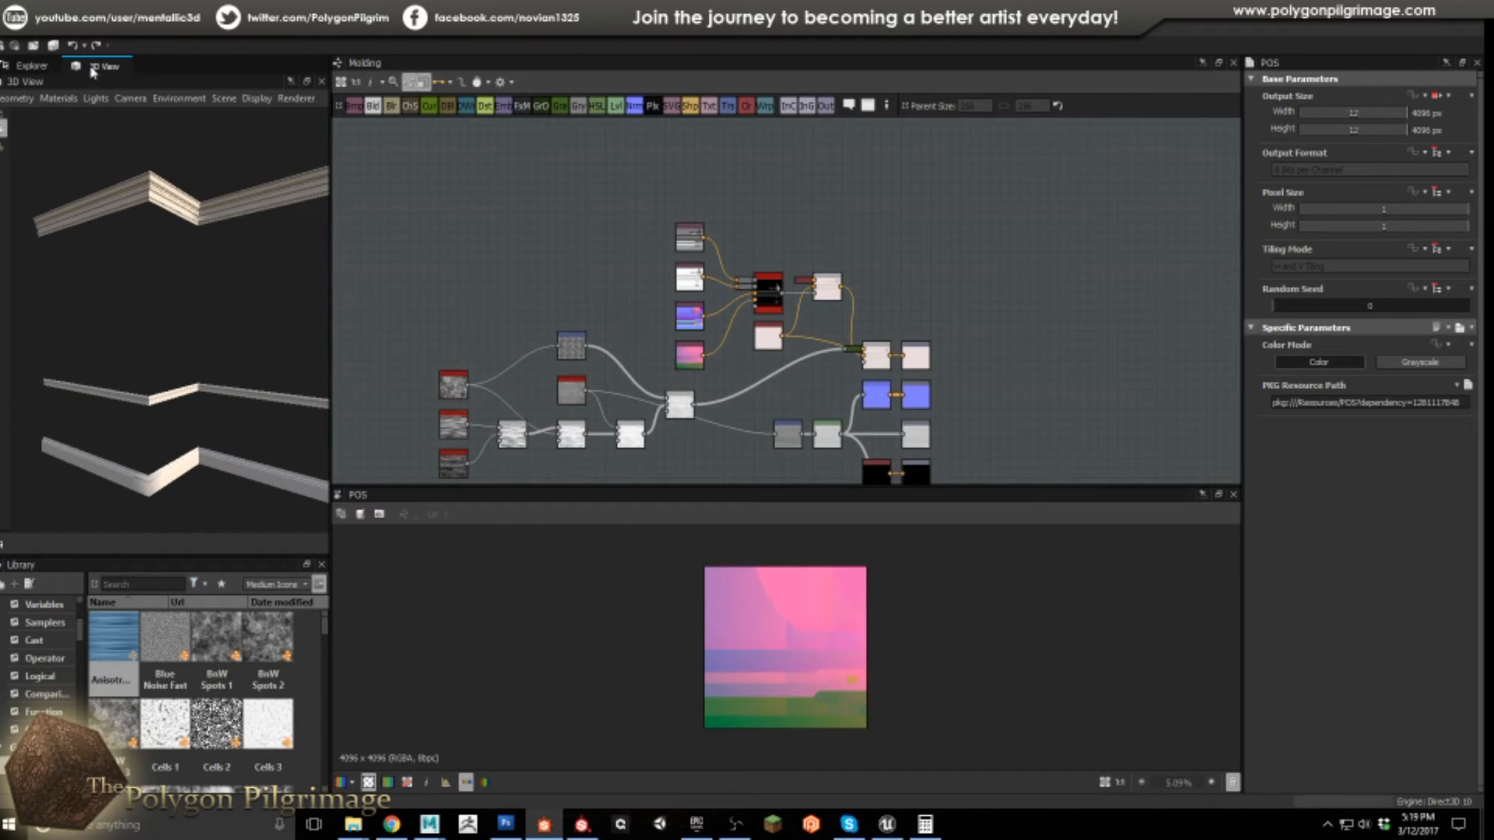
Browse the package's baked resources in the Explorer, then restore the 3D View
{"action": "left_click", "coordinate": [31, 65]}
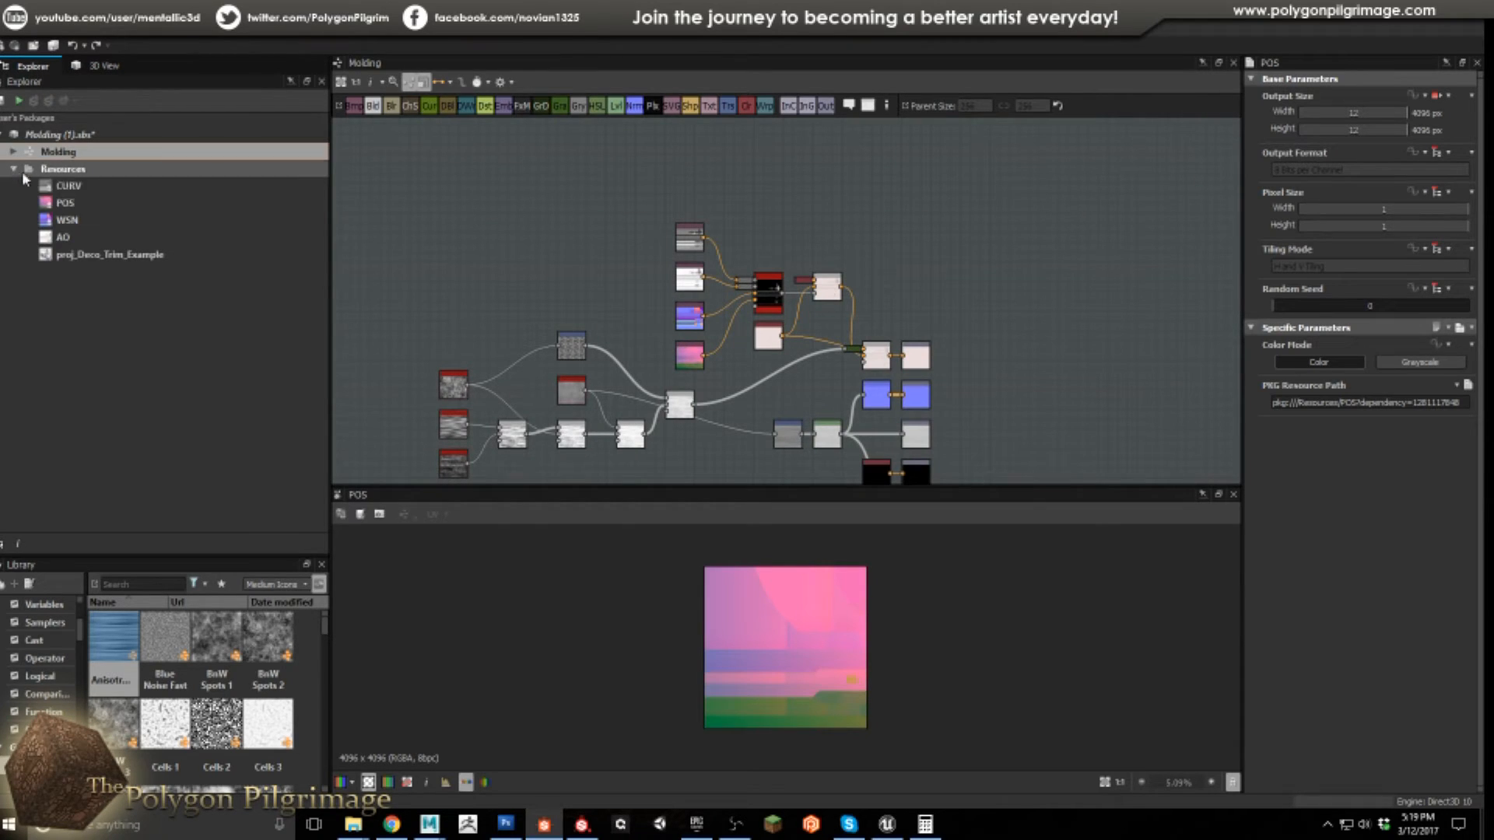
{"action": "left_click", "coordinate": [67, 220]}
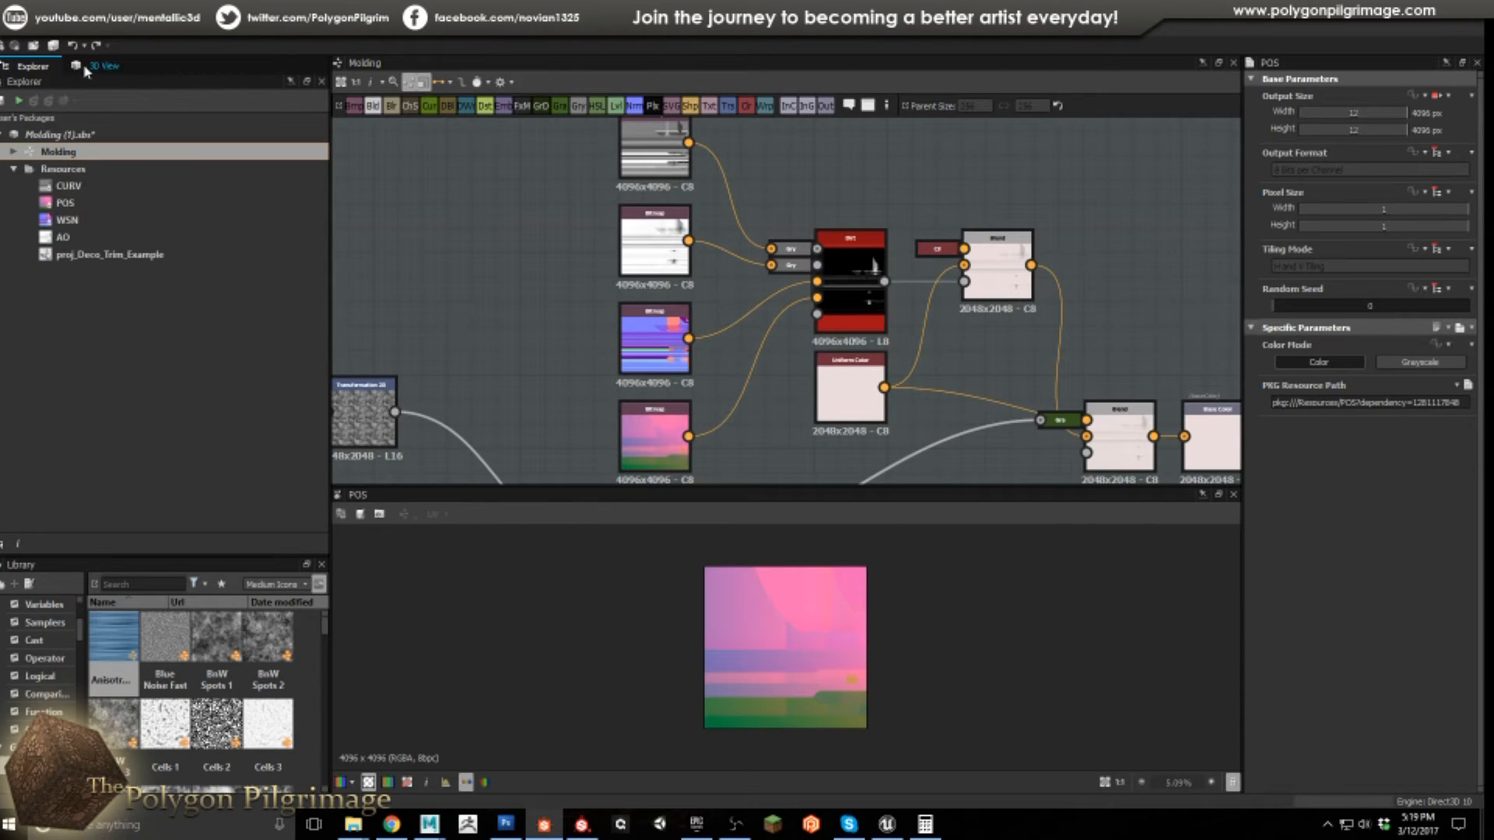
{"action": "left_click", "coordinate": [103, 65]}
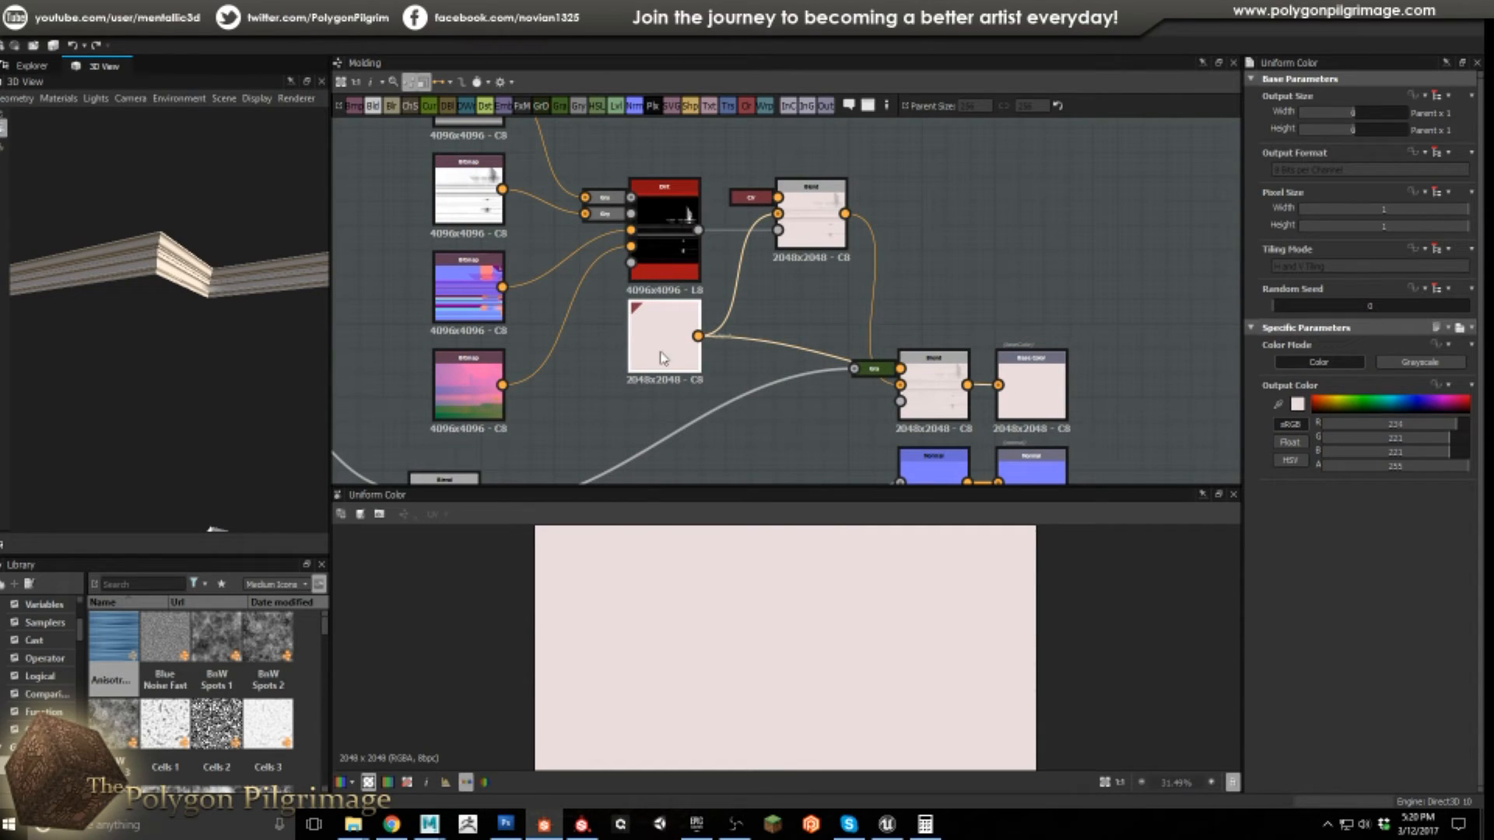
{"action": "mouse_move", "coordinate": [703, 368]}
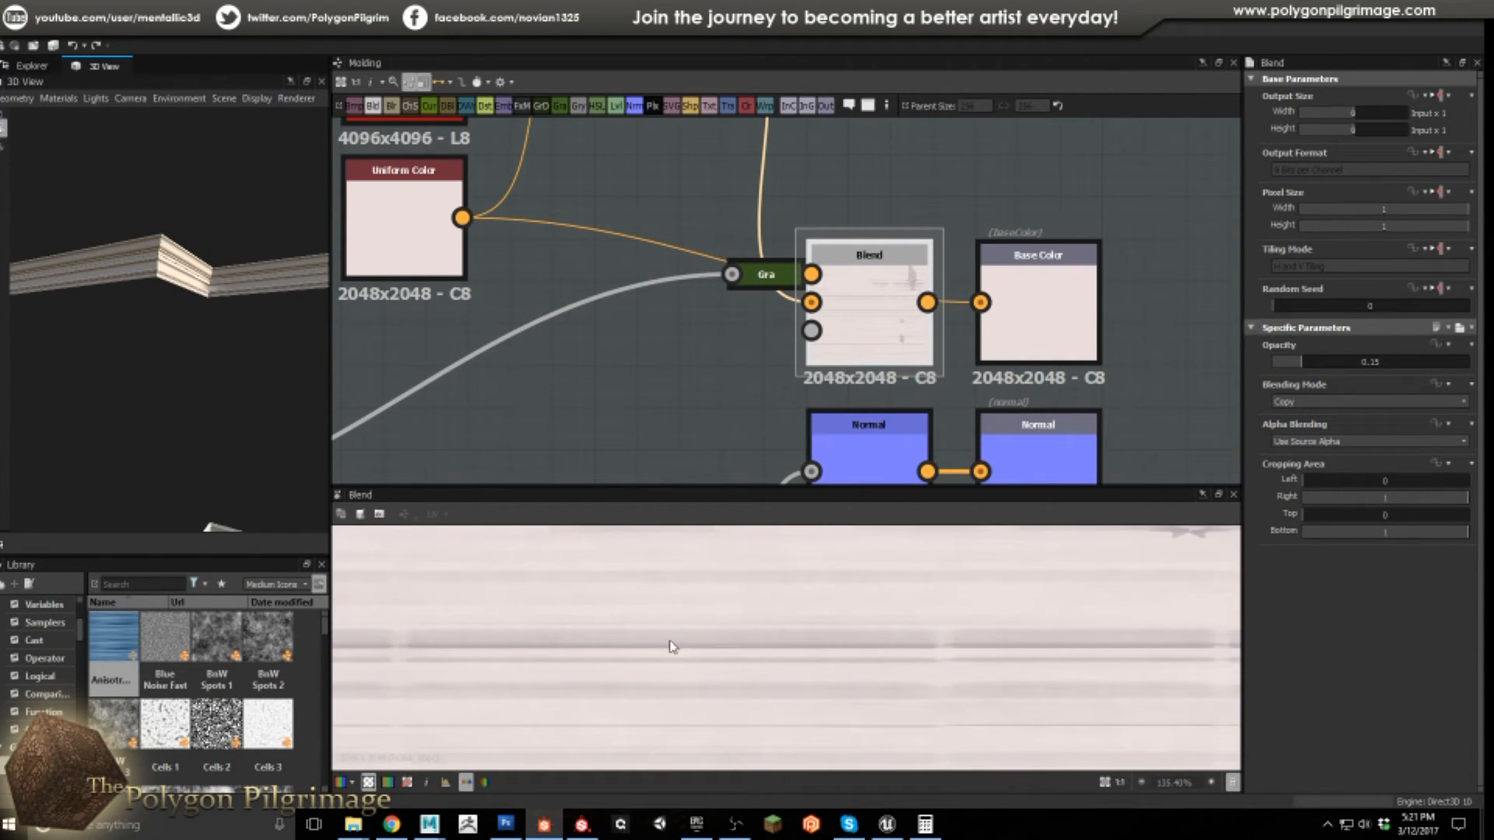
{"action": "mouse_move", "coordinate": [788, 641]}
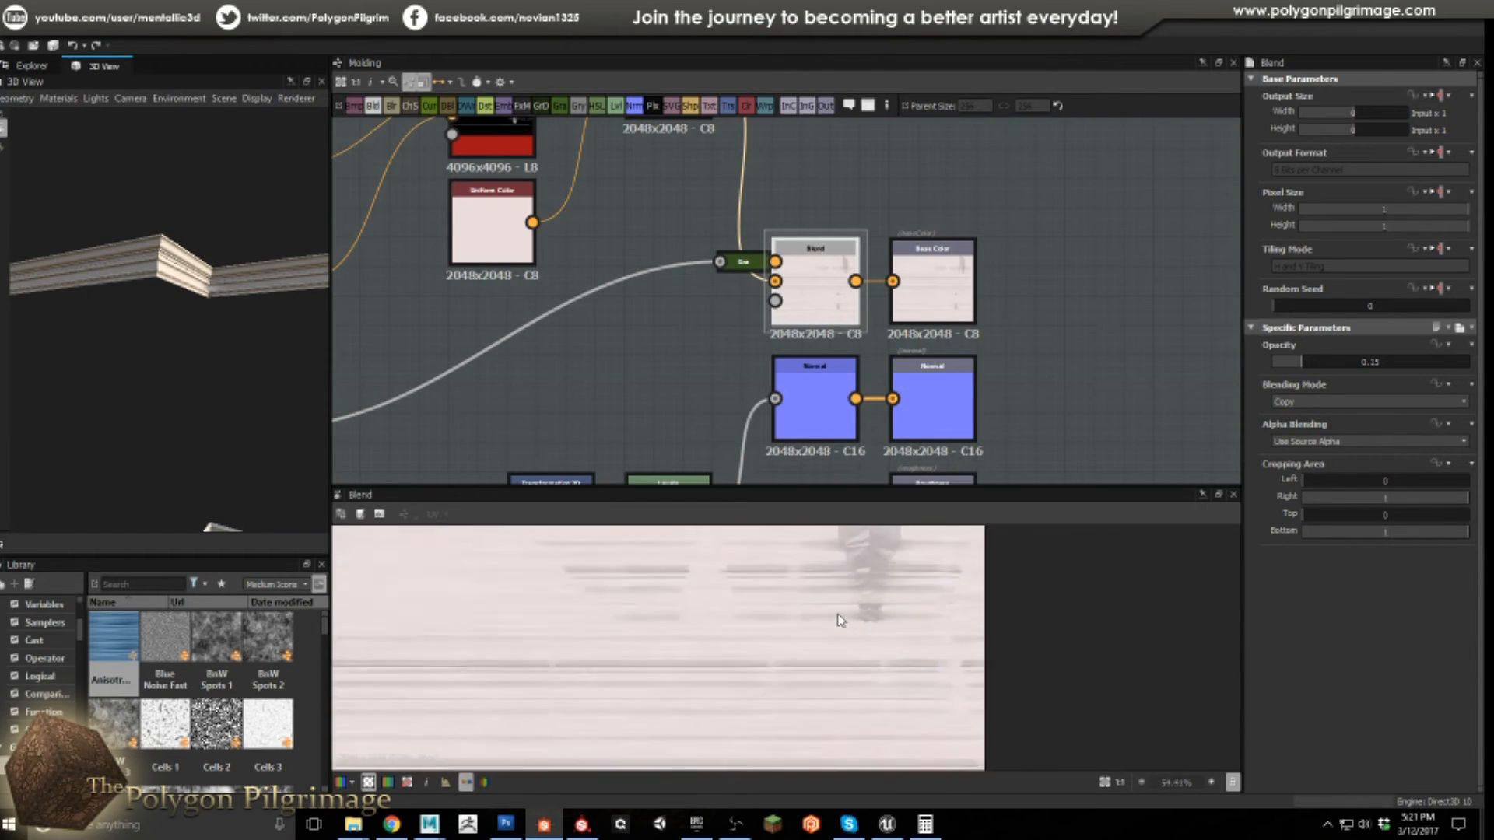
Select the Normal output node to review its attributes
{"action": "left_click", "coordinate": [929, 296]}
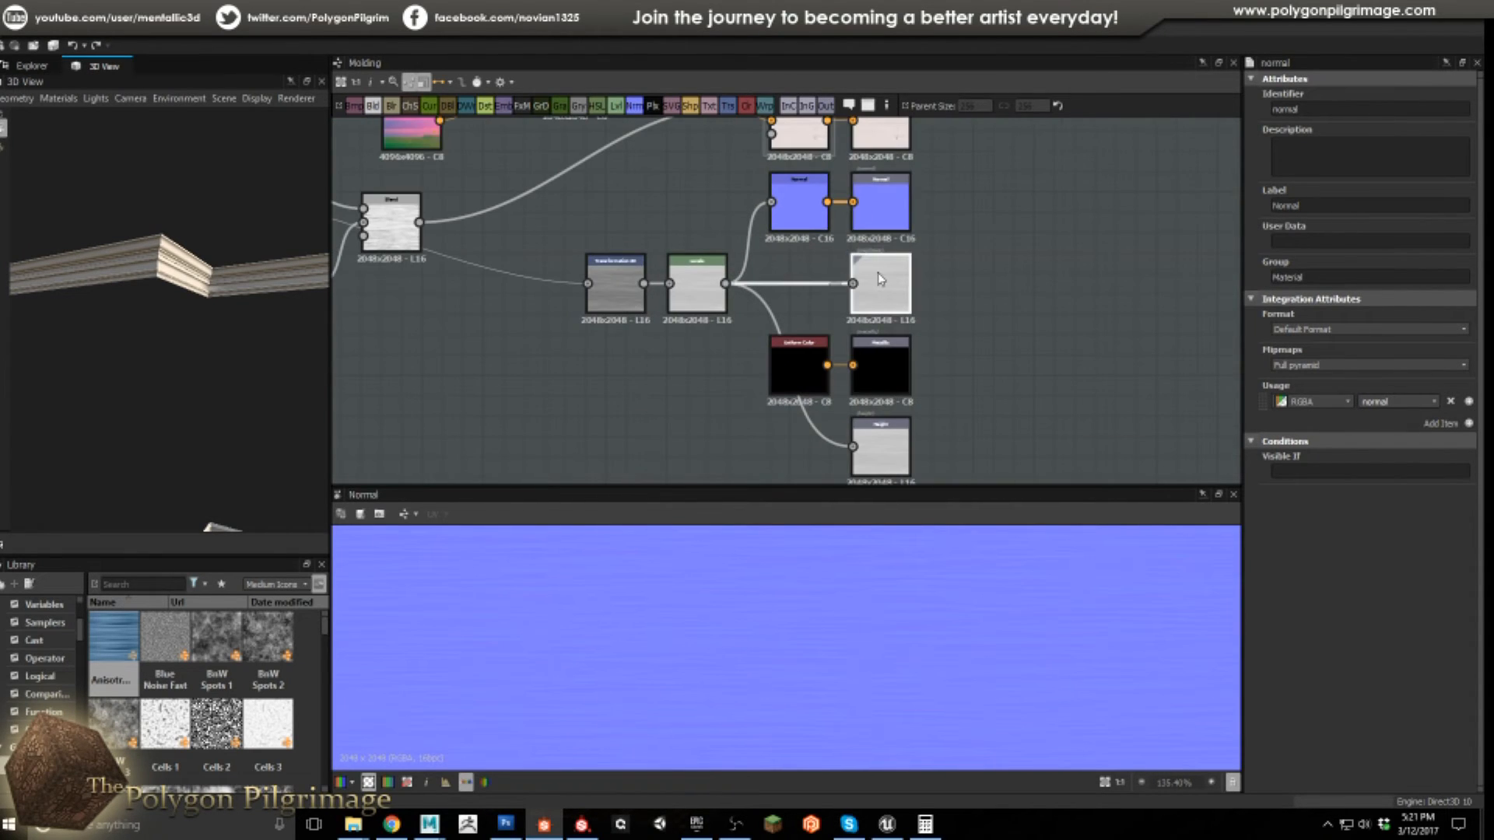
Select the Roughness output node to check its Identifier, Label and Usage
{"action": "left_click", "coordinate": [877, 287]}
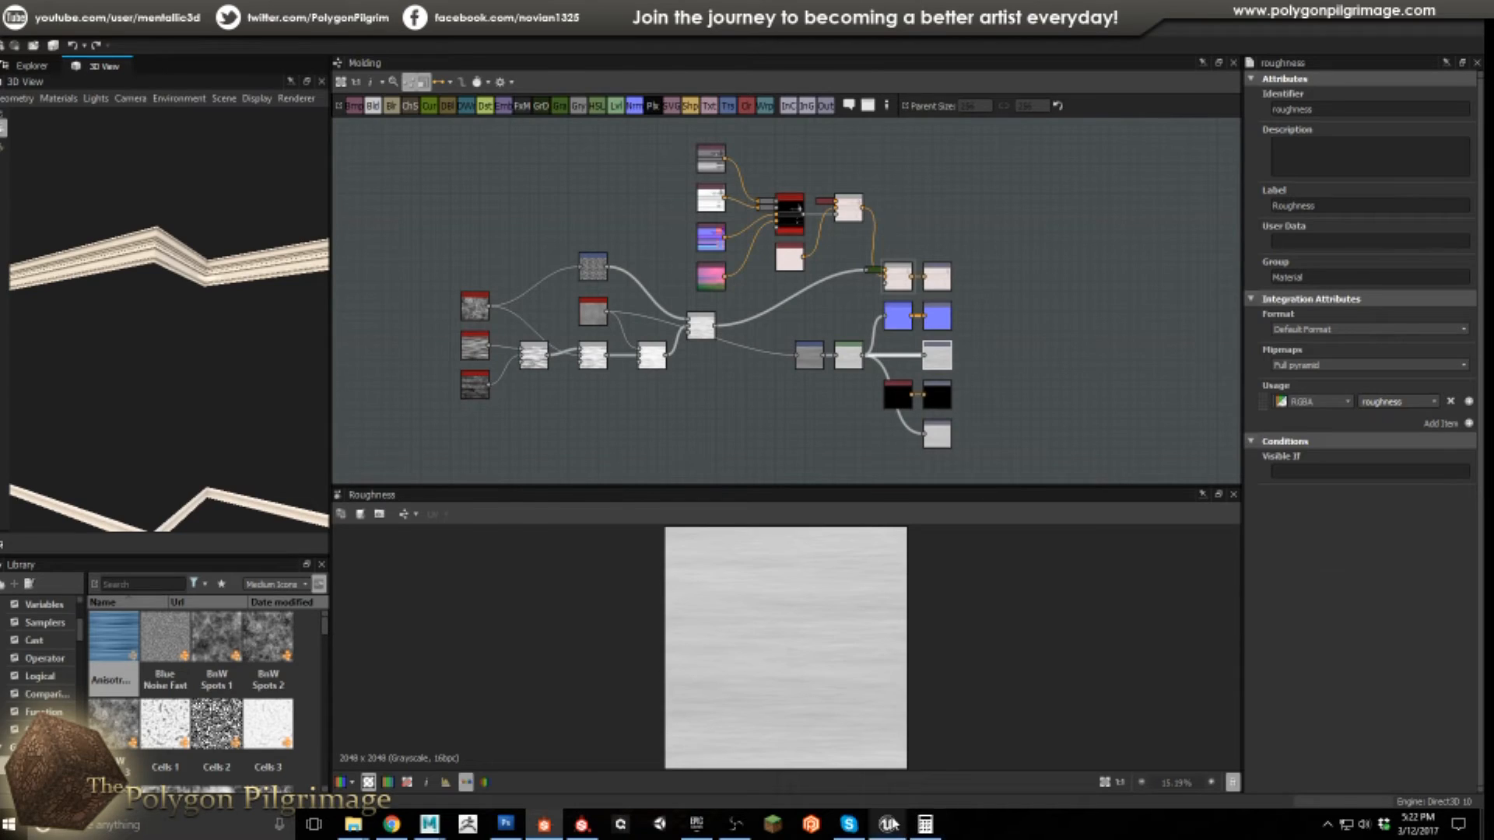
Switch over to Unreal Engine to light the wall corner with the molding trims
{"action": "left_click", "coordinate": [885, 824]}
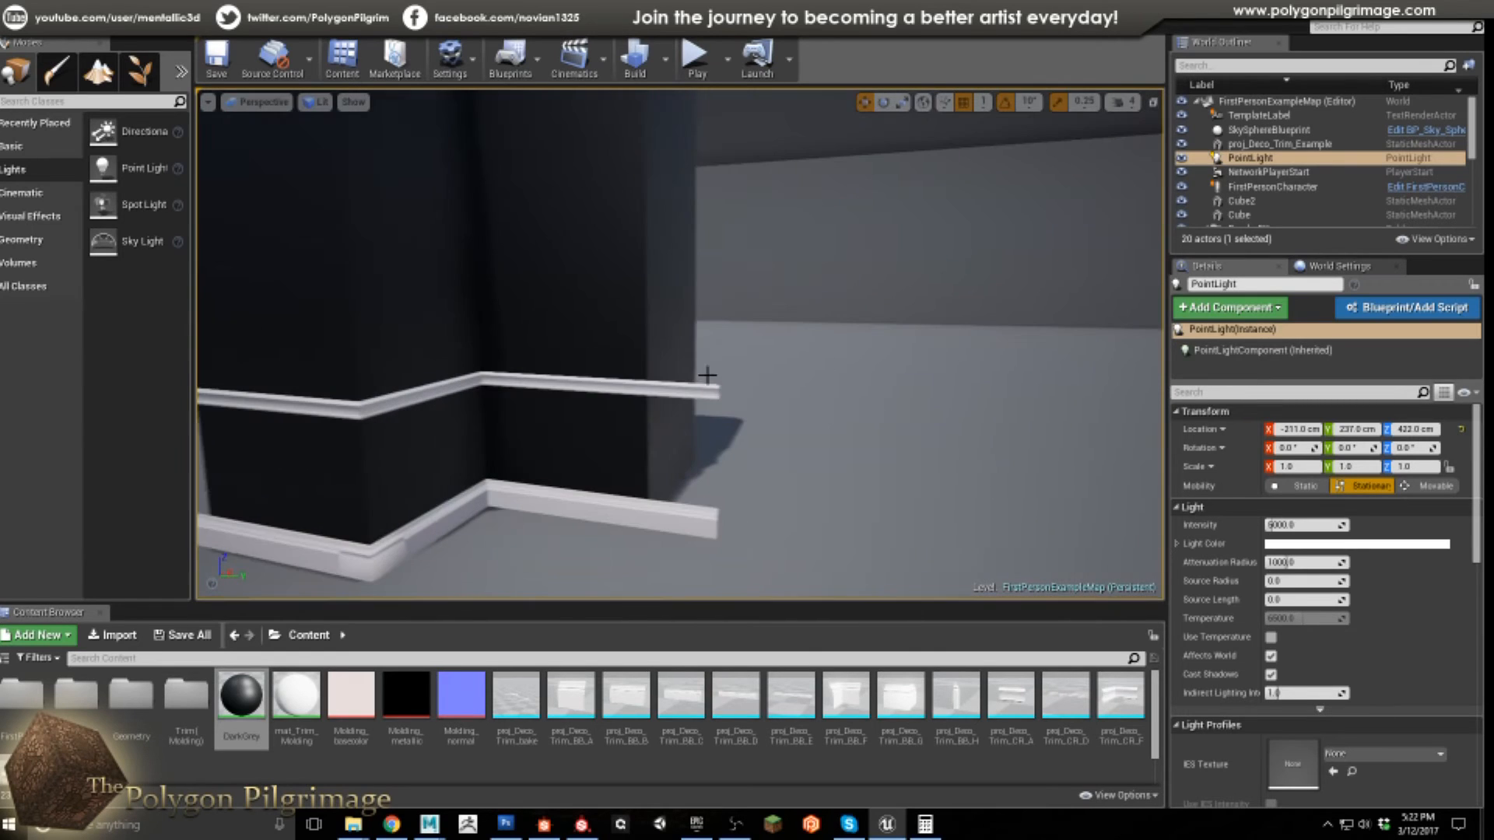
Play the level, walk around the trim pieces, then stop the play session
{"action": "left_click", "coordinate": [695, 57]}
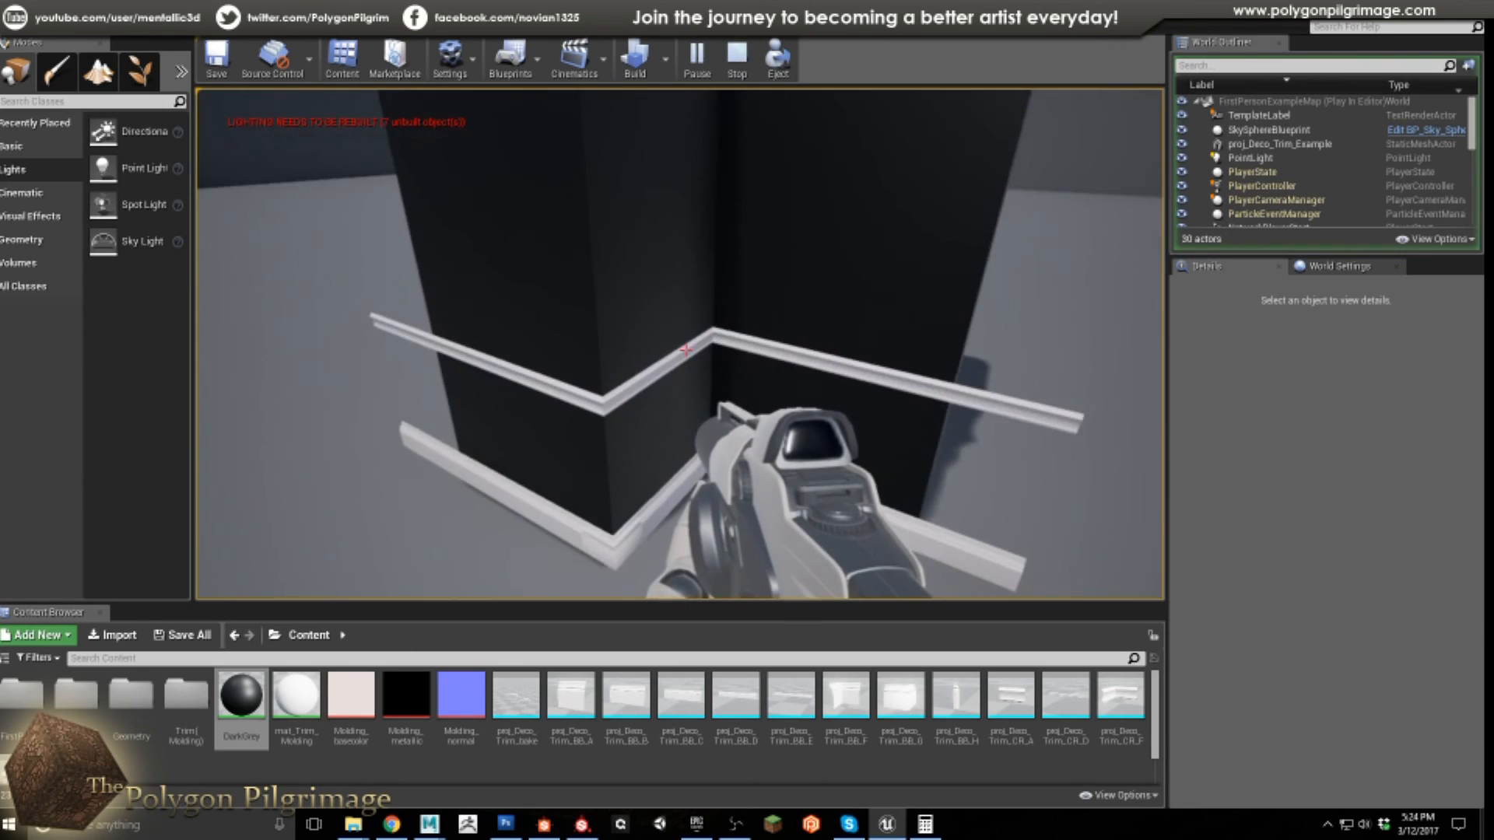
{"action": "left_click", "coordinate": [734, 57]}
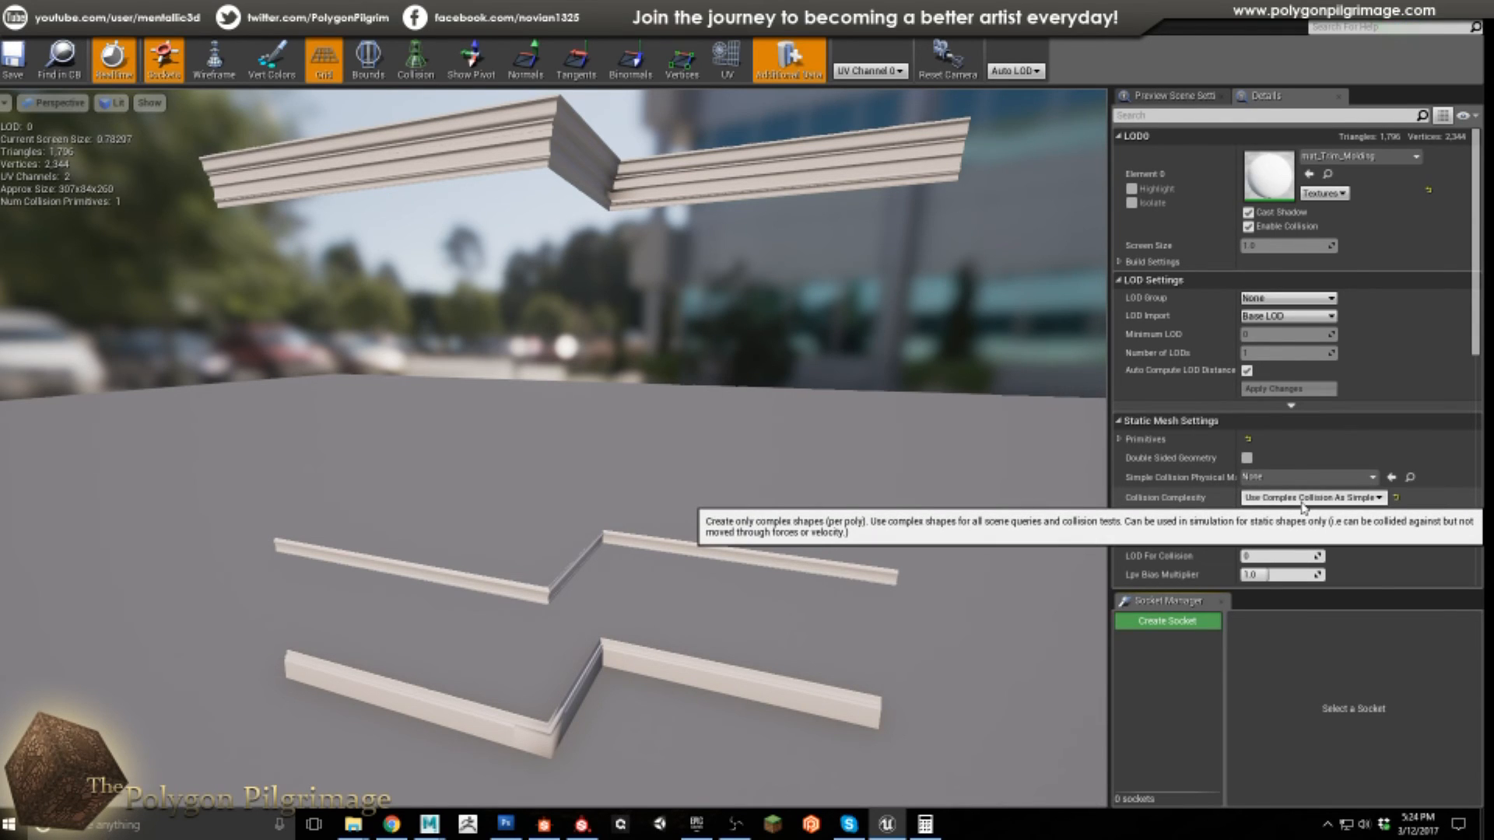
Revert the molding mesh's Collision Complexity to Project Default and display its collision hull
{"action": "left_click", "coordinate": [1313, 496]}
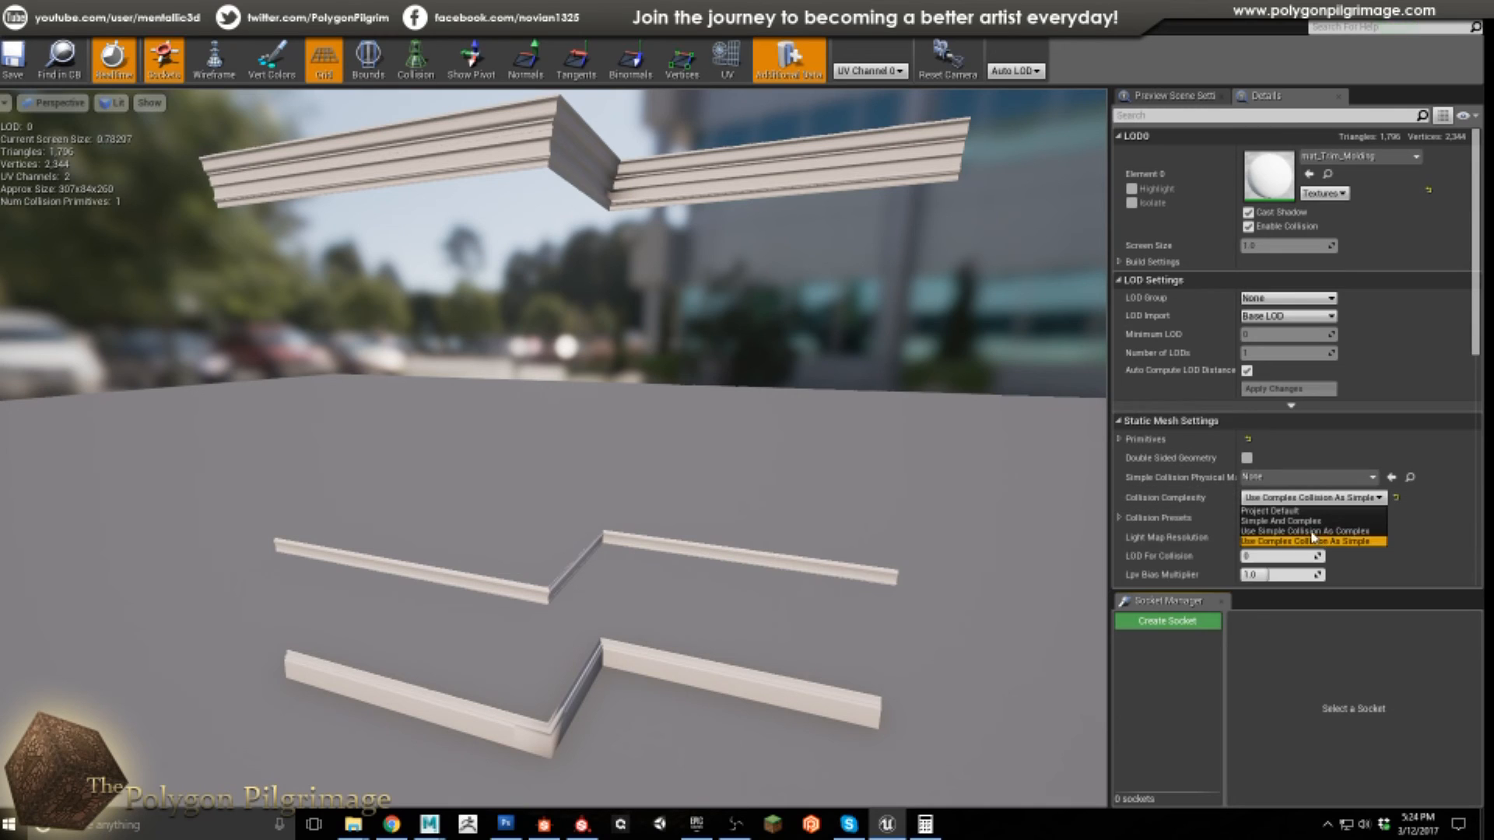
{"action": "left_click", "coordinate": [1257, 510]}
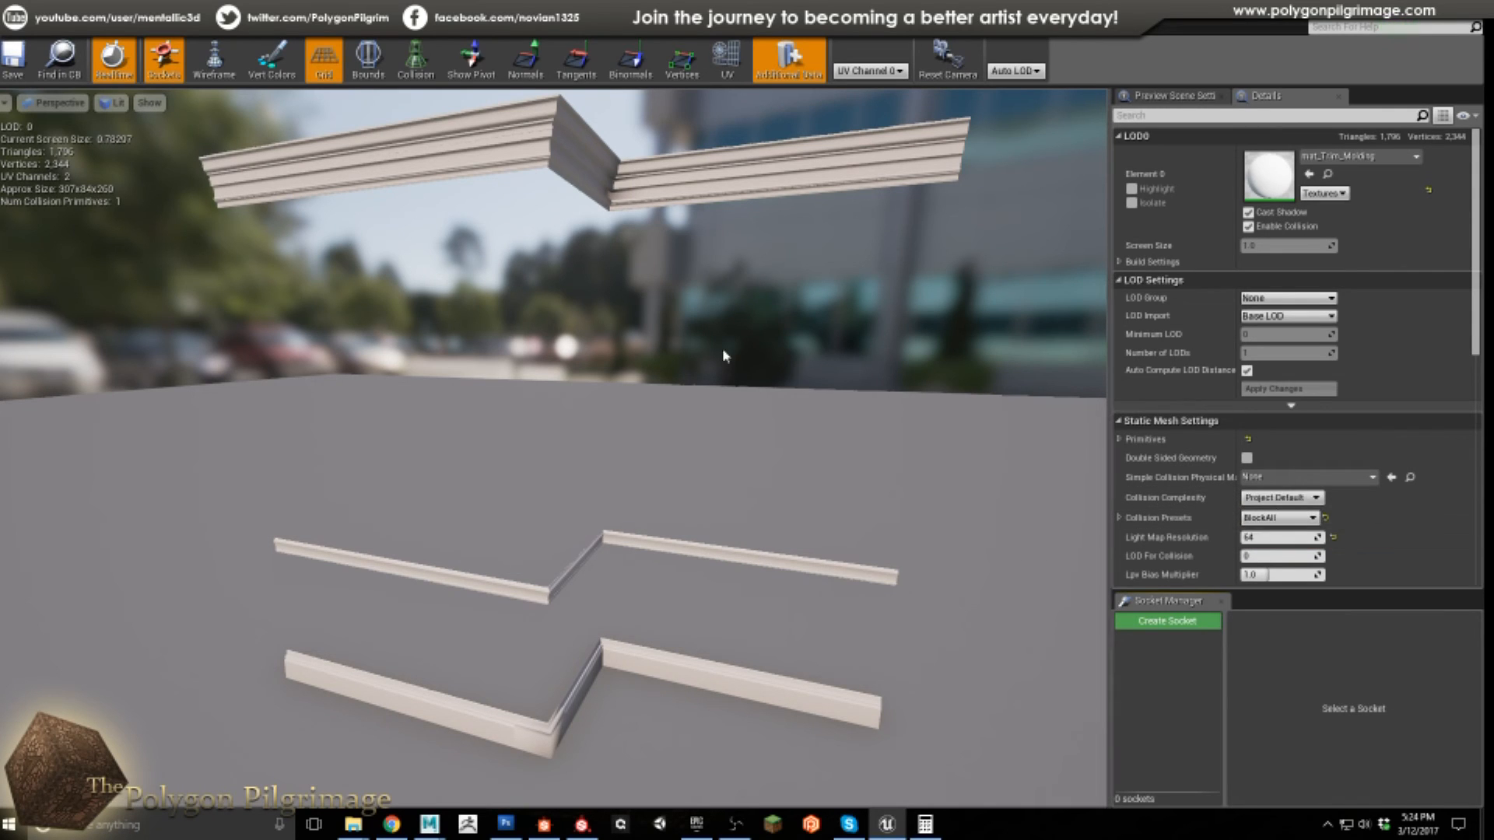
{"action": "left_click", "coordinate": [415, 59]}
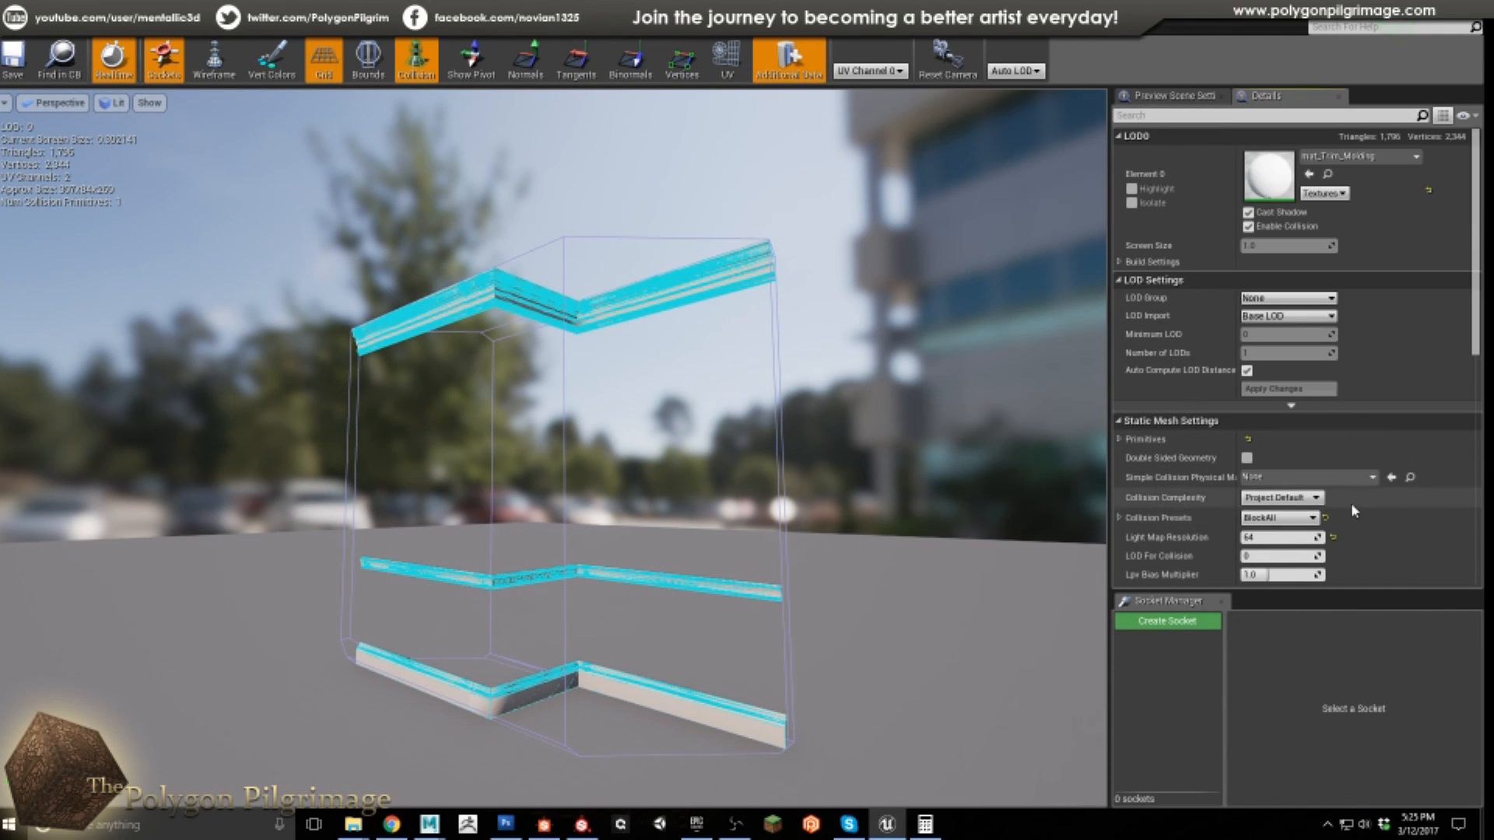
Pick another option from the molding mesh's Collision Complexity dropdown
{"action": "left_click", "coordinate": [1320, 497]}
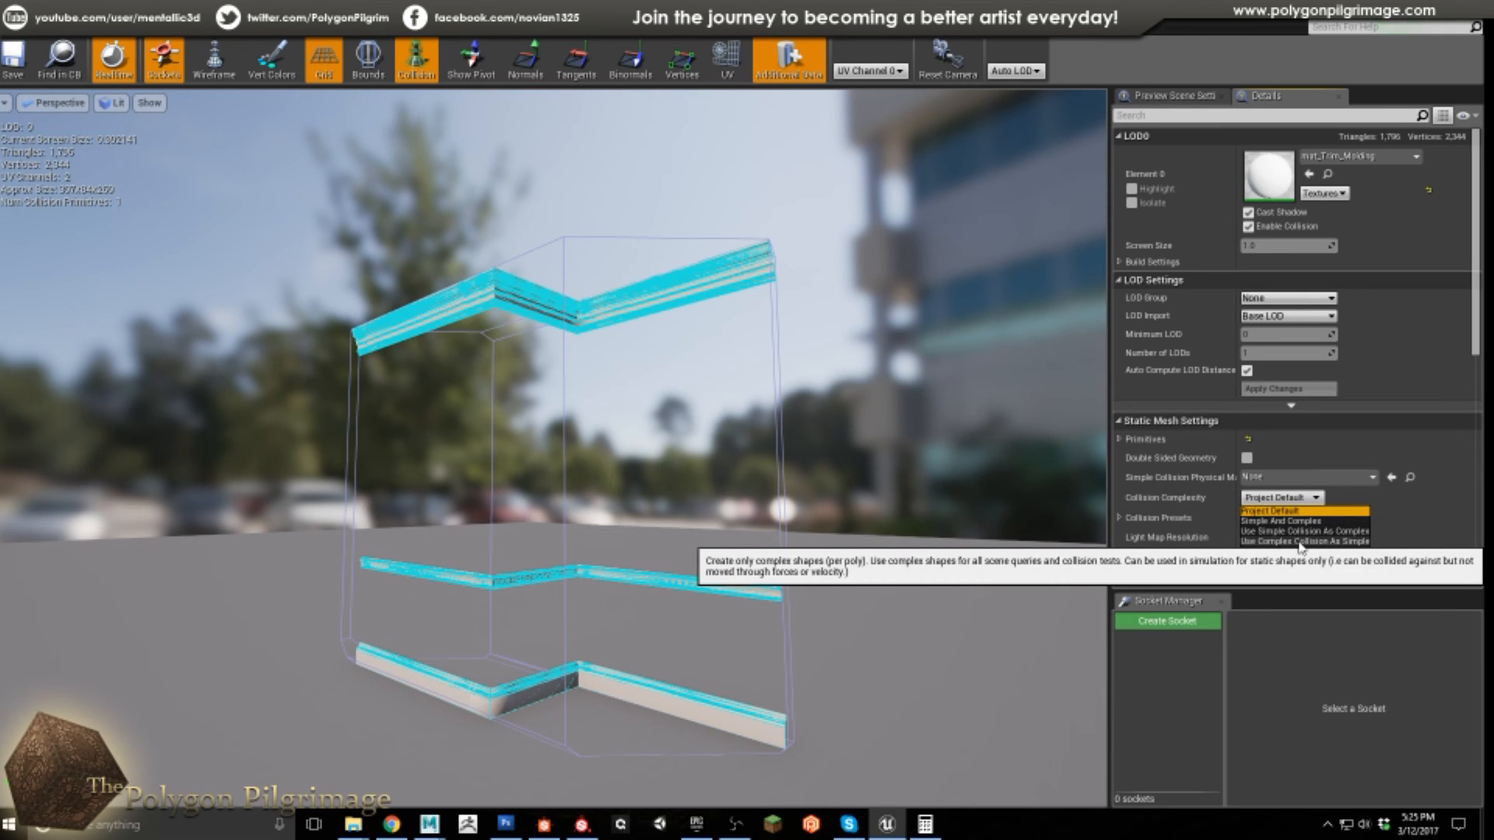
{"action": "left_click", "coordinate": [1295, 540]}
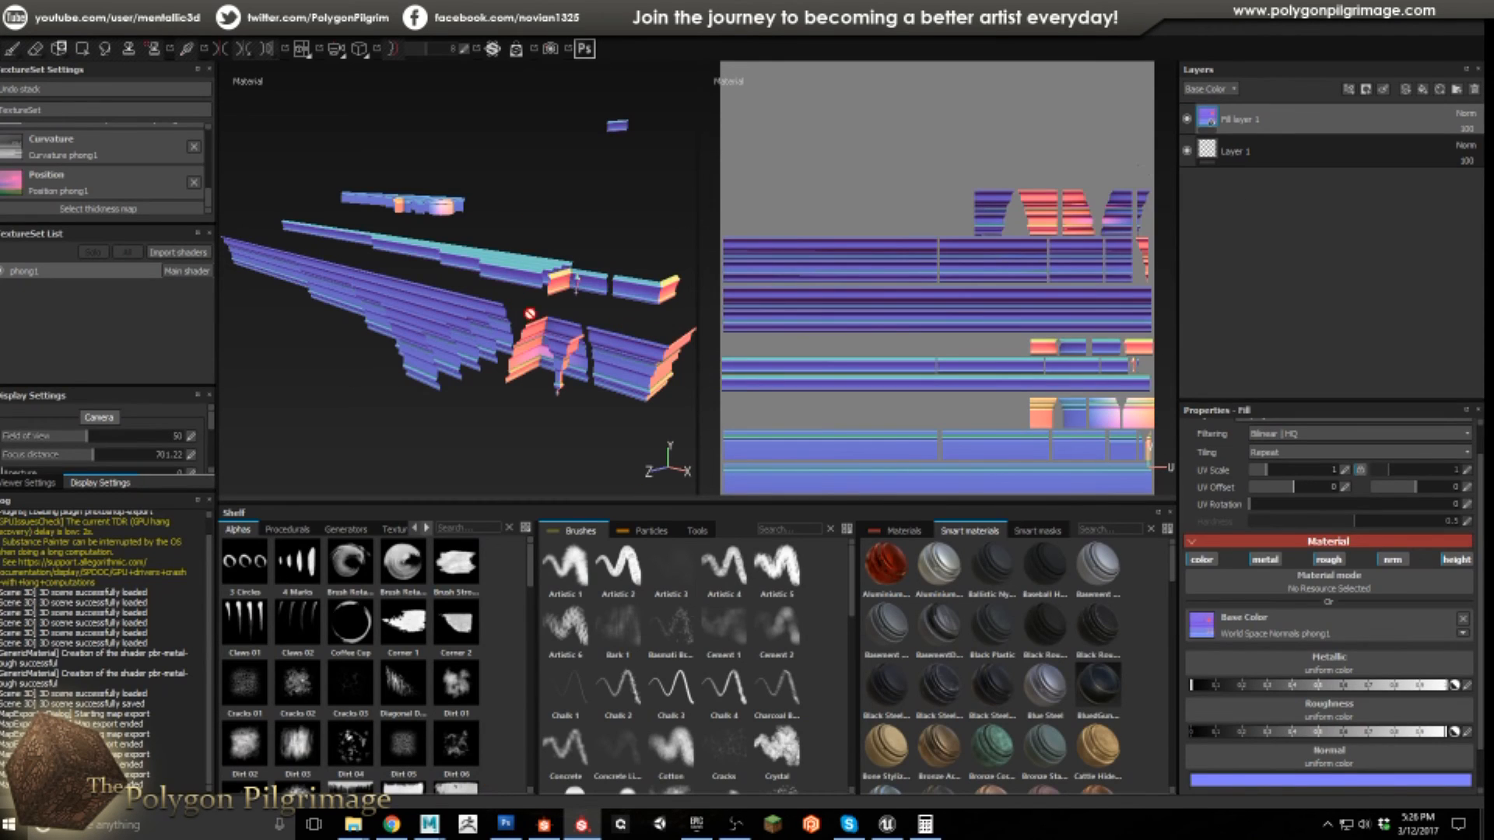
{"action": "mouse_move", "coordinate": [1020, 317]}
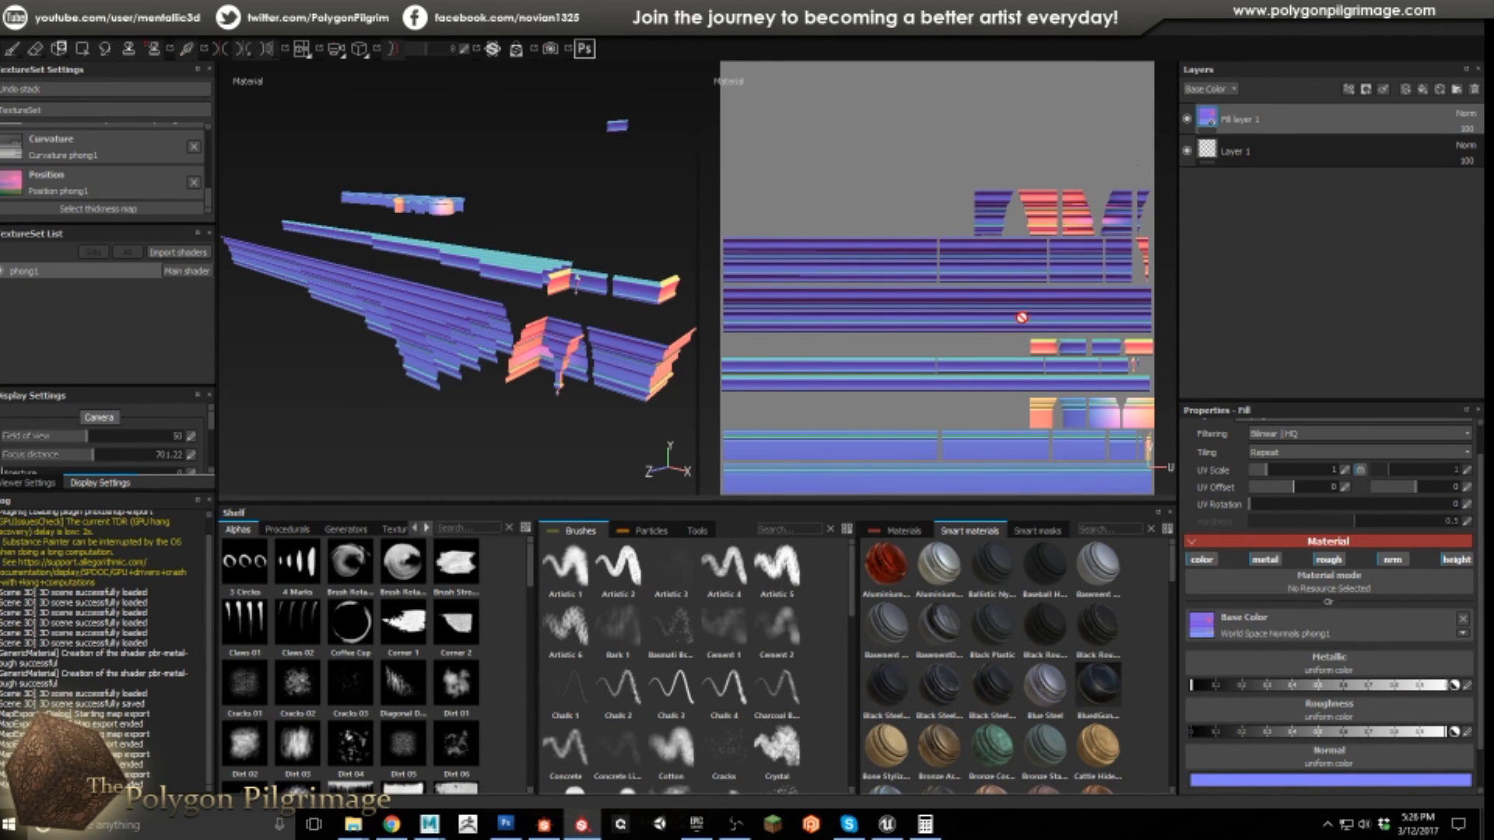